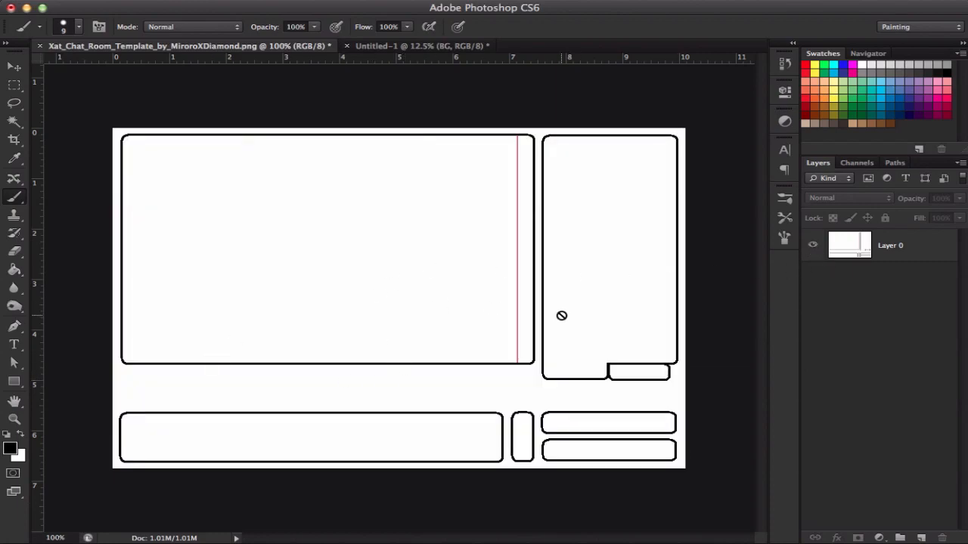
{"action": "mouse_move", "coordinate": [846, 256]}
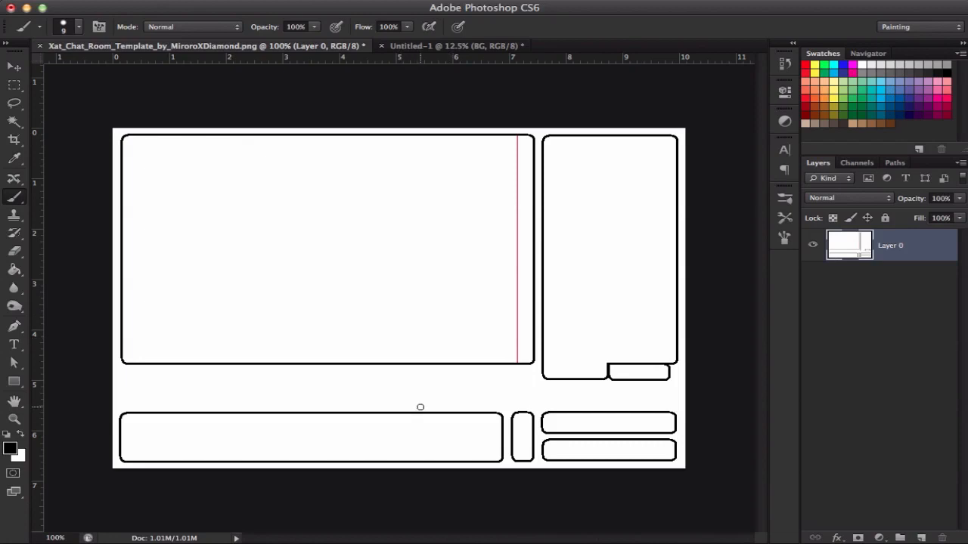
{"action": "mouse_move", "coordinate": [372, 141]}
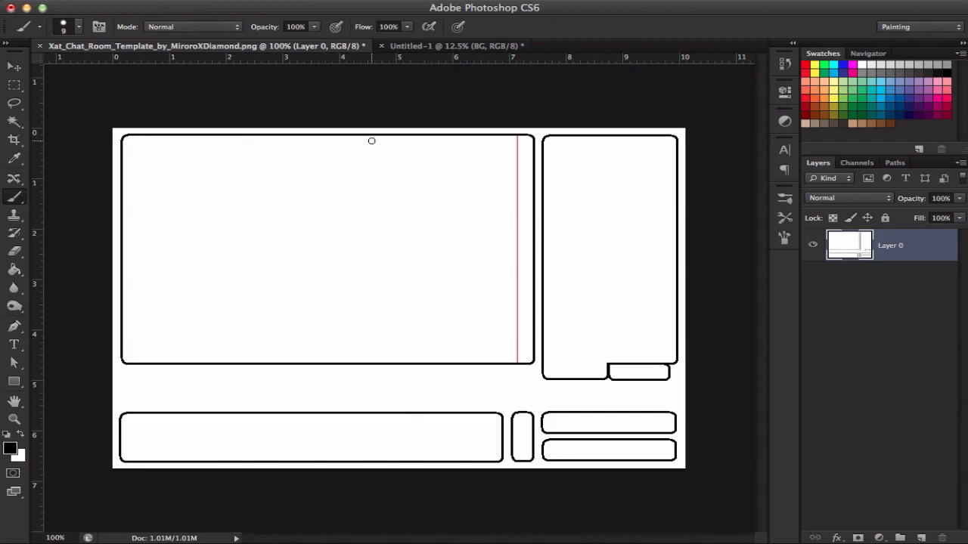
{"action": "mouse_move", "coordinate": [488, 166]}
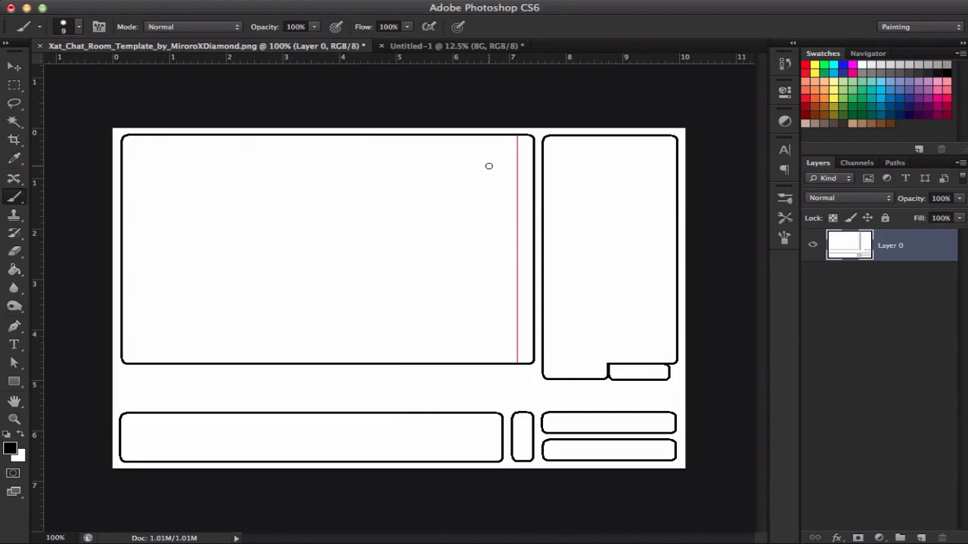
{"action": "mouse_move", "coordinate": [475, 172]}
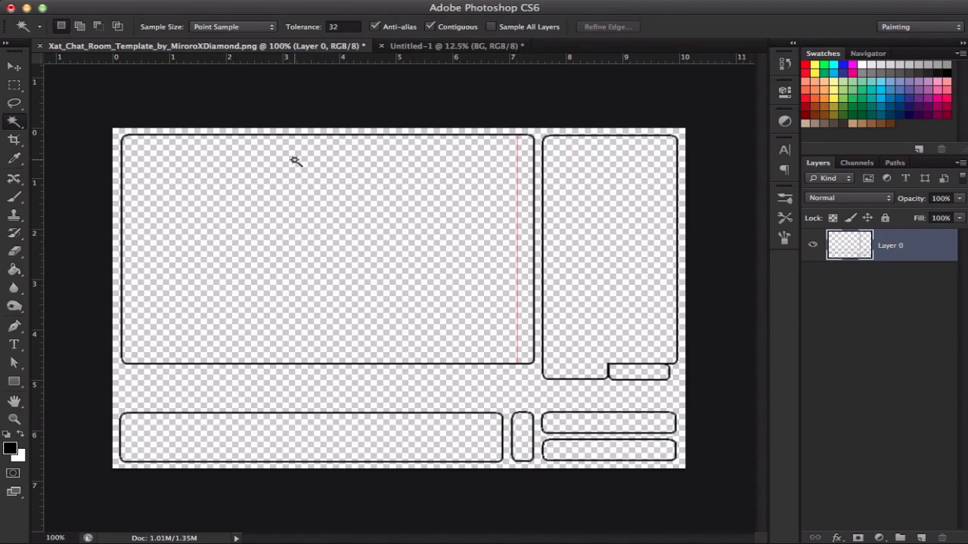
{"action": "mouse_move", "coordinate": [537, 399]}
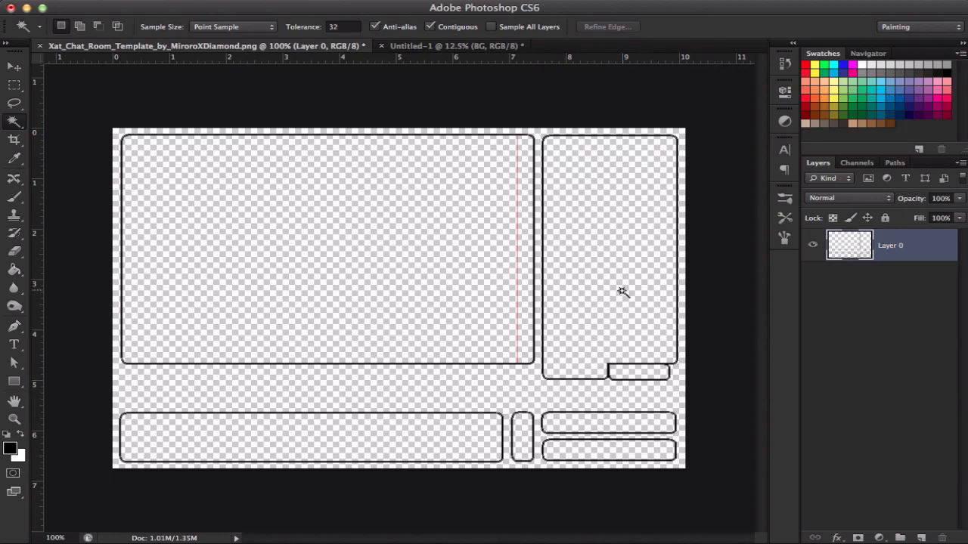
{"action": "mouse_move", "coordinate": [620, 272]}
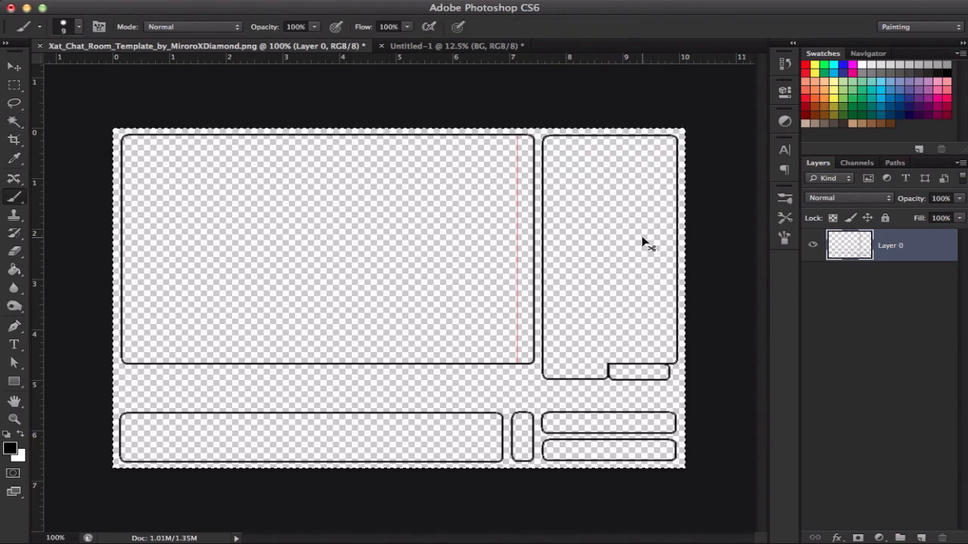
Paste the outlines into Untitled-1 and free-transform them to cover the canvas edge to edge
{"action": "left_click", "coordinate": [454, 46]}
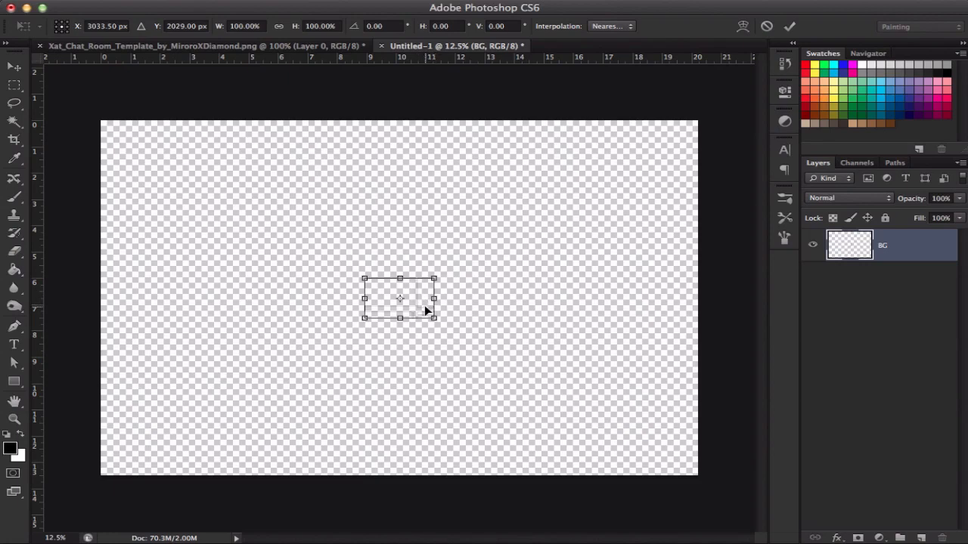
{"action": "left_click_drag", "start_coordinate": [399, 298], "coordinate": [136, 142]}
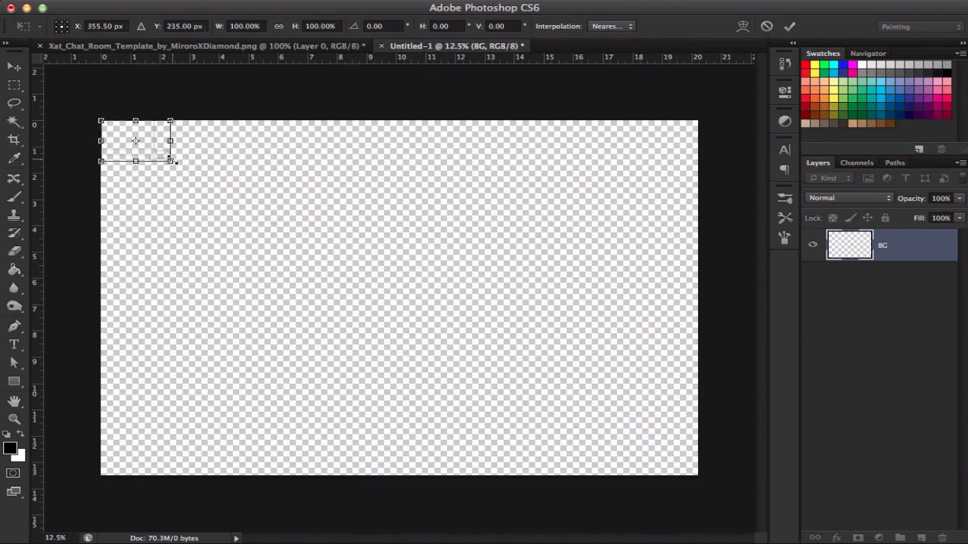
{"action": "left_click_drag", "start_coordinate": [169, 161], "coordinate": [693, 469]}
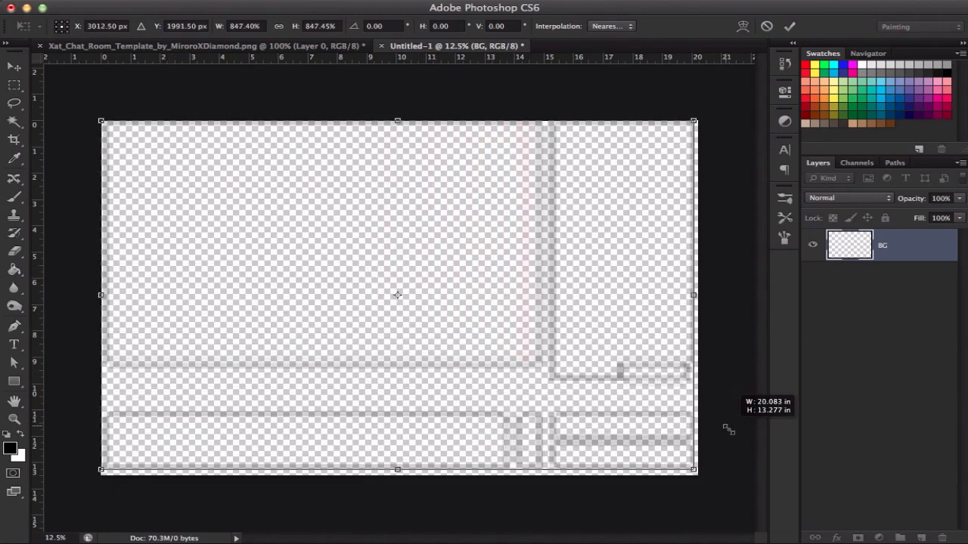
{"action": "left_click_drag", "start_coordinate": [692, 469], "coordinate": [701, 475]}
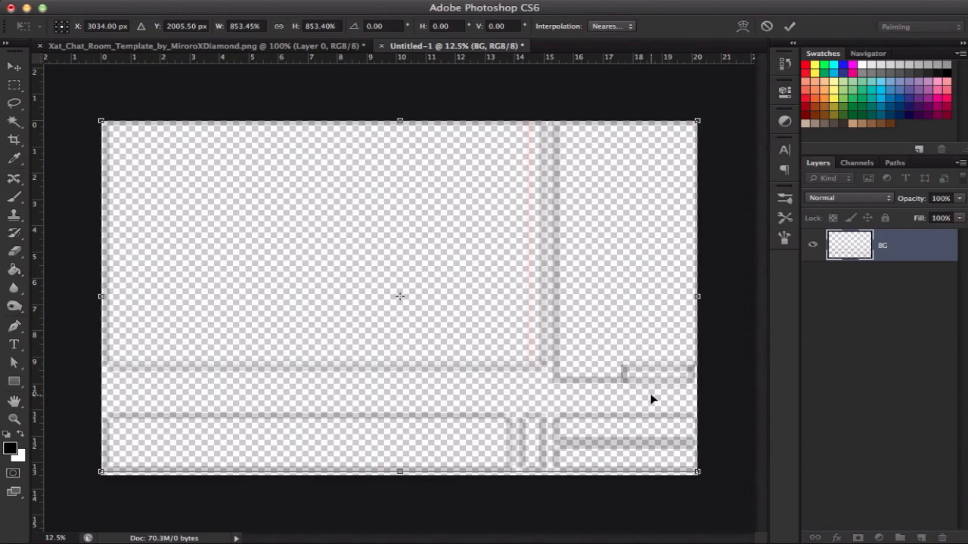
{"action": "left_click_drag", "start_coordinate": [400, 297], "coordinate": [399, 308]}
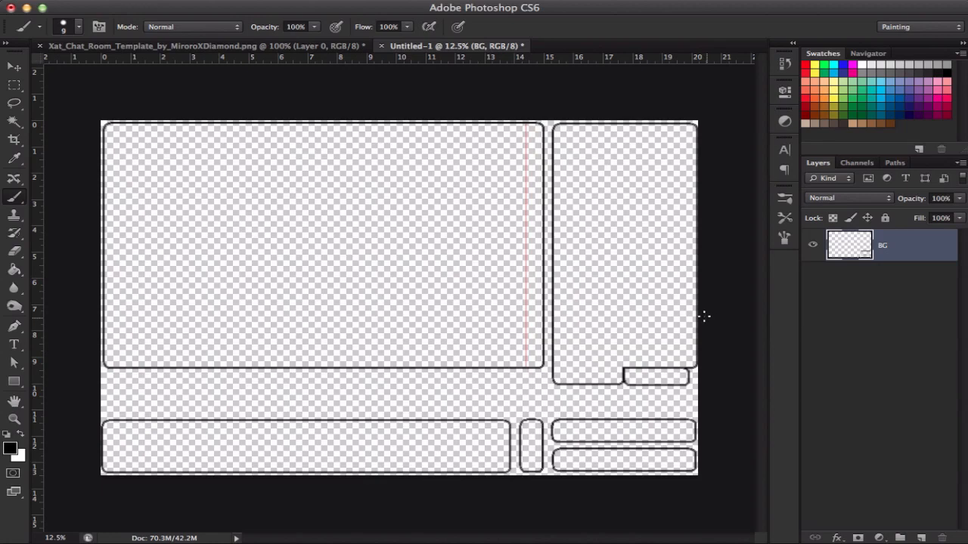
Create a new Layer 1 filled with white and place it below the BG outlines layer
{"action": "left_click", "coordinate": [877, 245]}
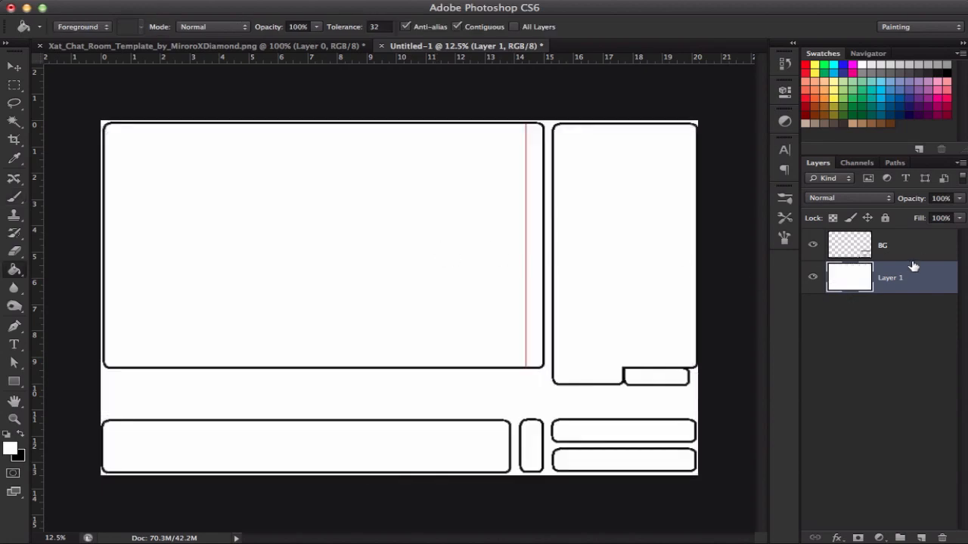
{"action": "left_click", "coordinate": [883, 245]}
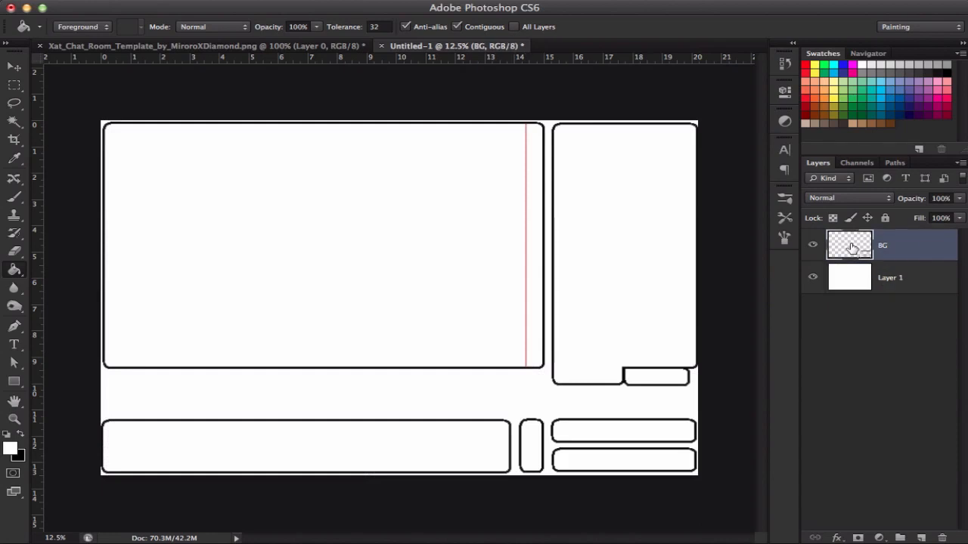
{"action": "mouse_move", "coordinate": [862, 266]}
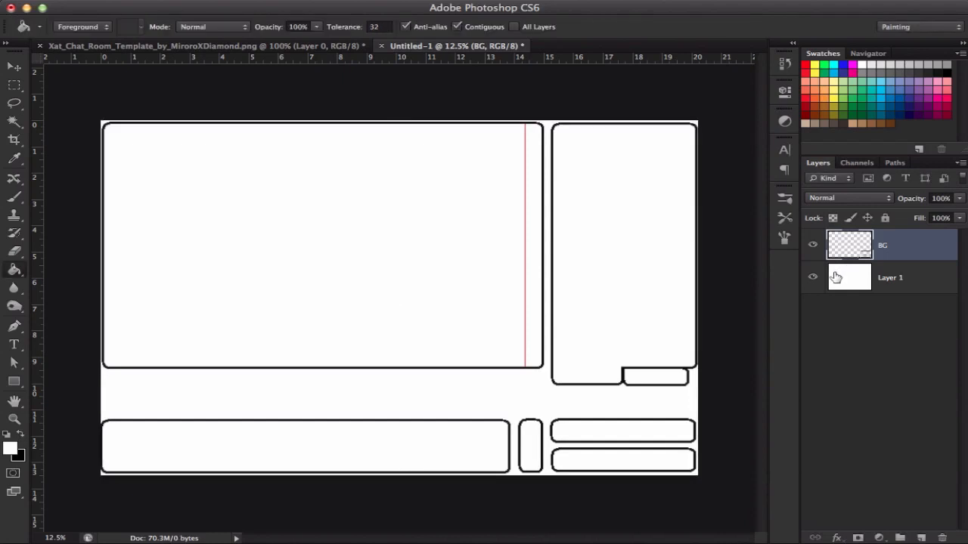
{"action": "mouse_move", "coordinate": [848, 277]}
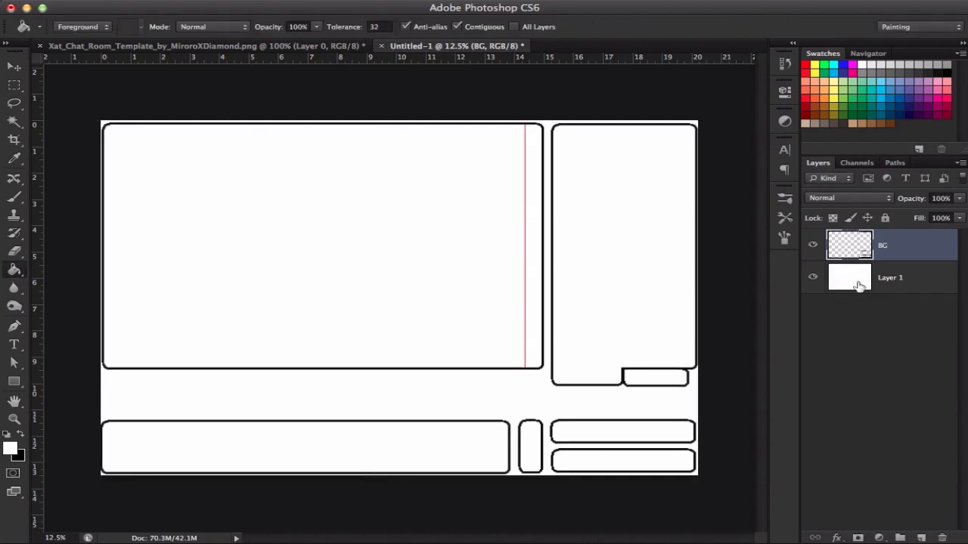
{"action": "left_click", "coordinate": [813, 245]}
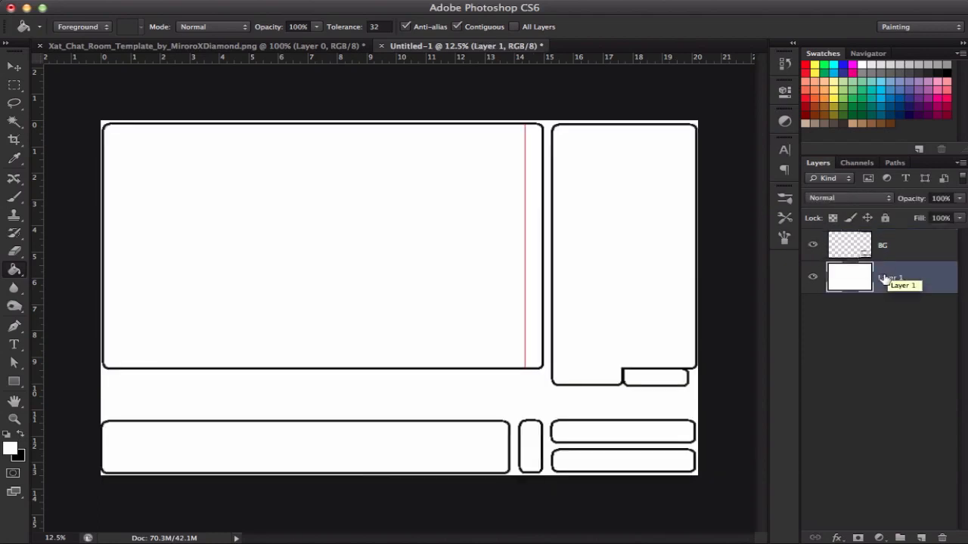
{"action": "mouse_move", "coordinate": [913, 270]}
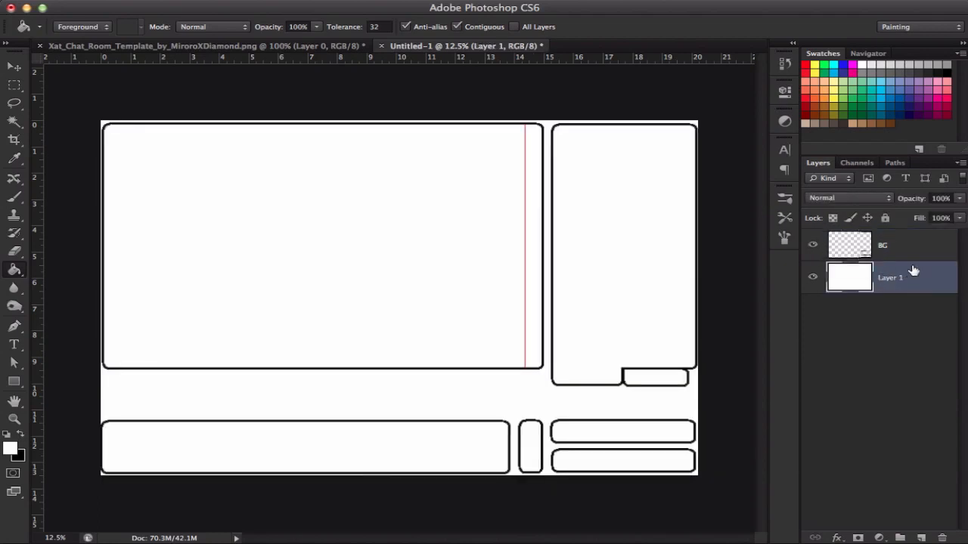
{"action": "left_click", "coordinate": [883, 245]}
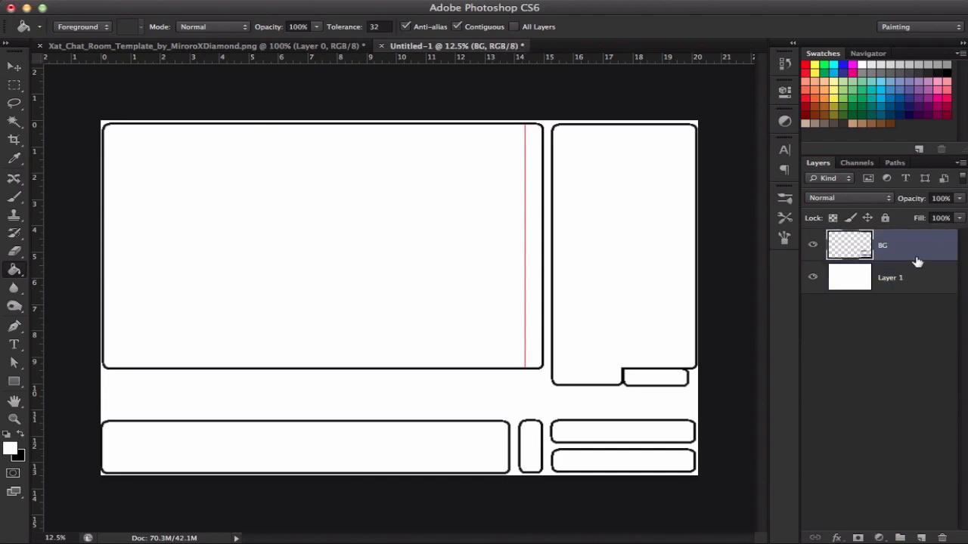
{"action": "mouse_move", "coordinate": [913, 274]}
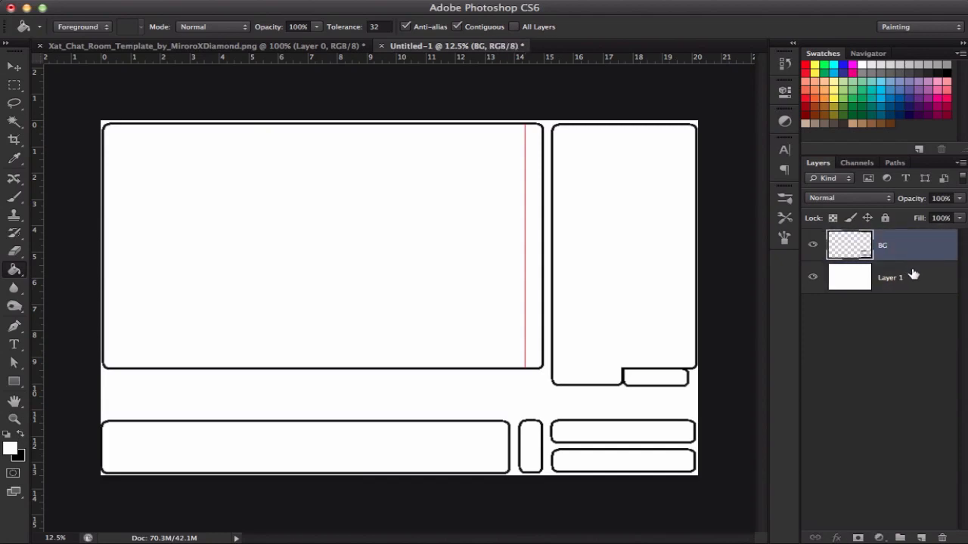
Make the white Layer 1 active again in the Layers panel
{"action": "left_click", "coordinate": [889, 278]}
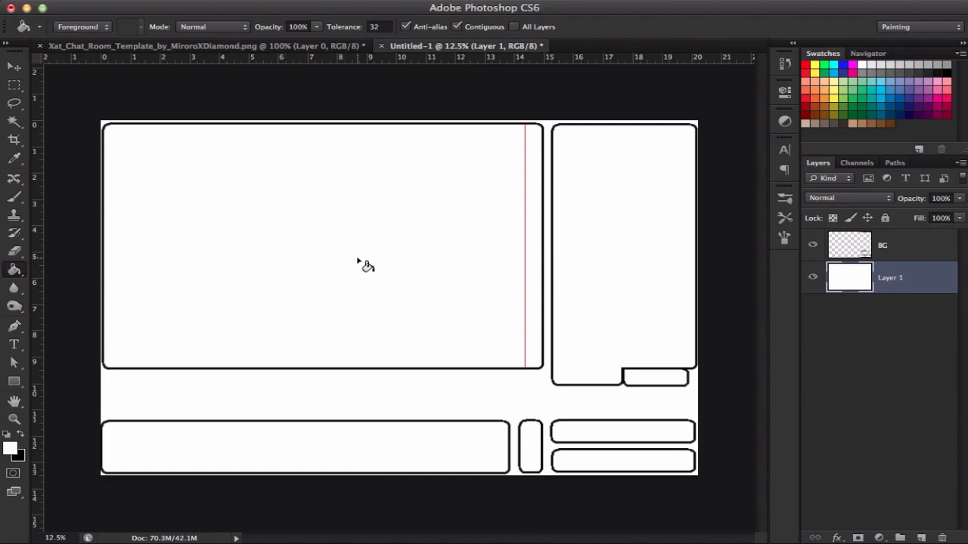
{"action": "mouse_move", "coordinate": [346, 270]}
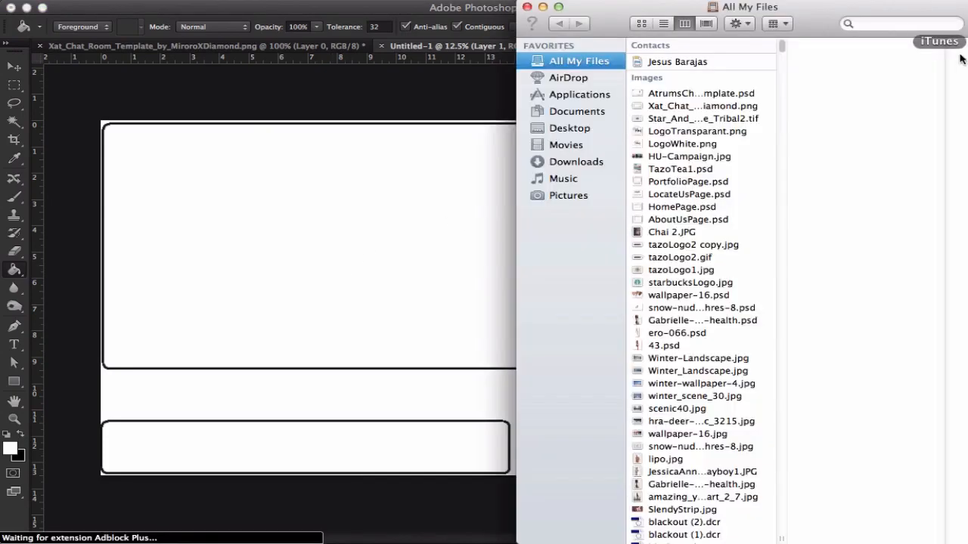
Create a Desktop folder named PFF BG file containing a subfolder named Reasearch
{"action": "left_click", "coordinate": [570, 127]}
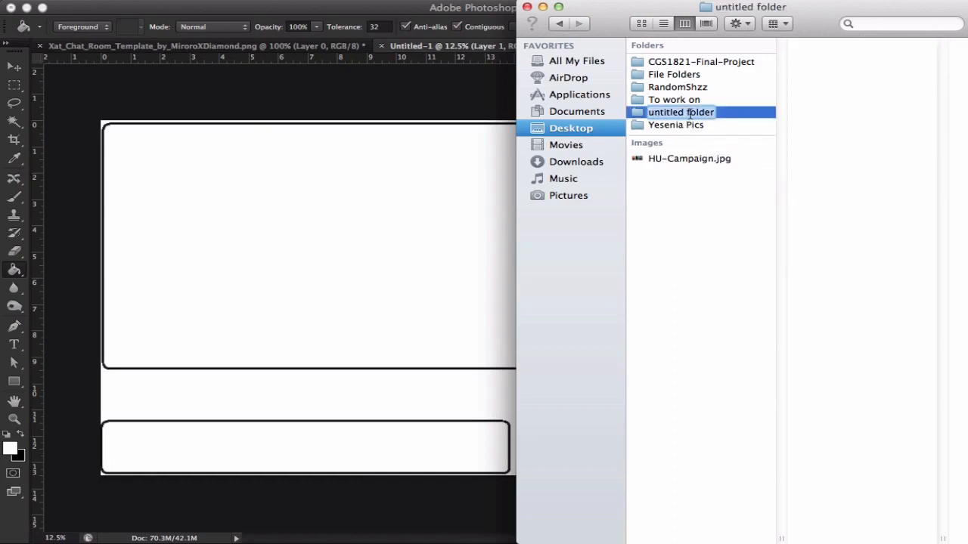
{"action": "type", "text": "PFF BG file"}
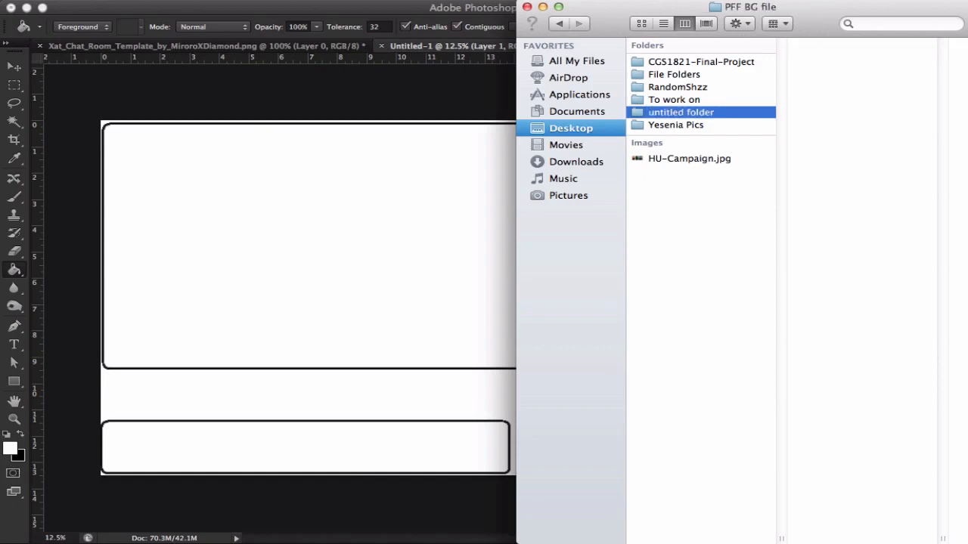
{"action": "double_click", "coordinate": [681, 112]}
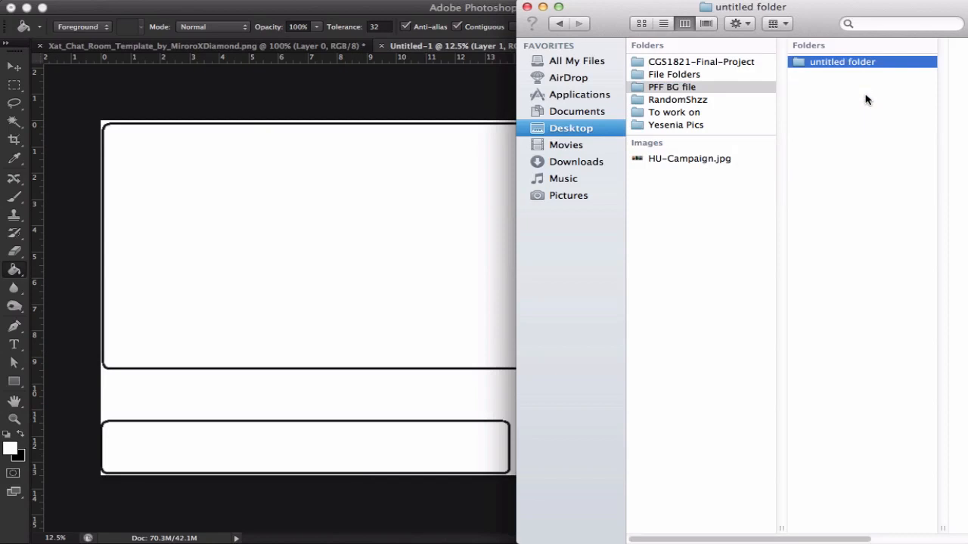
{"action": "type", "text": "Reasearch"}
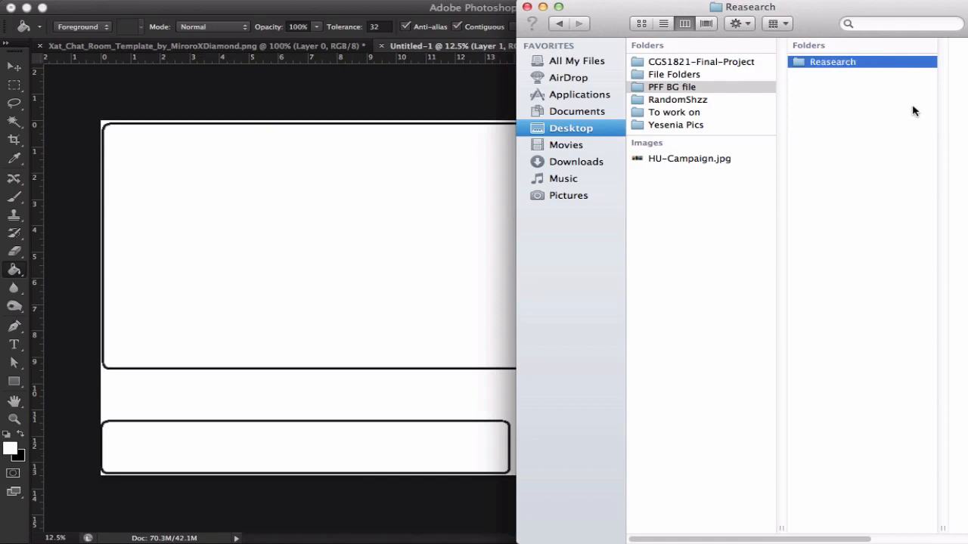
{"action": "right_click", "coordinate": [862, 113]}
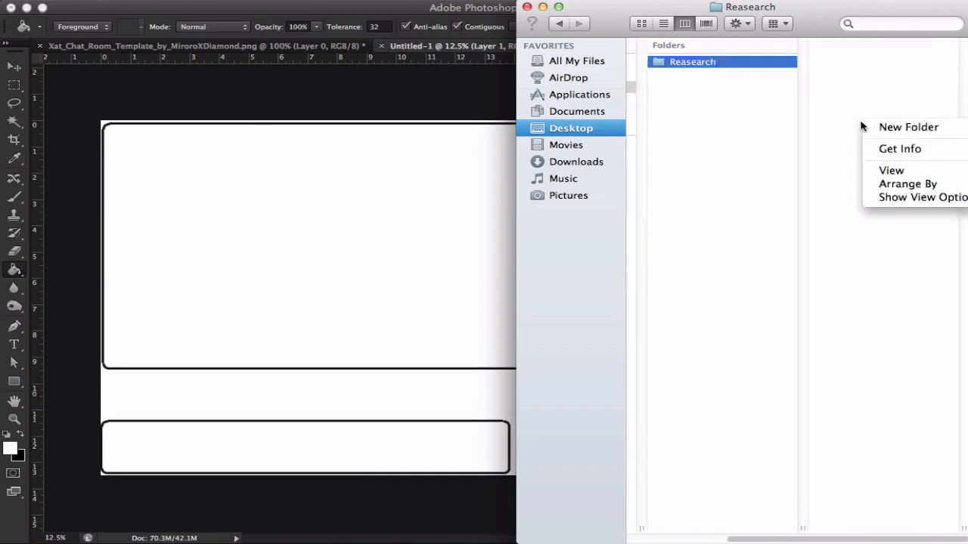
{"action": "left_click", "coordinate": [907, 127]}
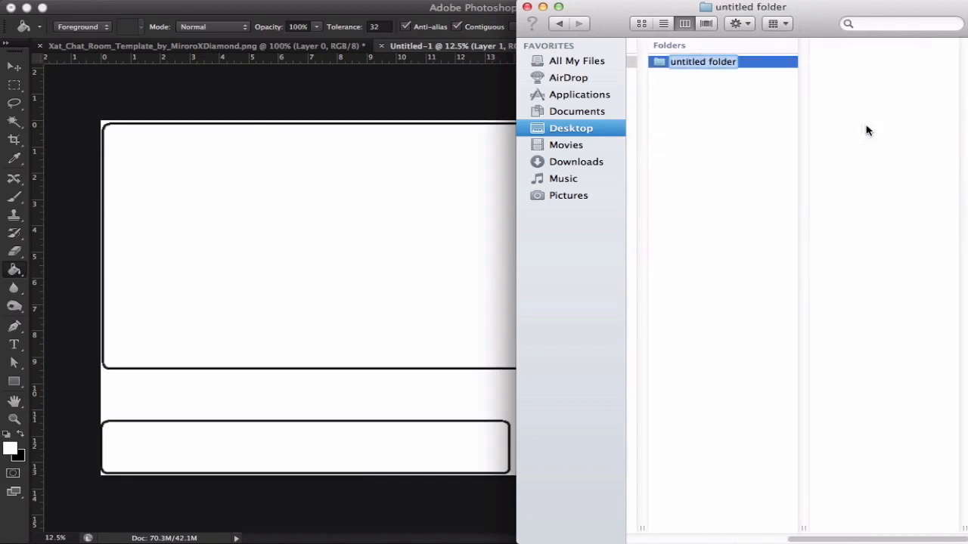
{"action": "type", "text": "Pokemon Images"}
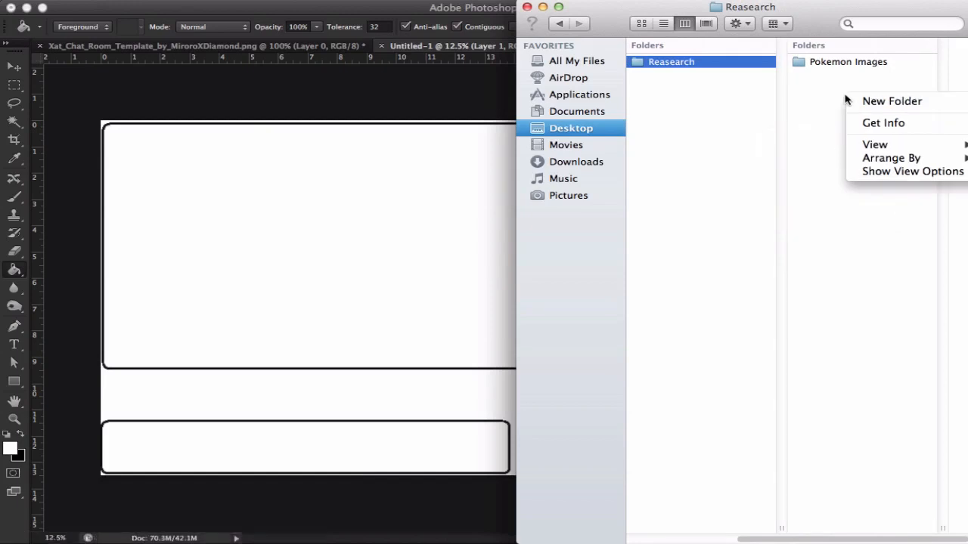
{"action": "left_click", "coordinate": [892, 100]}
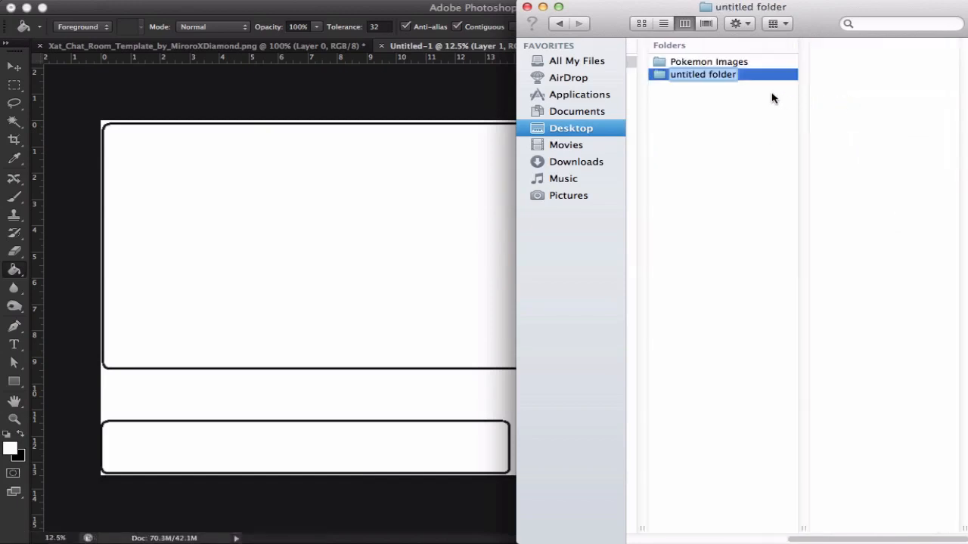
{"action": "type", "text": "Bg tones"}
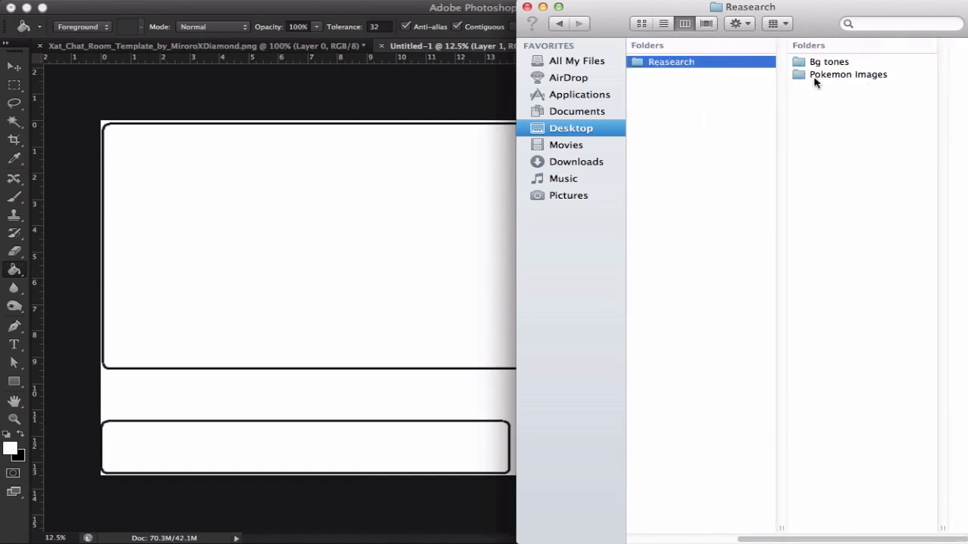
{"action": "left_click", "coordinate": [847, 74]}
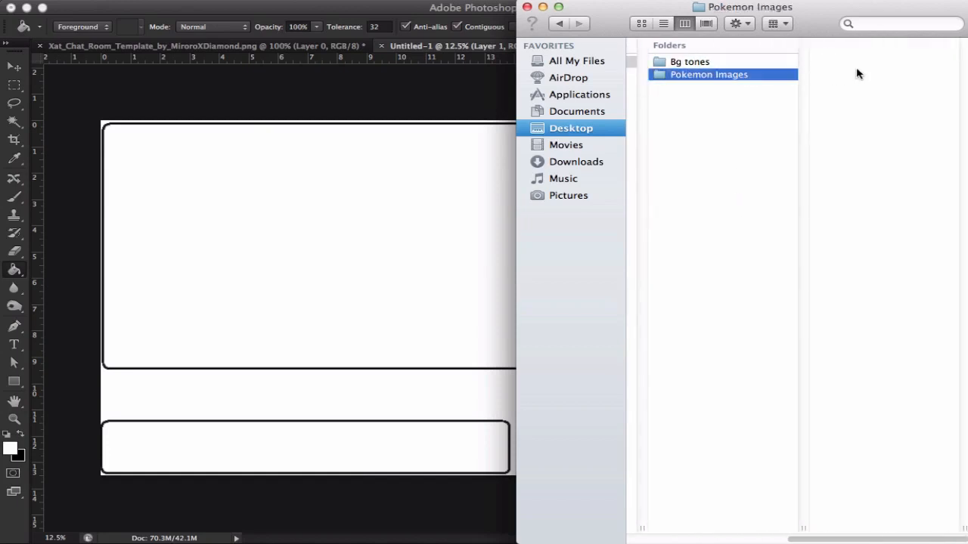
{"action": "left_click", "coordinate": [689, 61]}
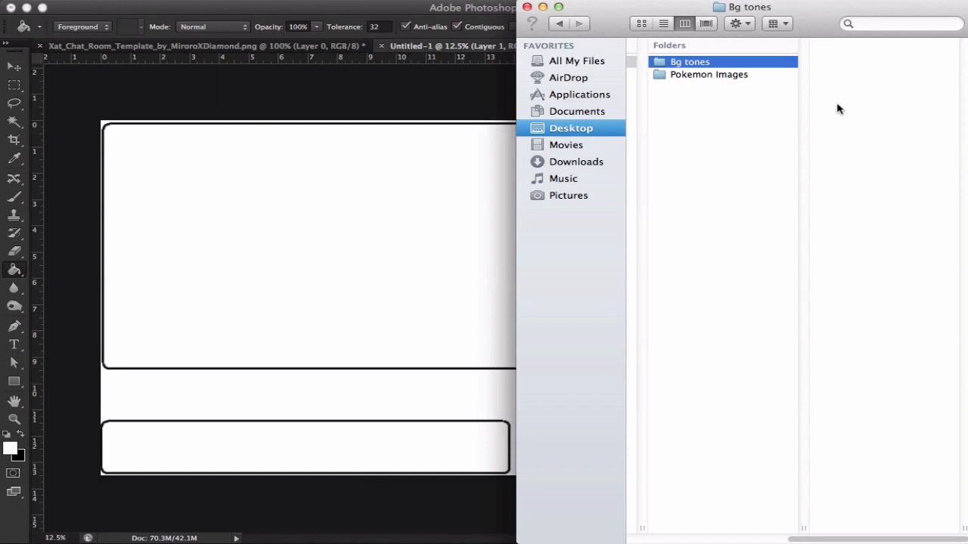
{"action": "mouse_move", "coordinate": [753, 82]}
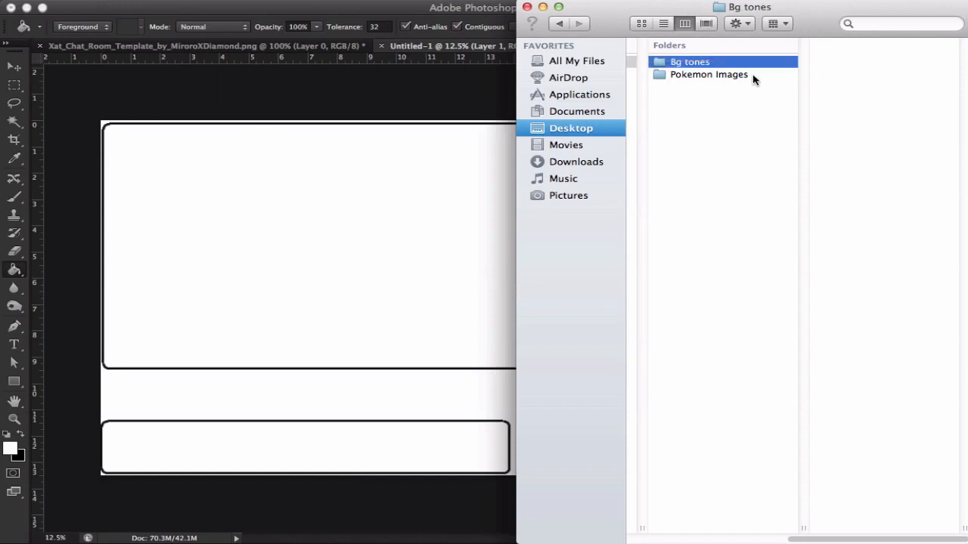
{"action": "left_click", "coordinate": [707, 74]}
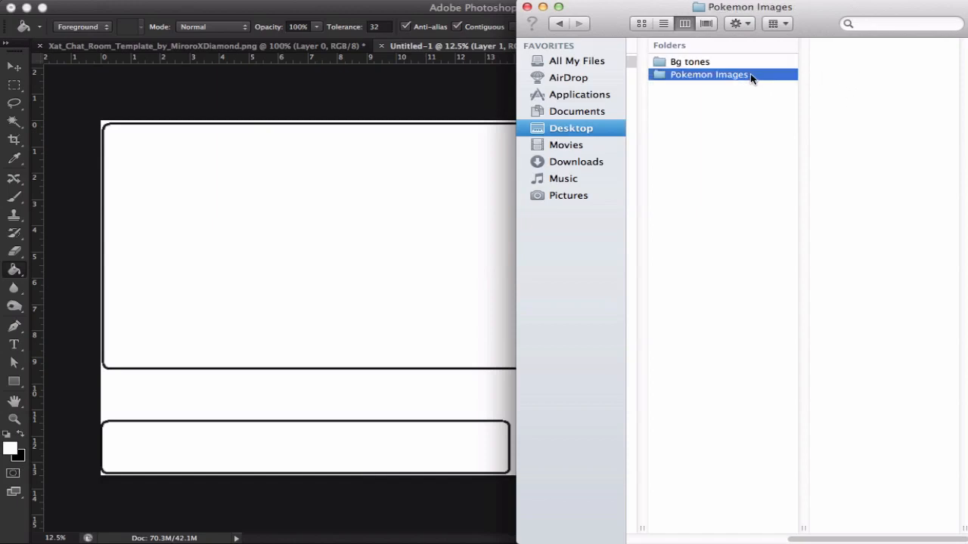
{"action": "left_click", "coordinate": [690, 60]}
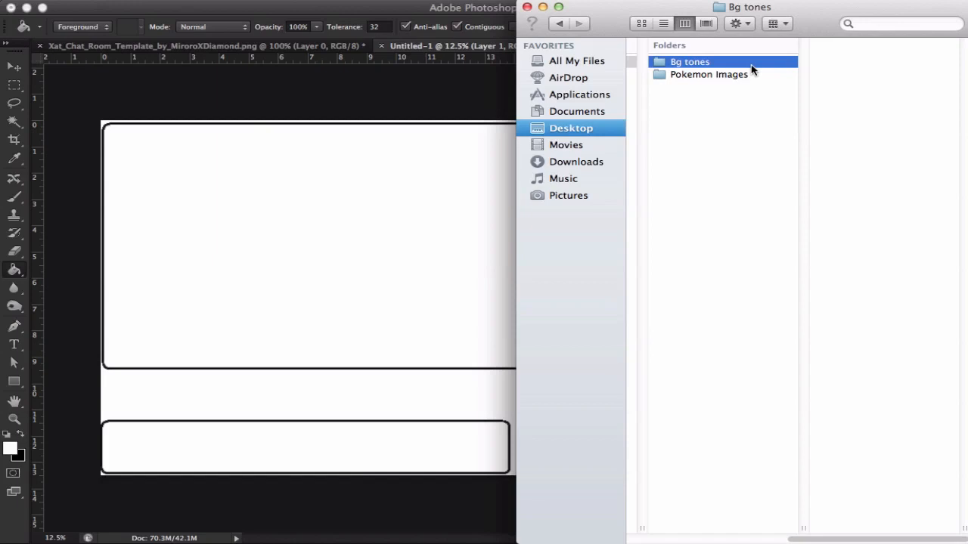
{"action": "mouse_move", "coordinate": [740, 79]}
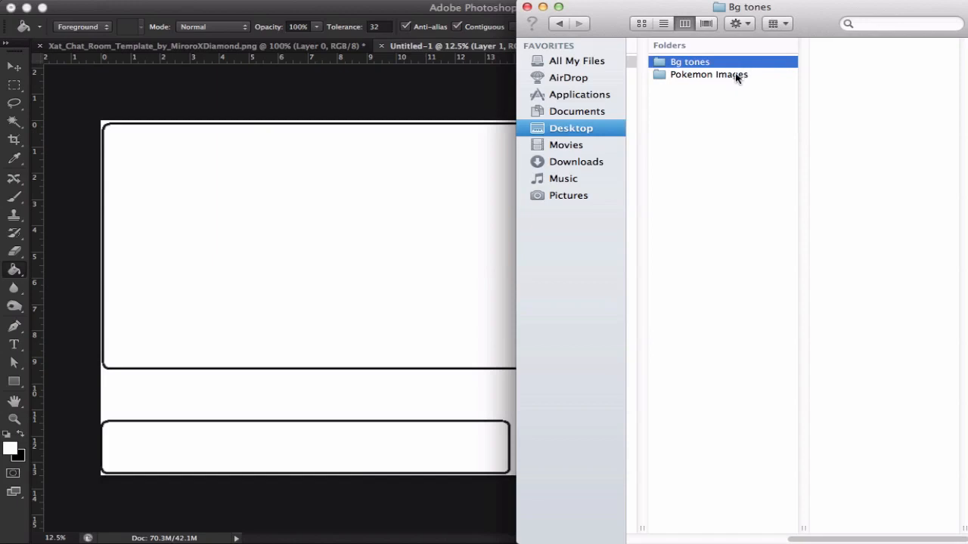
{"action": "left_click", "coordinate": [708, 74]}
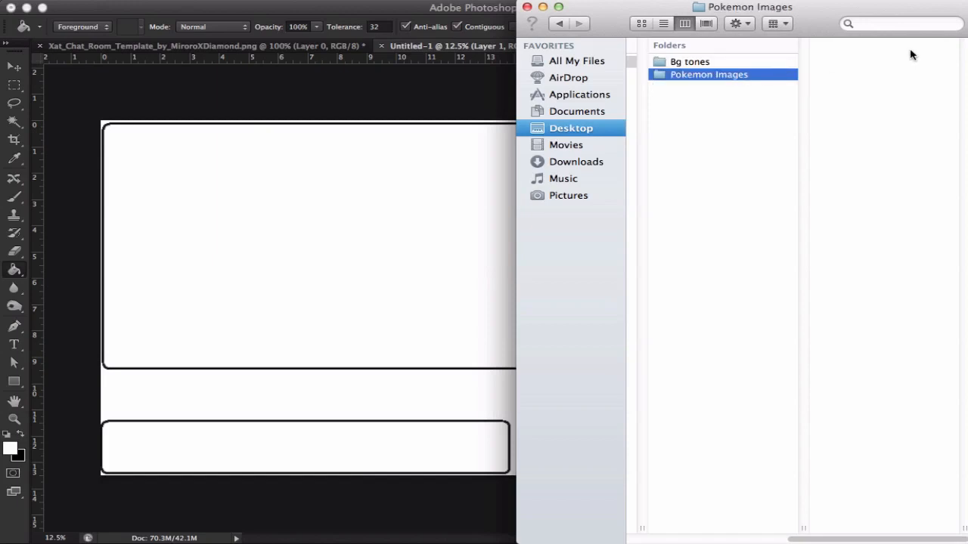
Create Eevee and Jolteon folders inside the Pokemon Images folder
{"action": "right_click", "coordinate": [829, 79]}
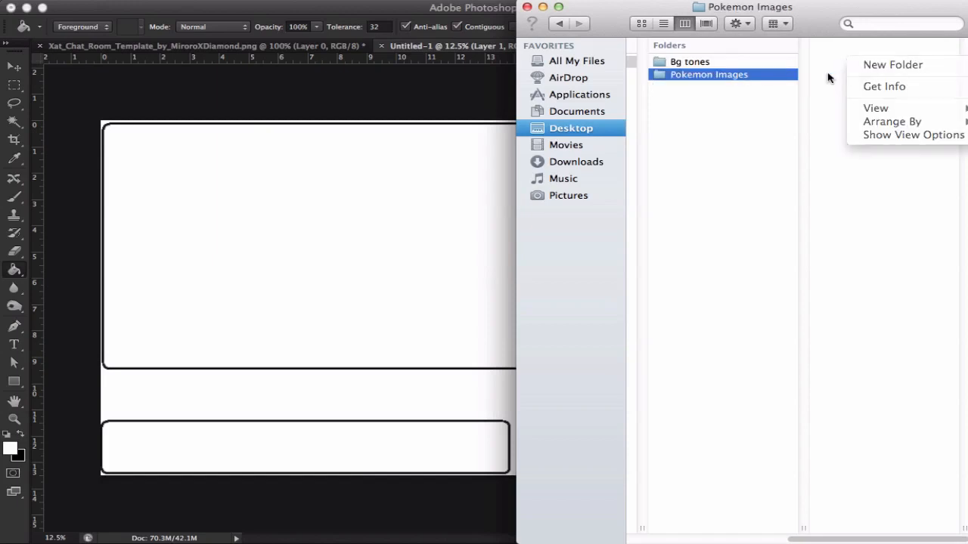
{"action": "left_click", "coordinate": [835, 72]}
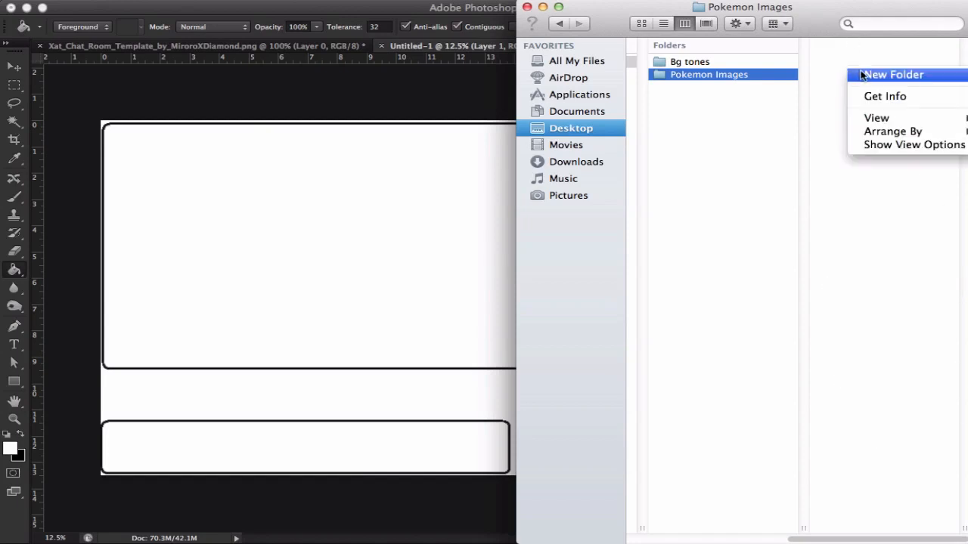
{"action": "left_click", "coordinate": [894, 74]}
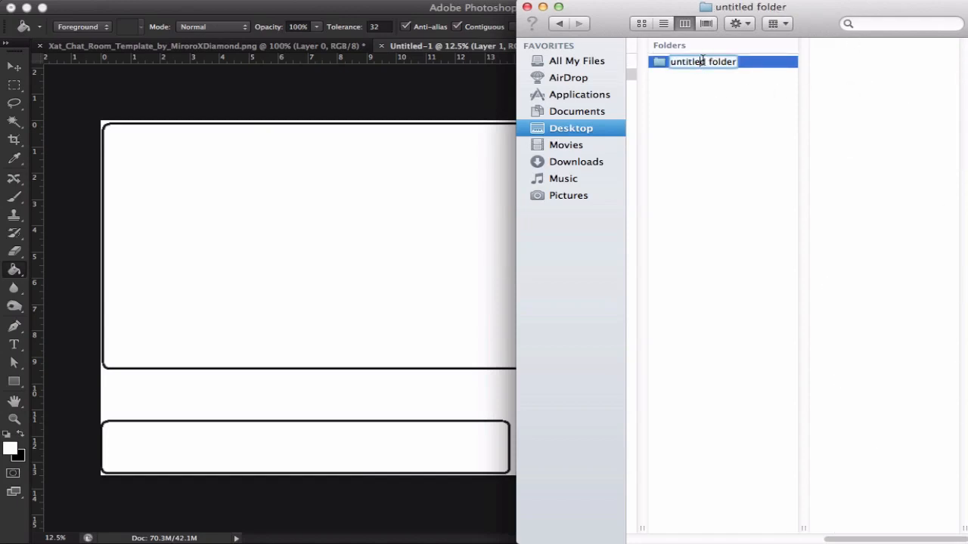
{"action": "type", "text": "Eevee"}
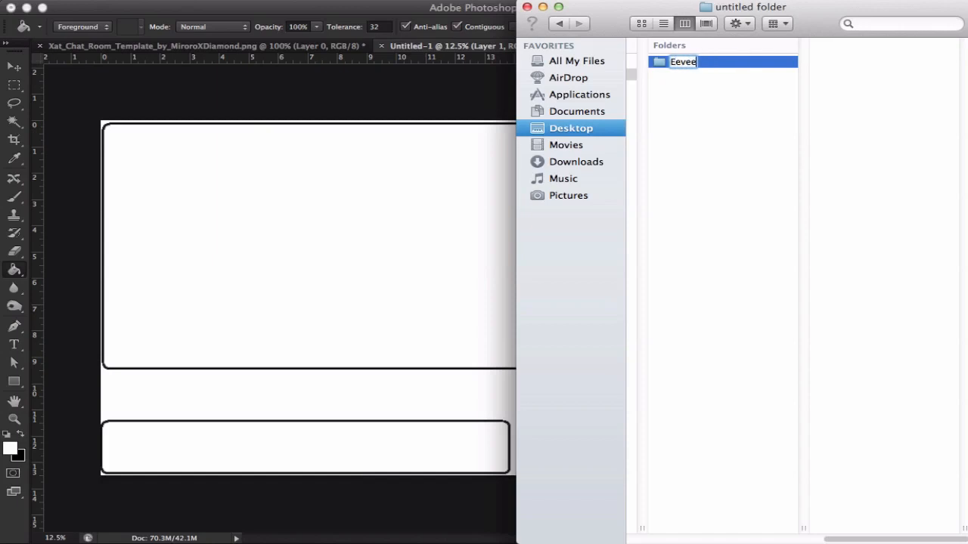
{"action": "right_click", "coordinate": [686, 74]}
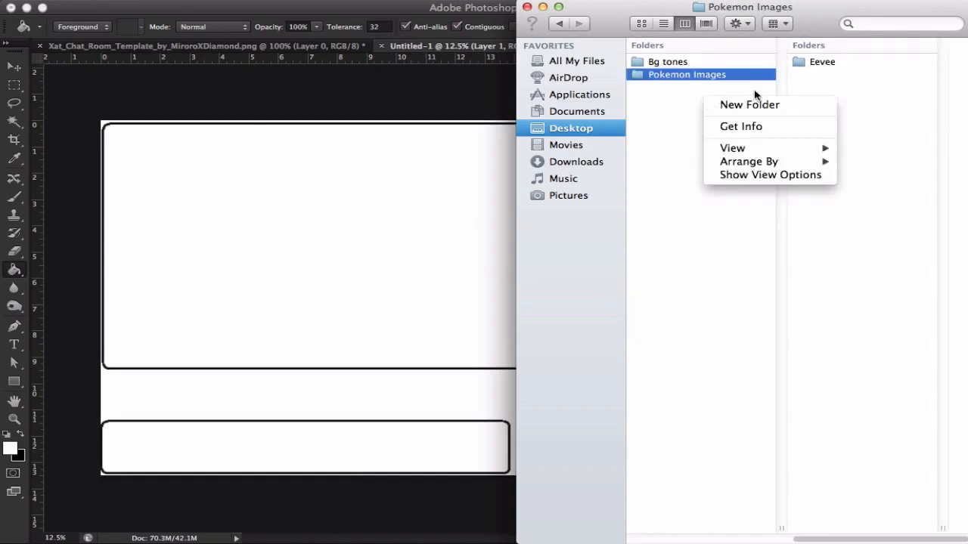
{"action": "left_click", "coordinate": [748, 104]}
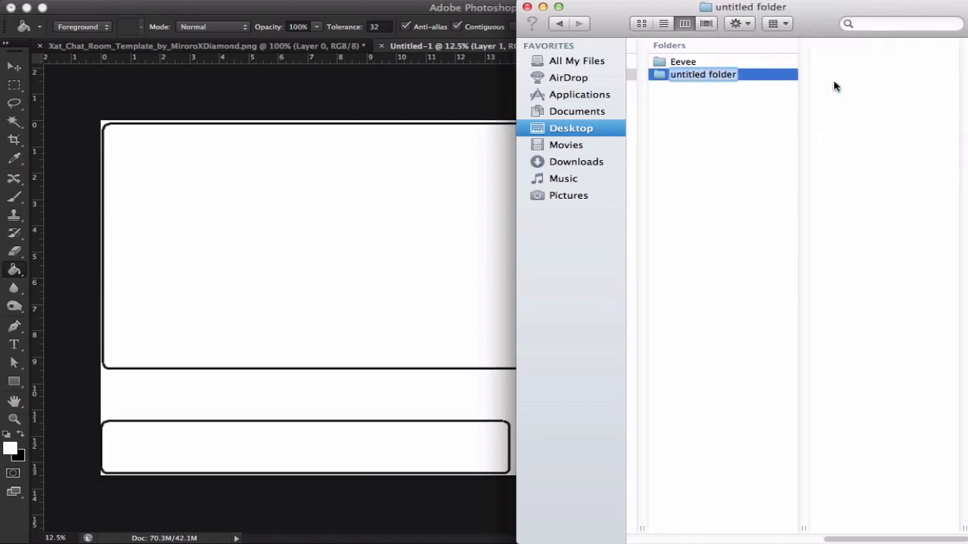
{"action": "type", "text": "Jolteon"}
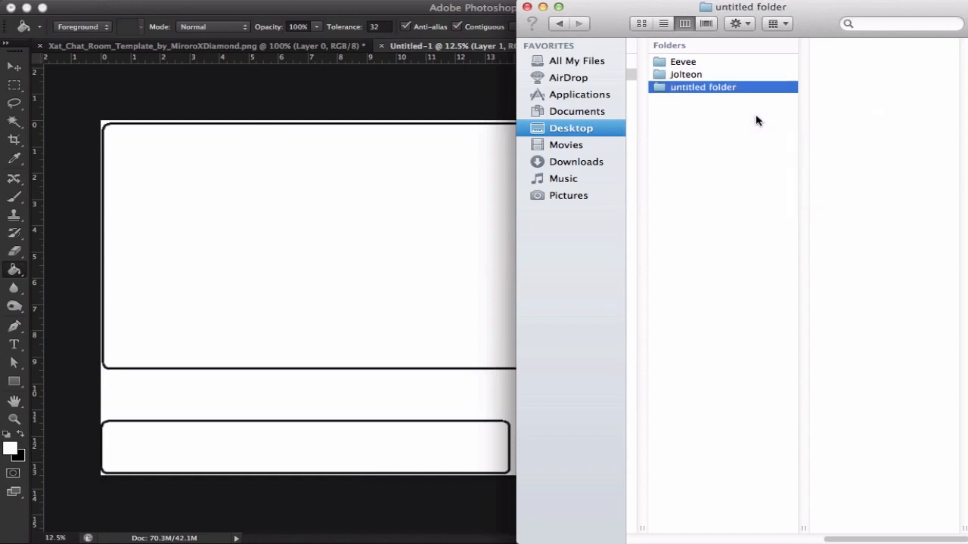
Rename the remaining untitled folder to Vaporeon
{"action": "left_click", "coordinate": [701, 86]}
{"action": "type", "text": "Flareon"}
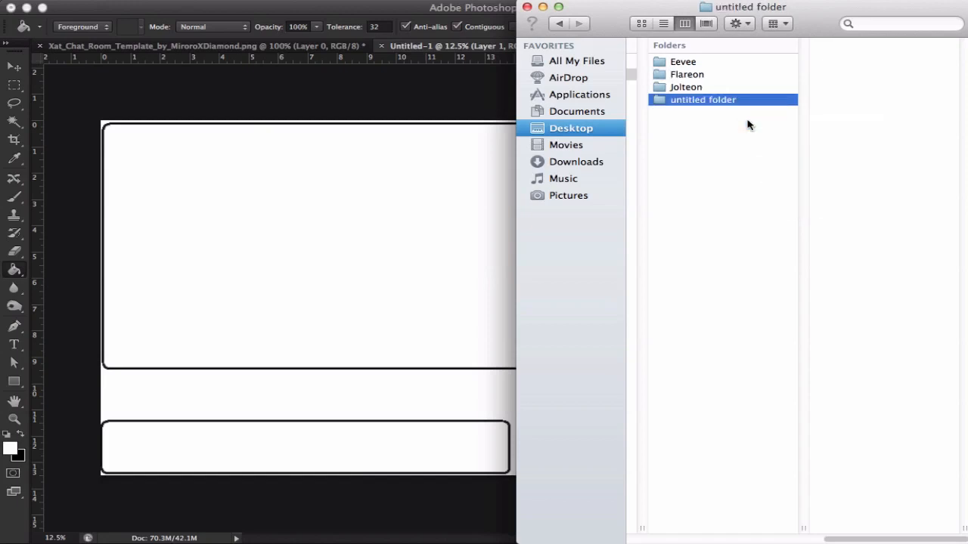
{"action": "double_click", "coordinate": [701, 100]}
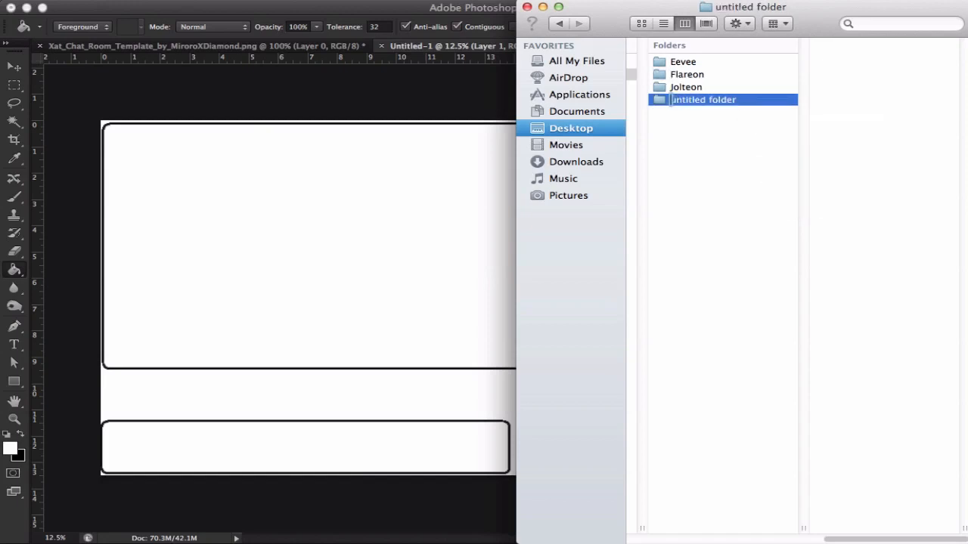
{"action": "type", "text": "Vap"}
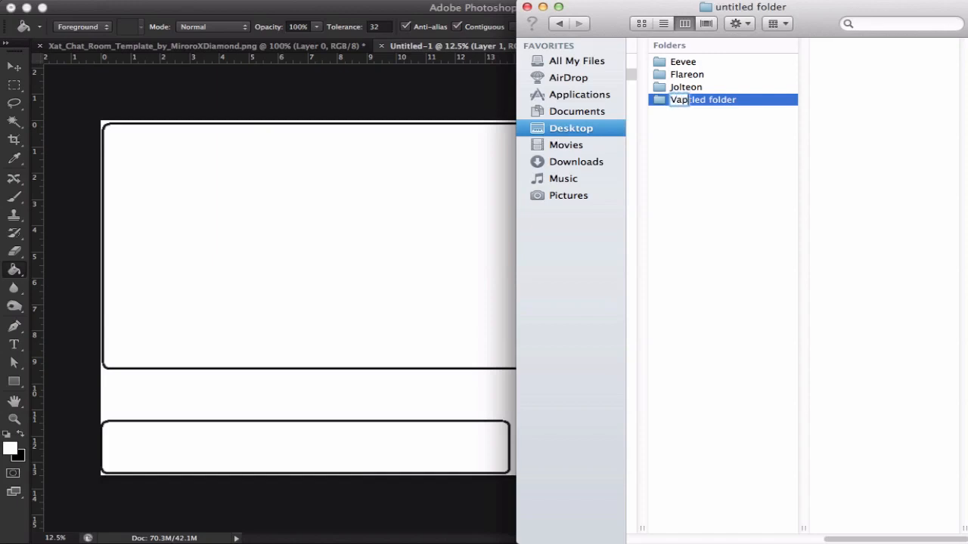
{"action": "type", "text": "Vaporeon"}
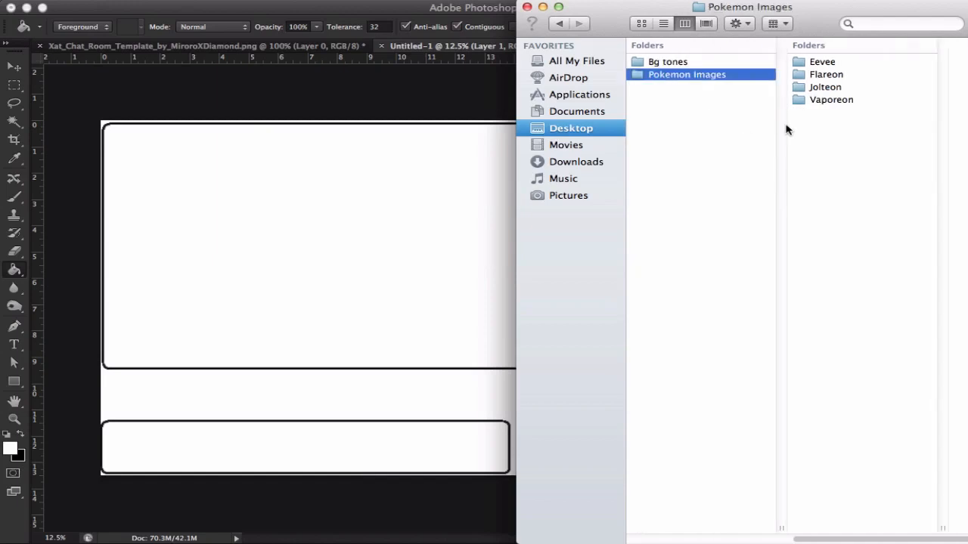
{"action": "mouse_move", "coordinate": [835, 106]}
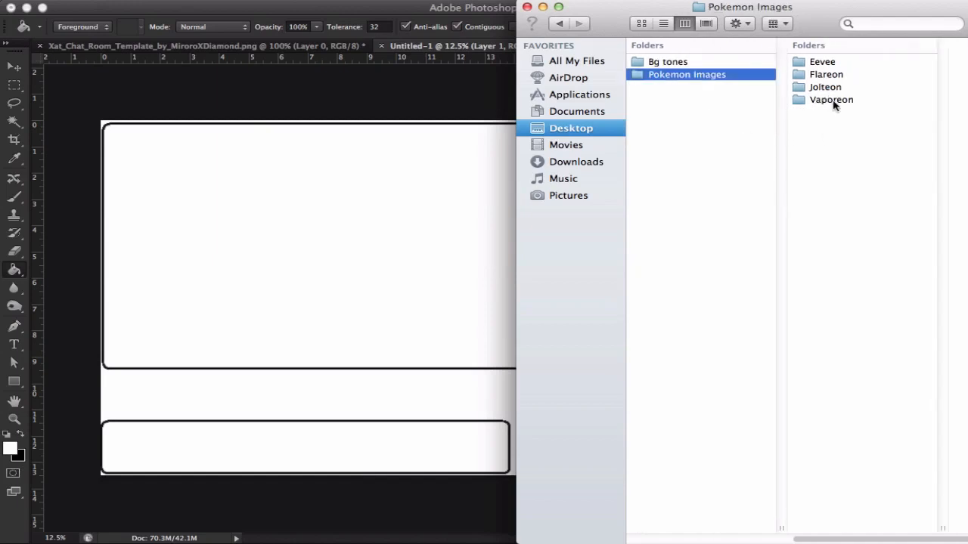
{"action": "mouse_move", "coordinate": [527, 248]}
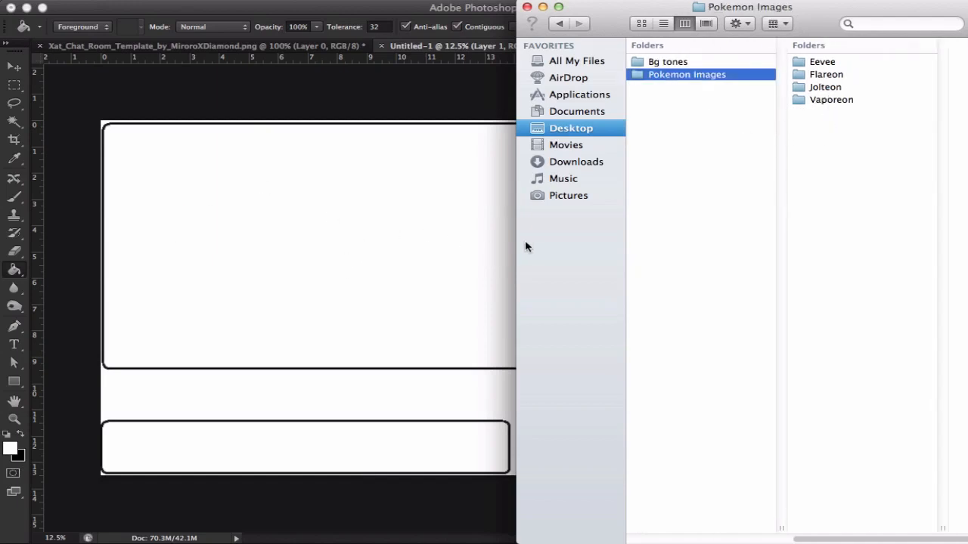
{"action": "mouse_move", "coordinate": [476, 250]}
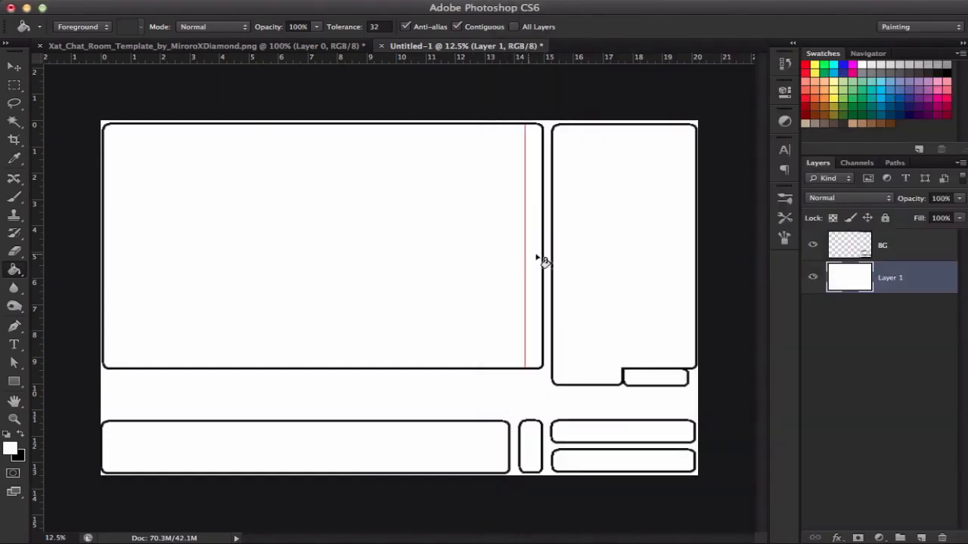
{"action": "mouse_move", "coordinate": [437, 316]}
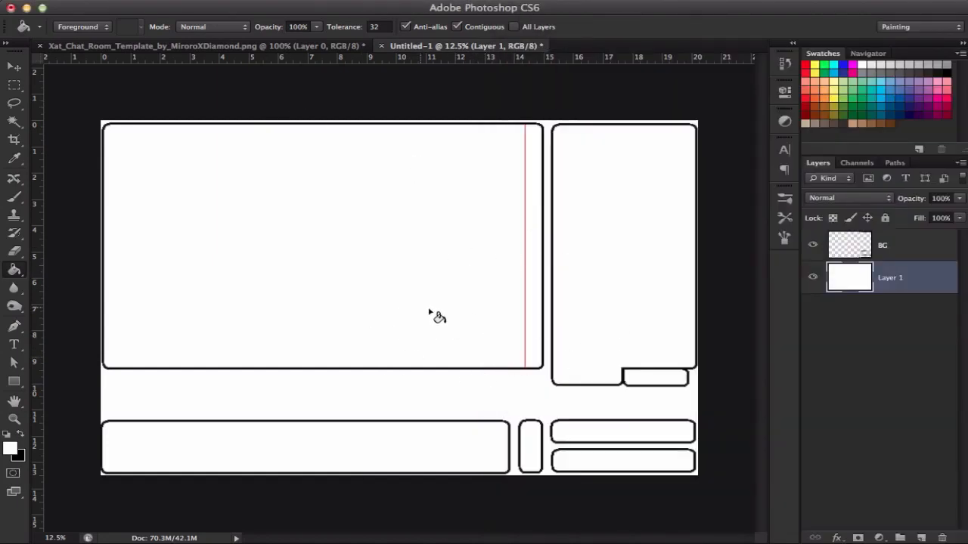
{"action": "mouse_move", "coordinate": [417, 331]}
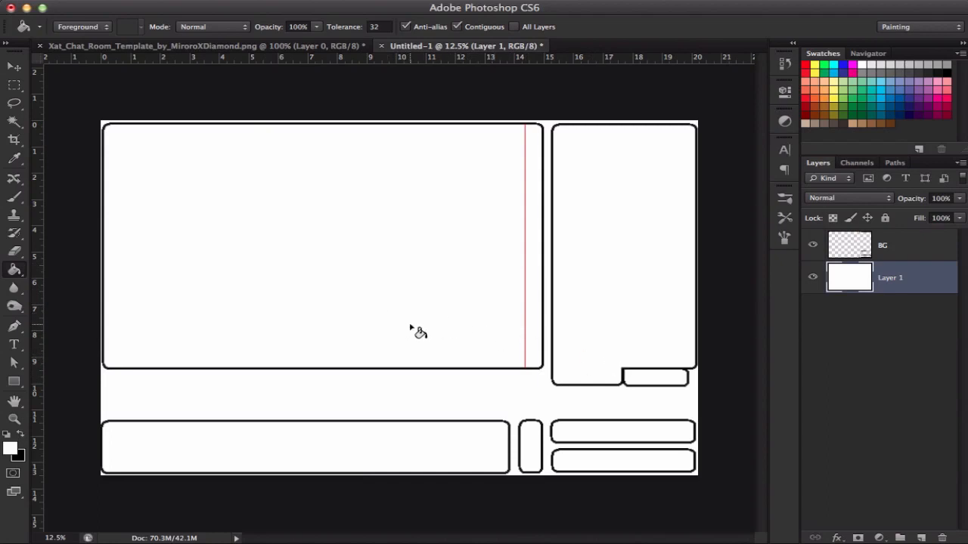
{"action": "mouse_move", "coordinate": [423, 330]}
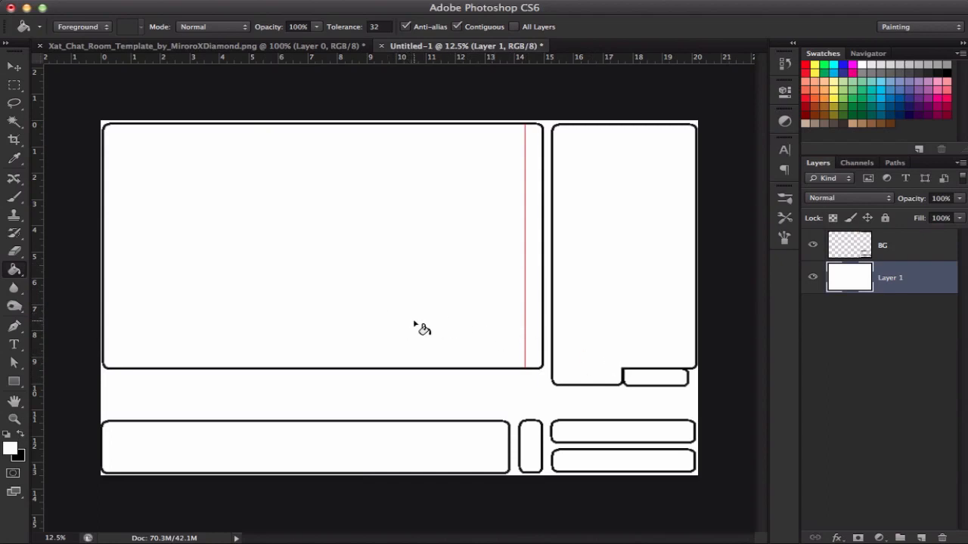
{"action": "mouse_move", "coordinate": [429, 330]}
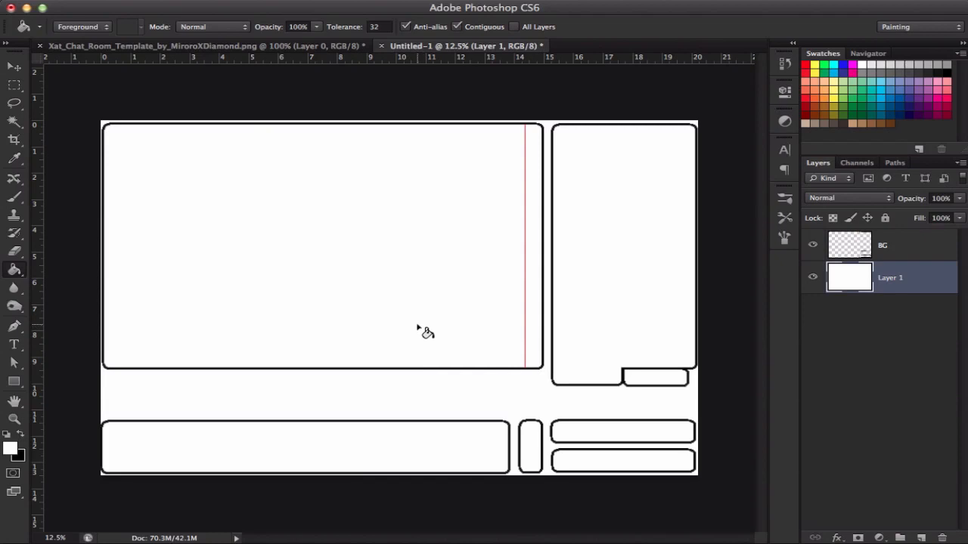
{"action": "mouse_move", "coordinate": [426, 331]}
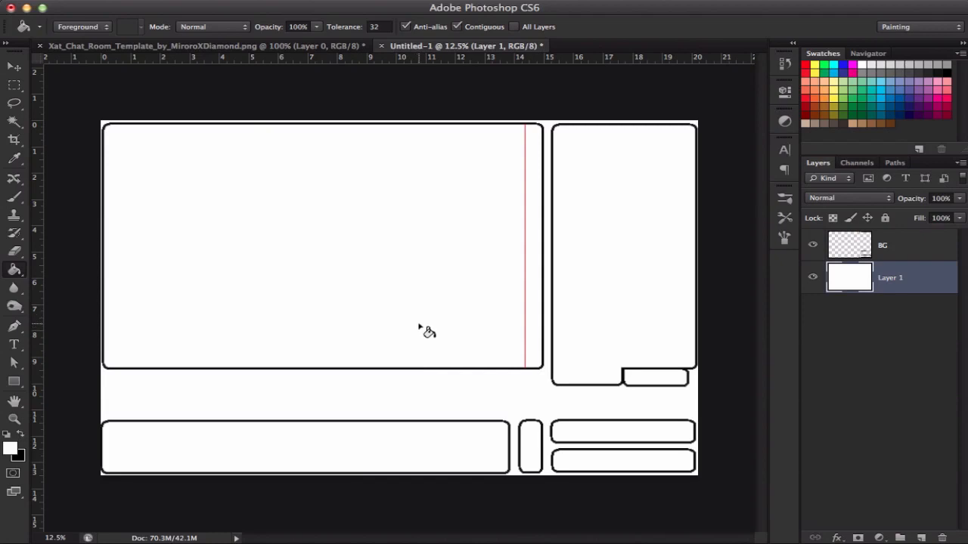
{"action": "mouse_move", "coordinate": [429, 326]}
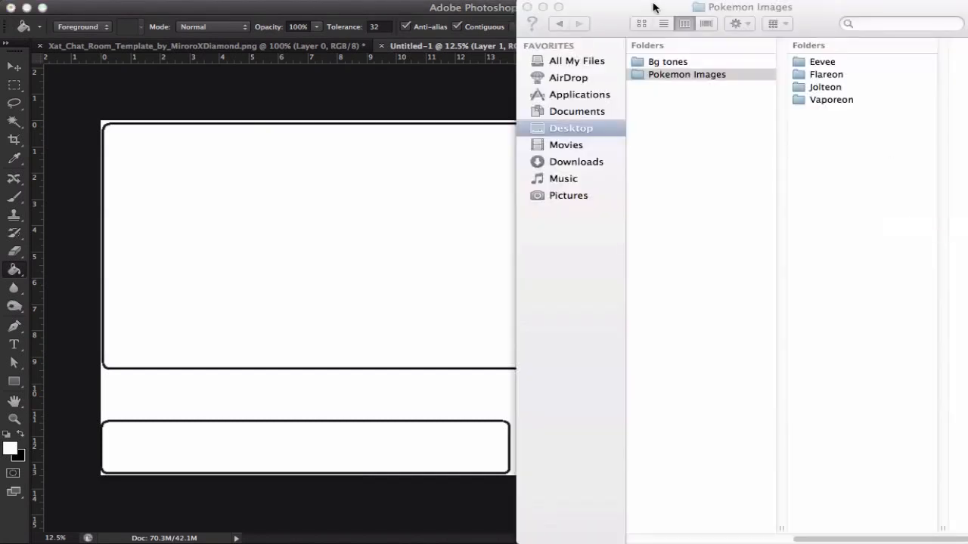
Bring the Photoshop menu bar into focus above the unchanged template
{"action": "left_click", "coordinate": [696, 6]}
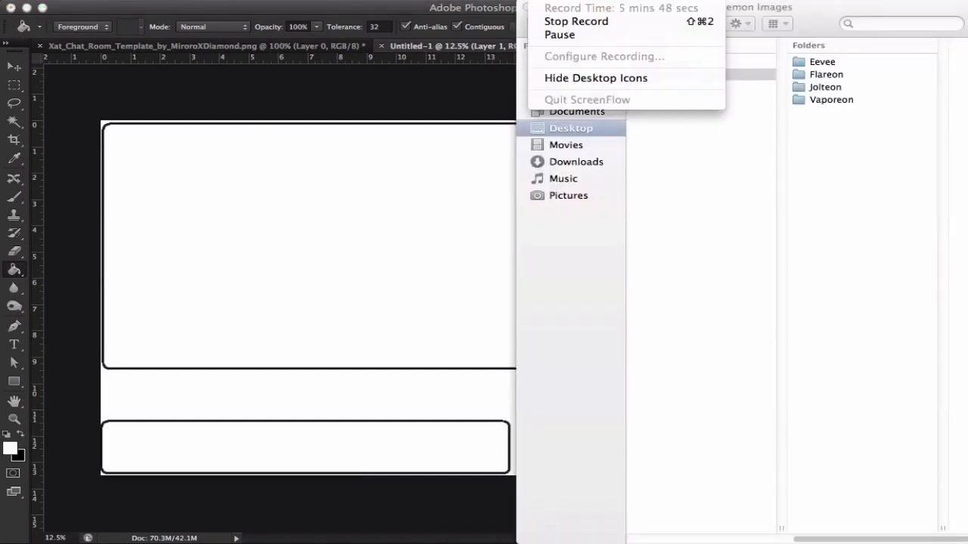
{"action": "mouse_move", "coordinate": [576, 22]}
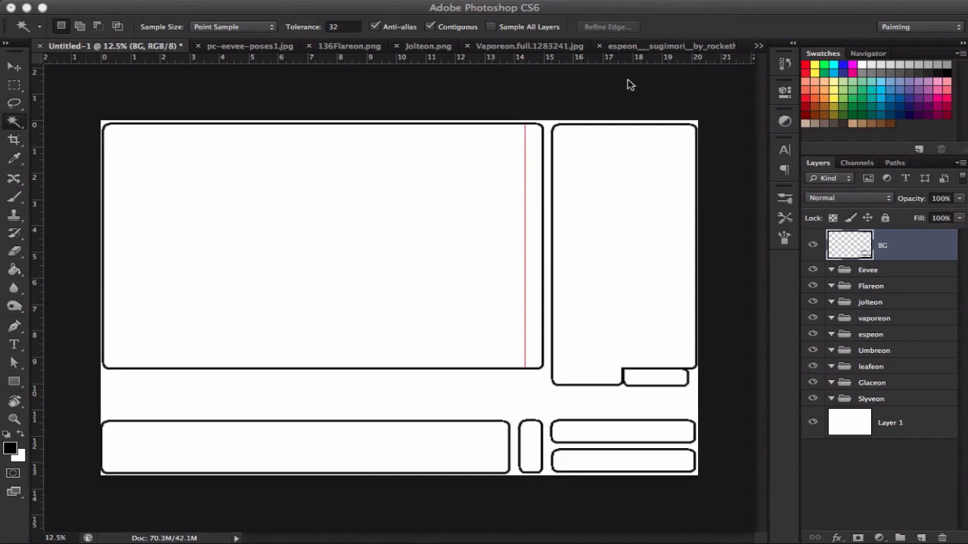
{"action": "mouse_move", "coordinate": [293, 54]}
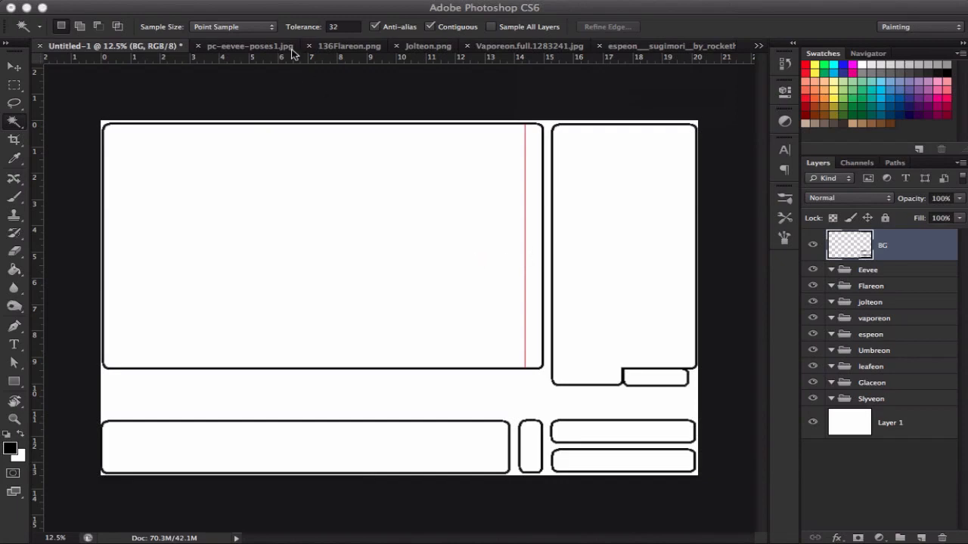
{"action": "mouse_move", "coordinate": [262, 100]}
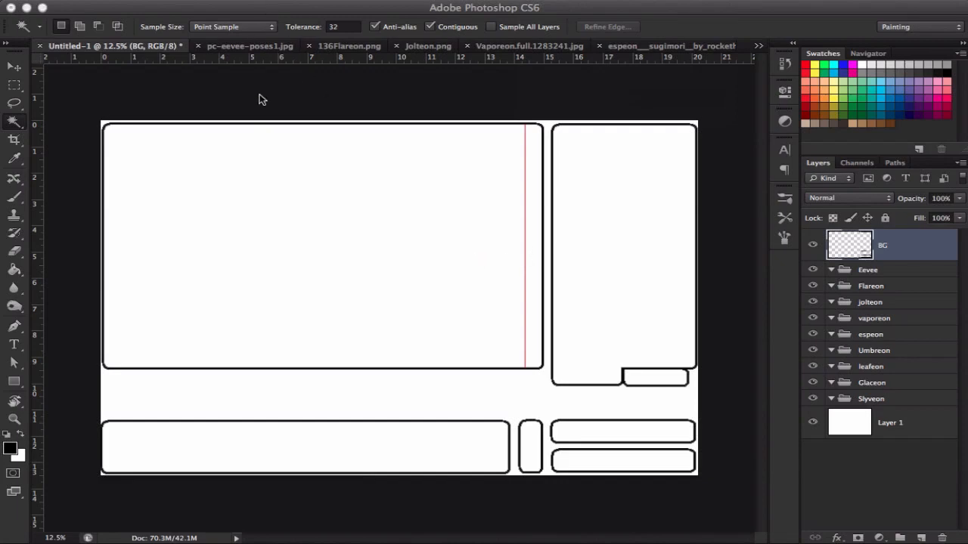
Set the canvas width to 6065 pixels via Canvas Size, proceeding past the clipping warning
{"action": "left_click", "coordinate": [226, 7]}
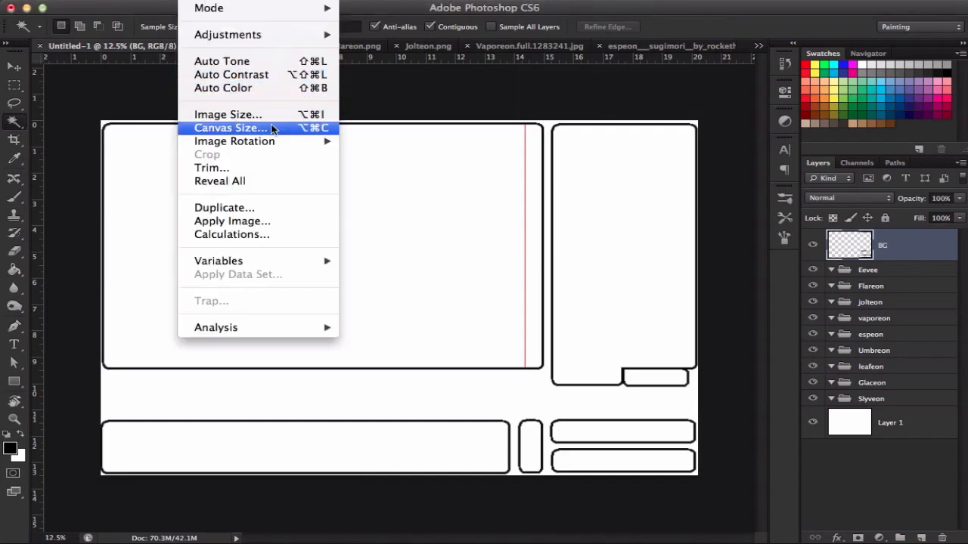
{"action": "left_click", "coordinate": [229, 127]}
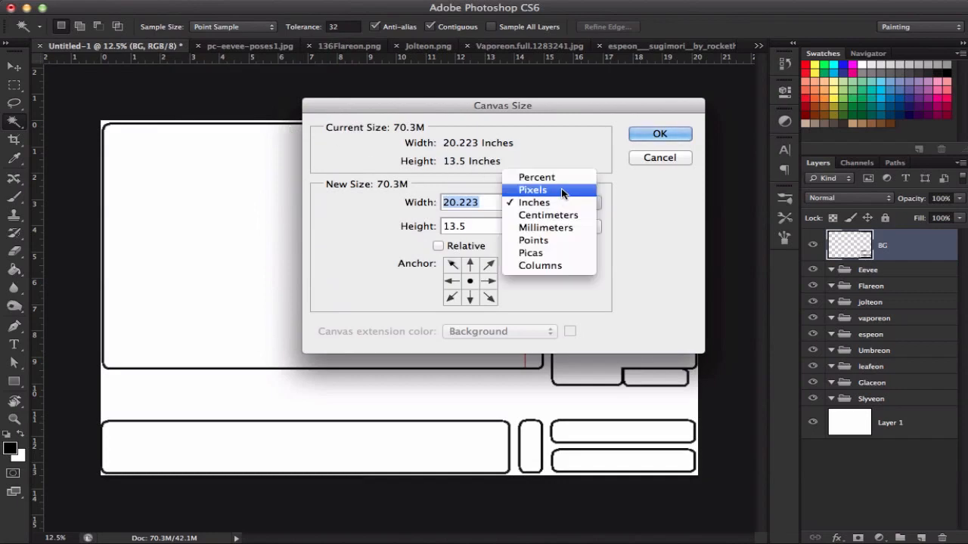
{"action": "left_click", "coordinate": [533, 190]}
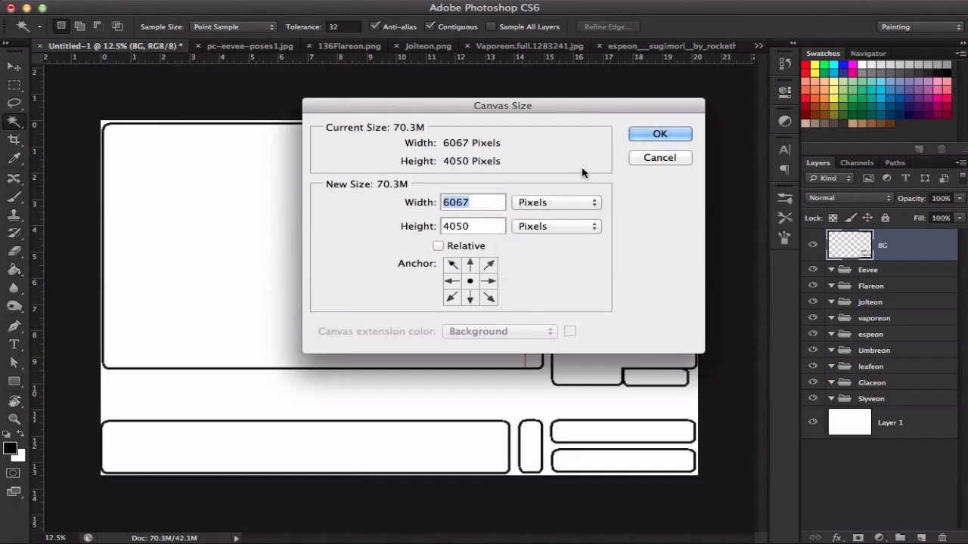
{"action": "mouse_move", "coordinate": [526, 194]}
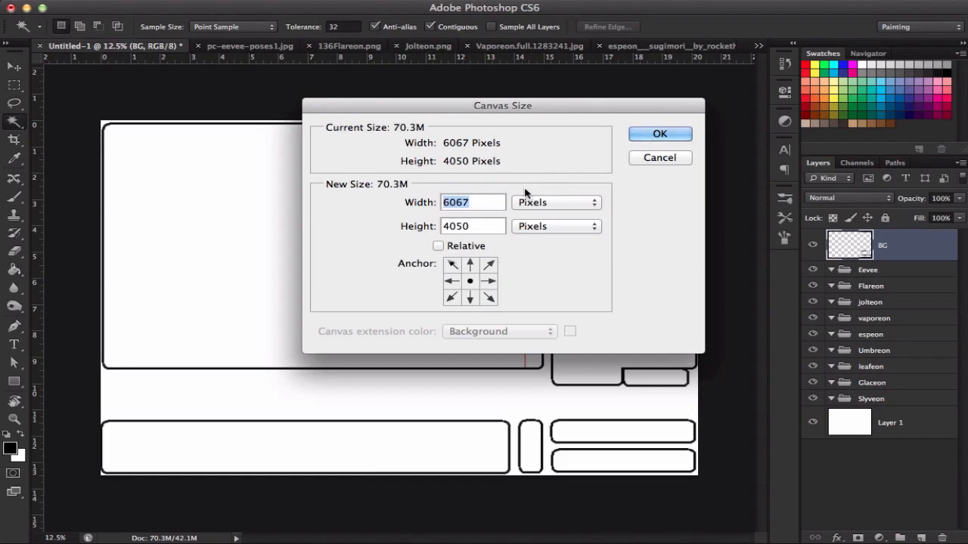
{"action": "left_click", "coordinate": [472, 203]}
{"action": "type", "text": "6065"}
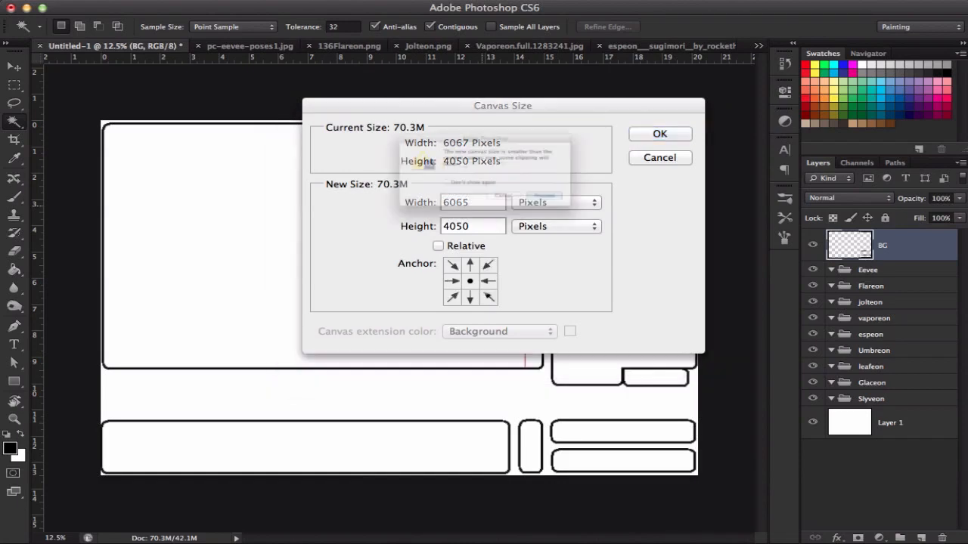
{"action": "left_click", "coordinate": [659, 133]}
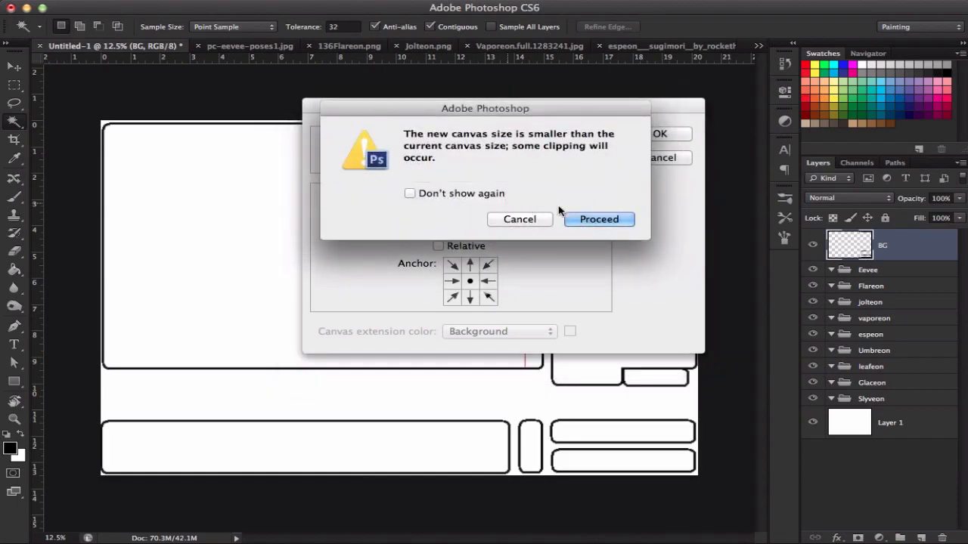
{"action": "left_click", "coordinate": [599, 218]}
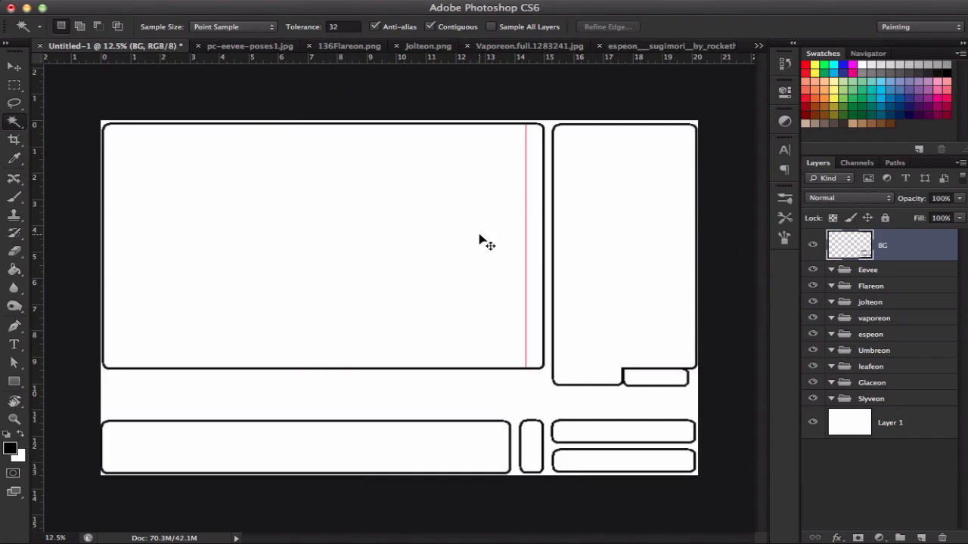
{"action": "mouse_move", "coordinate": [477, 239]}
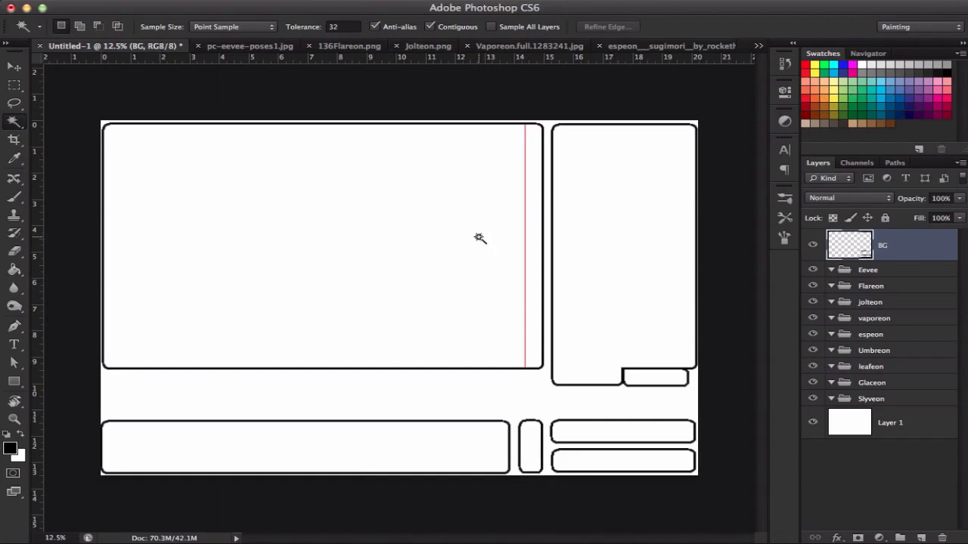
{"action": "mouse_move", "coordinate": [799, 254]}
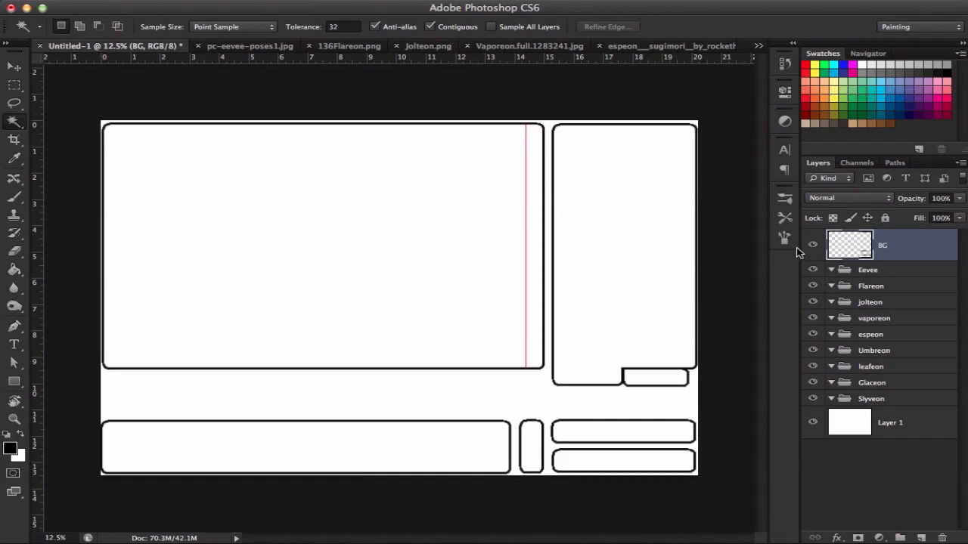
{"action": "mouse_move", "coordinate": [817, 230]}
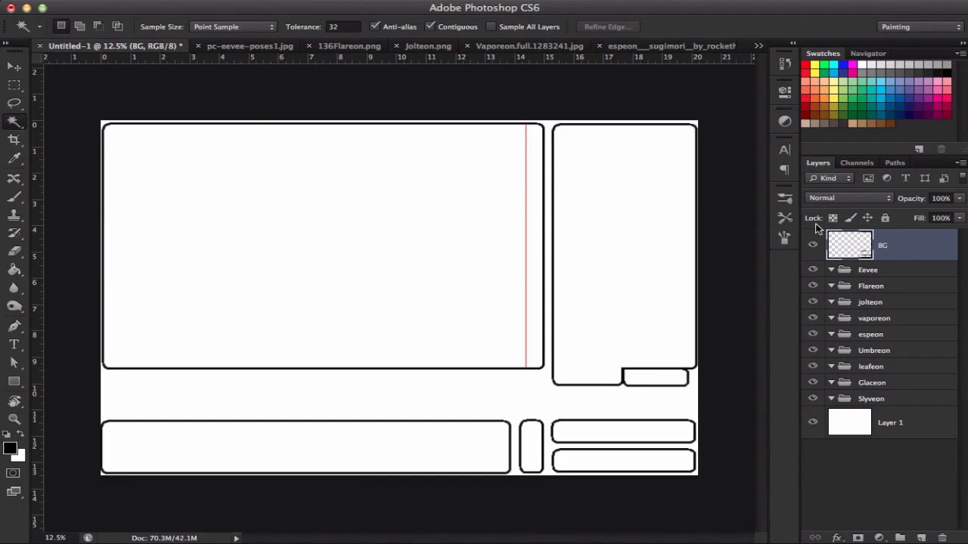
{"action": "mouse_move", "coordinate": [809, 230]}
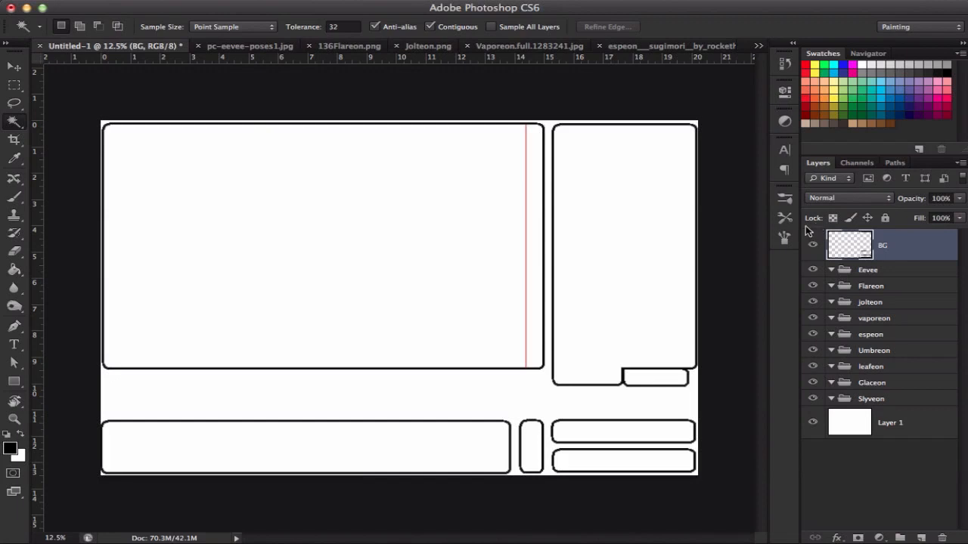
{"action": "mouse_move", "coordinate": [805, 231]}
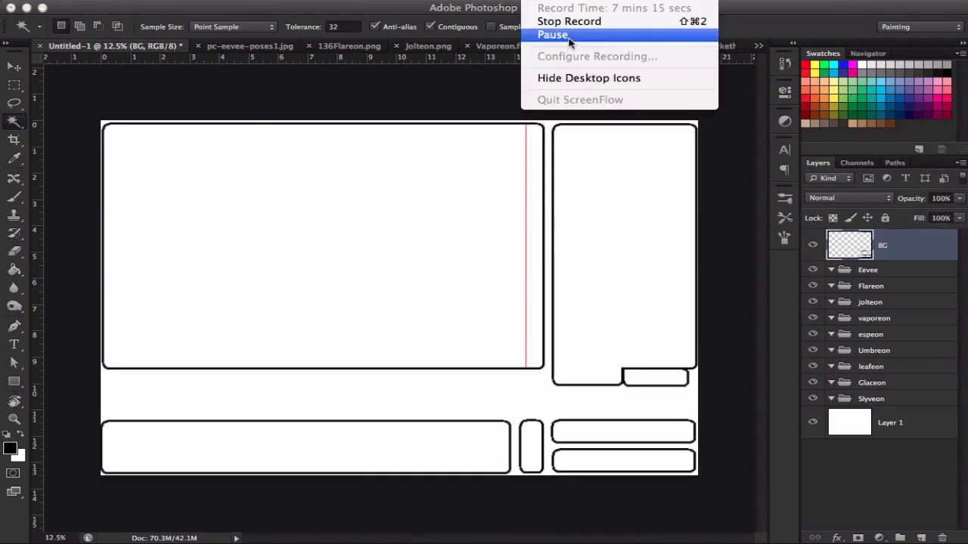
{"action": "left_click", "coordinate": [552, 35]}
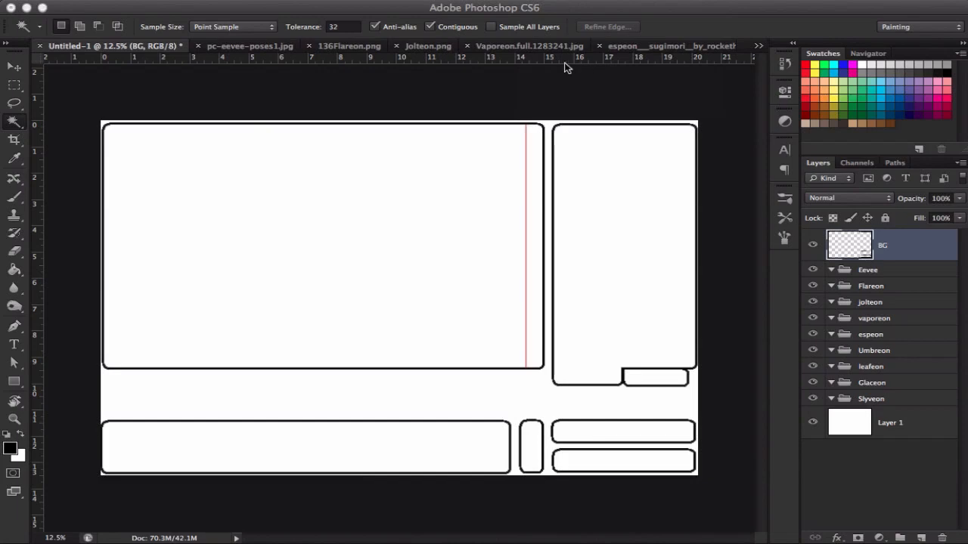
{"action": "mouse_move", "coordinate": [847, 280]}
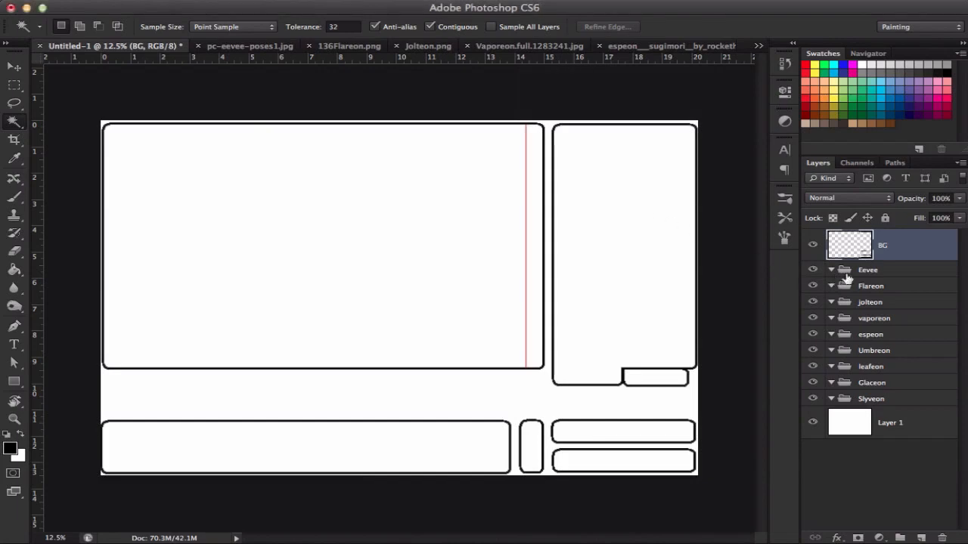
{"action": "left_click", "coordinate": [867, 269]}
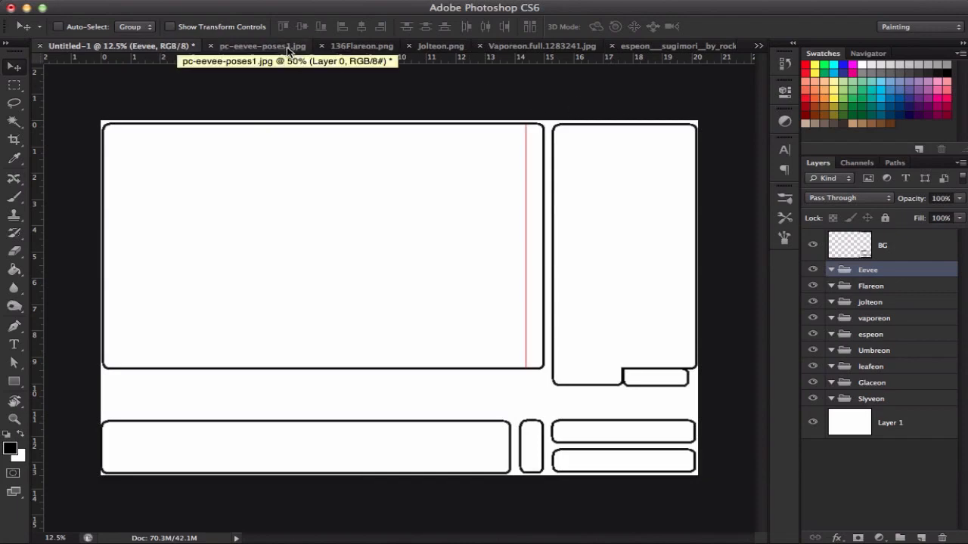
Copy the pc-eevee-poses1.jpg image into the template as Layer 2 in the Eevee group
{"action": "left_click", "coordinate": [263, 46]}
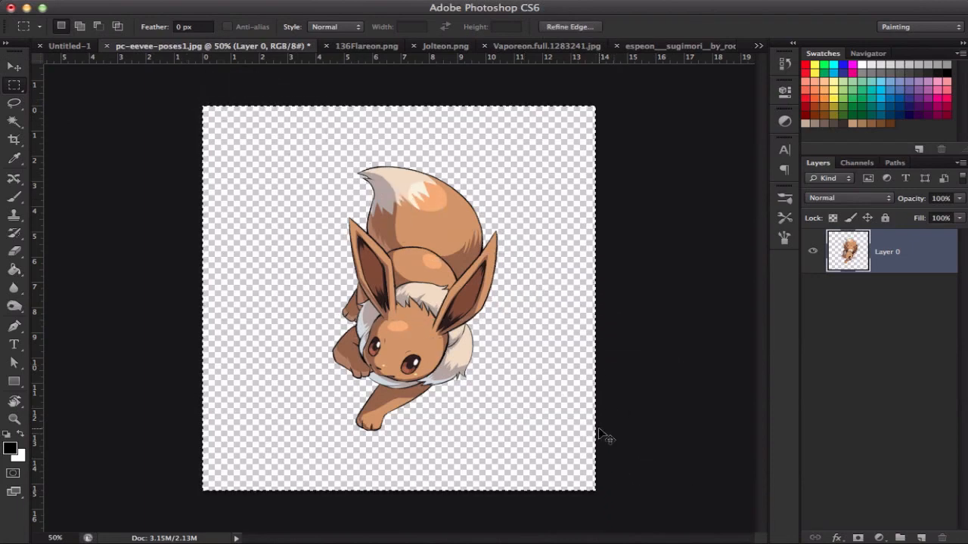
{"action": "left_click", "coordinate": [68, 45]}
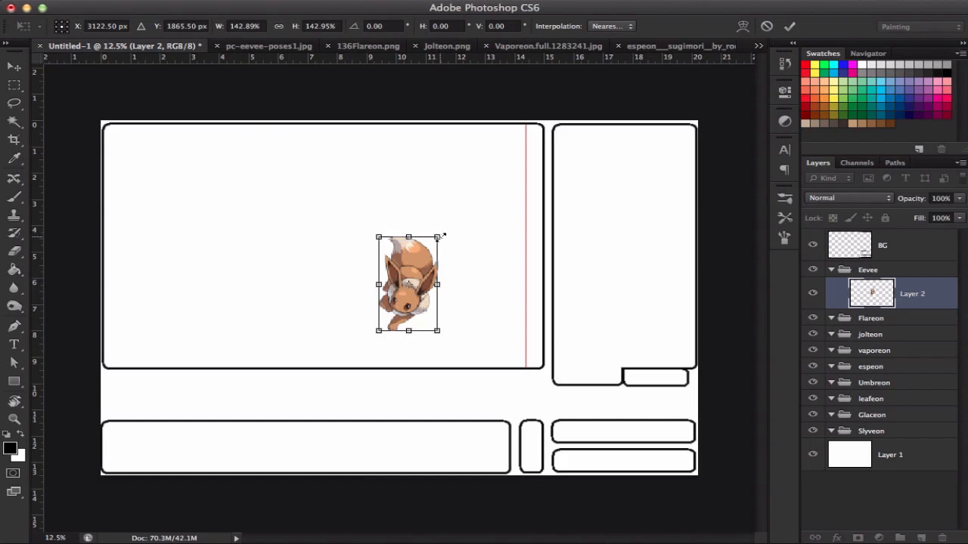
Scale Eevee up and position it higher within the large left panel
{"action": "left_click_drag", "start_coordinate": [442, 236], "coordinate": [452, 228]}
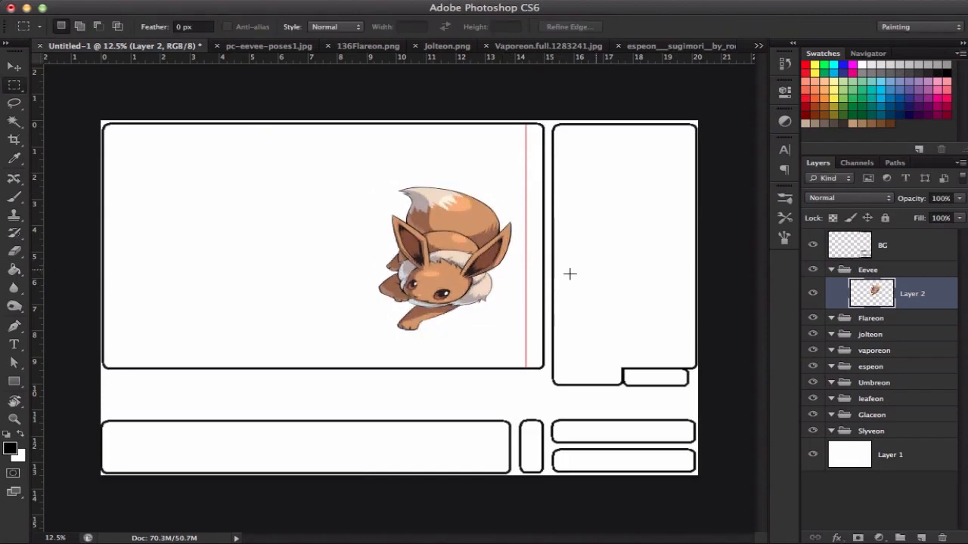
{"action": "mouse_move", "coordinate": [565, 278]}
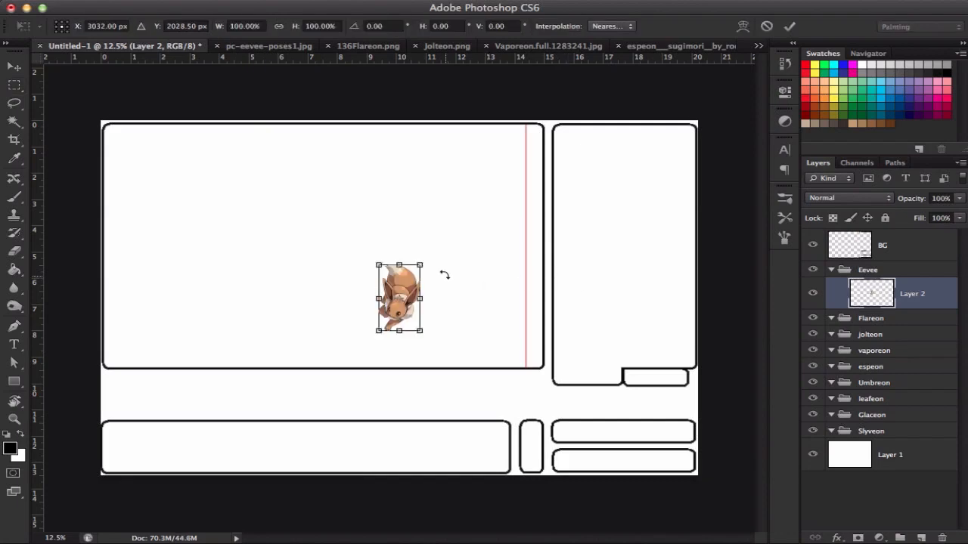
{"action": "left_click_drag", "start_coordinate": [420, 329], "coordinate": [487, 330]}
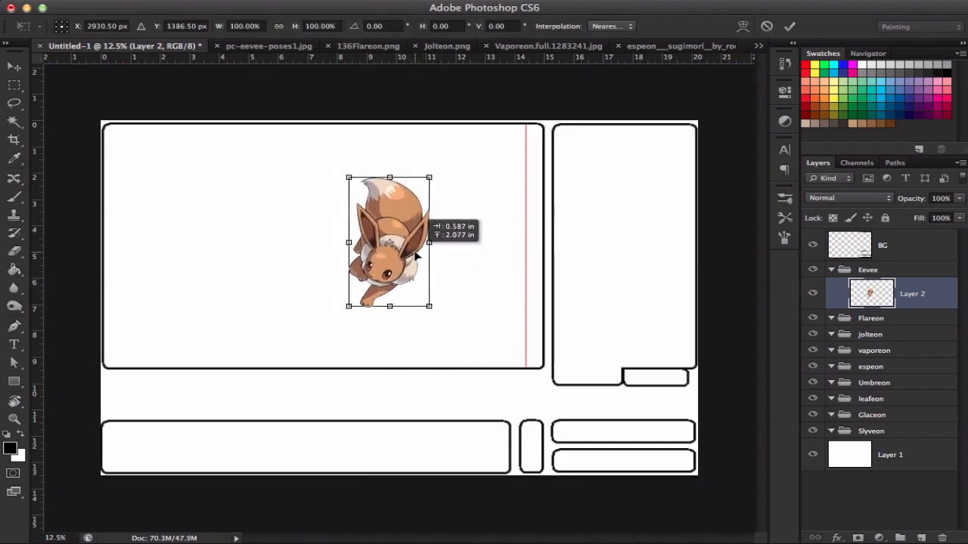
{"action": "left_click_drag", "start_coordinate": [390, 242], "coordinate": [371, 245]}
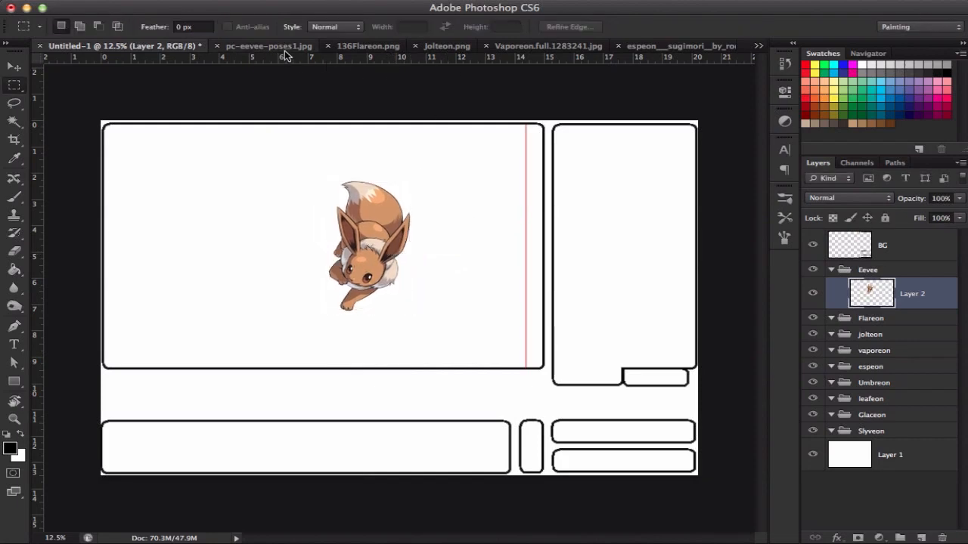
{"action": "mouse_move", "coordinate": [270, 46]}
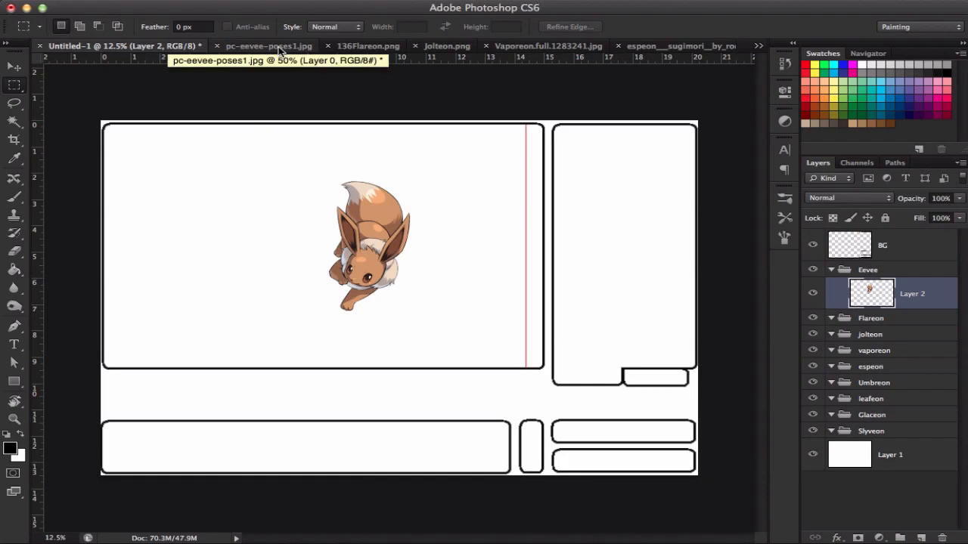
{"action": "mouse_move", "coordinate": [396, 171]}
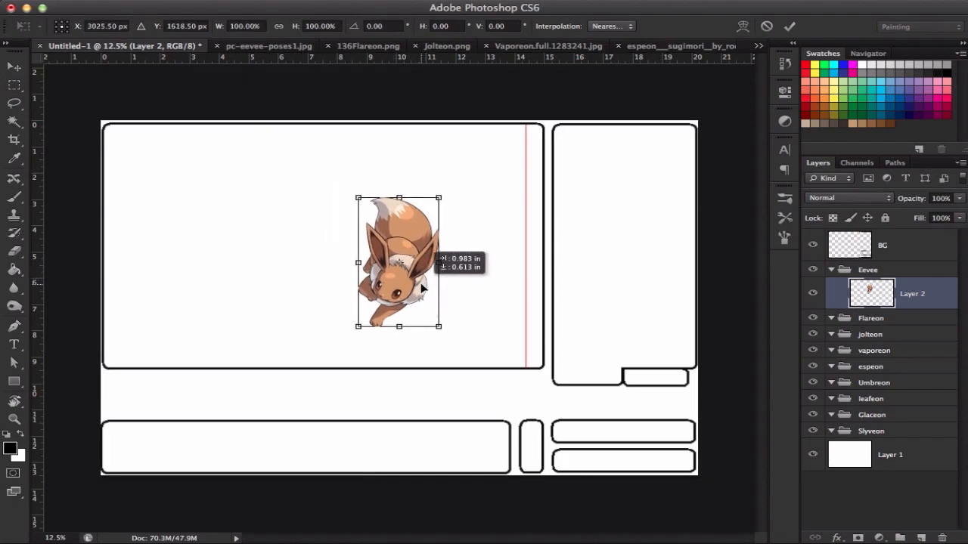
{"action": "left_click_drag", "start_coordinate": [399, 260], "coordinate": [381, 260]}
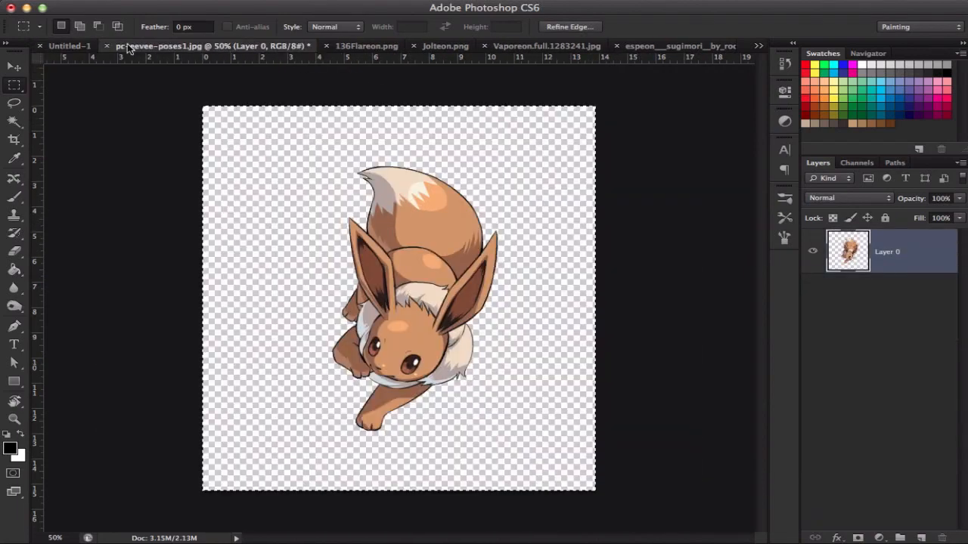
Close the Eevee source with Don't Save and paste 136Flareon.png into the Flareon group as Layer 3
{"action": "left_click", "coordinate": [106, 46]}
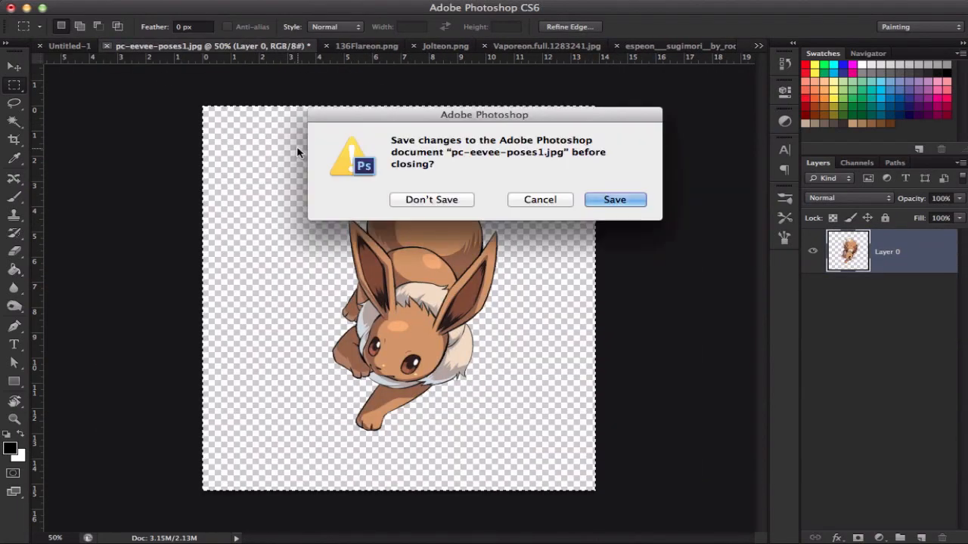
{"action": "left_click", "coordinate": [431, 200]}
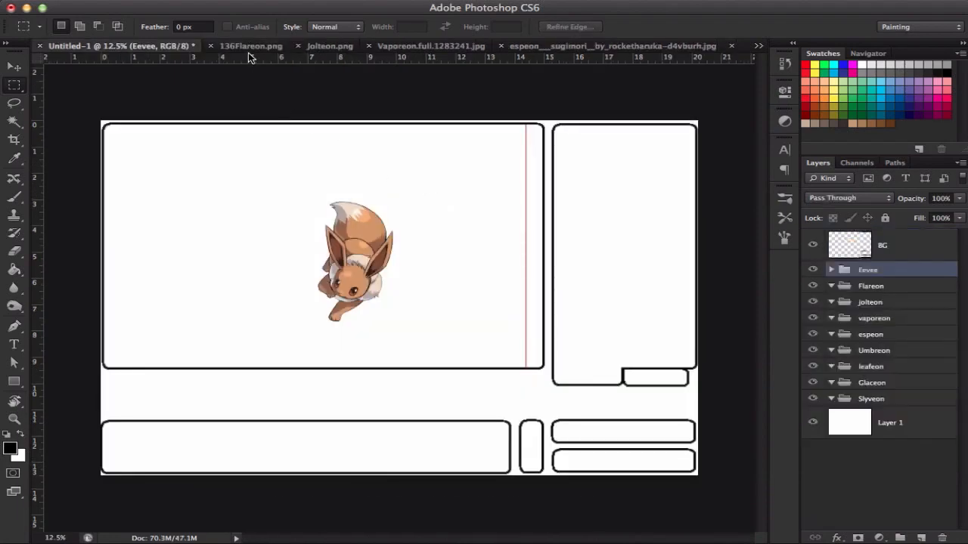
{"action": "left_click", "coordinate": [251, 45]}
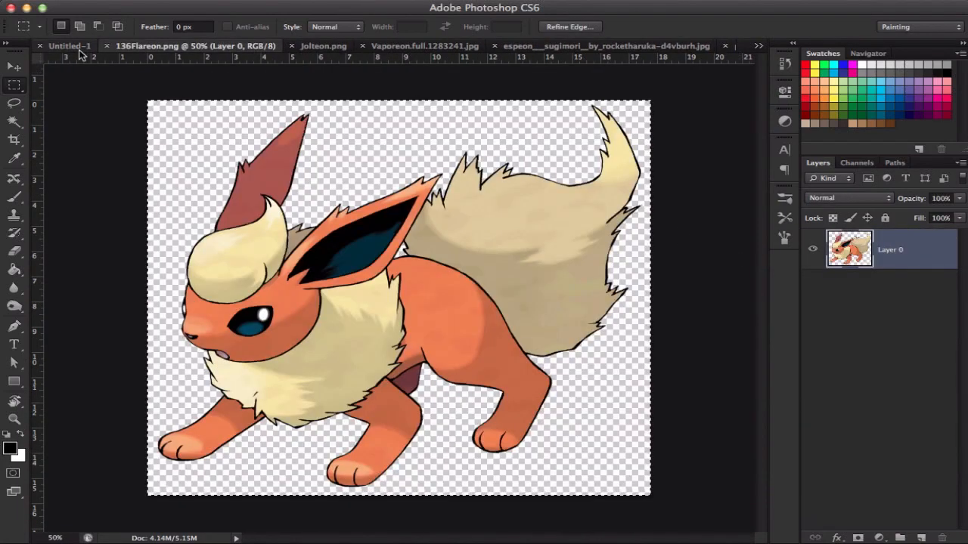
{"action": "left_click", "coordinate": [70, 46]}
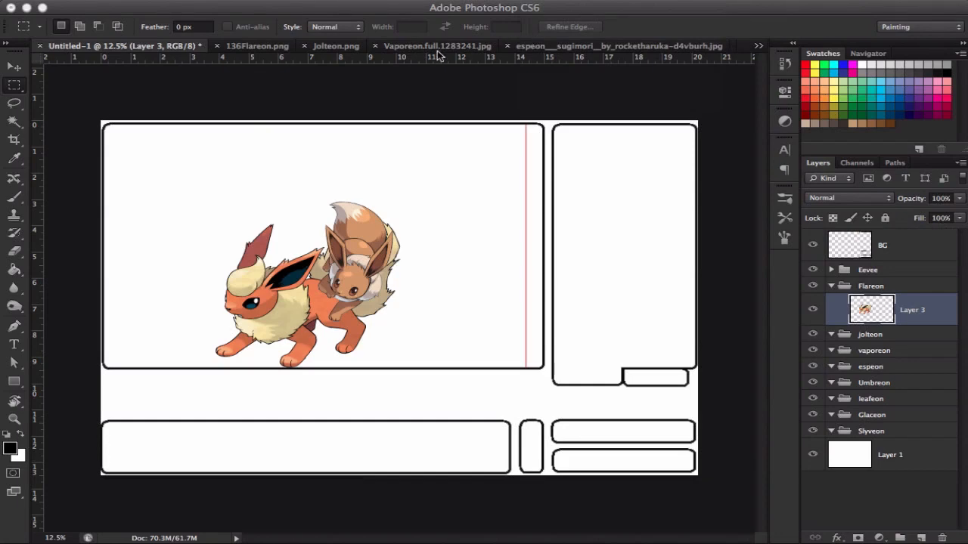
{"action": "mouse_move", "coordinate": [272, 48]}
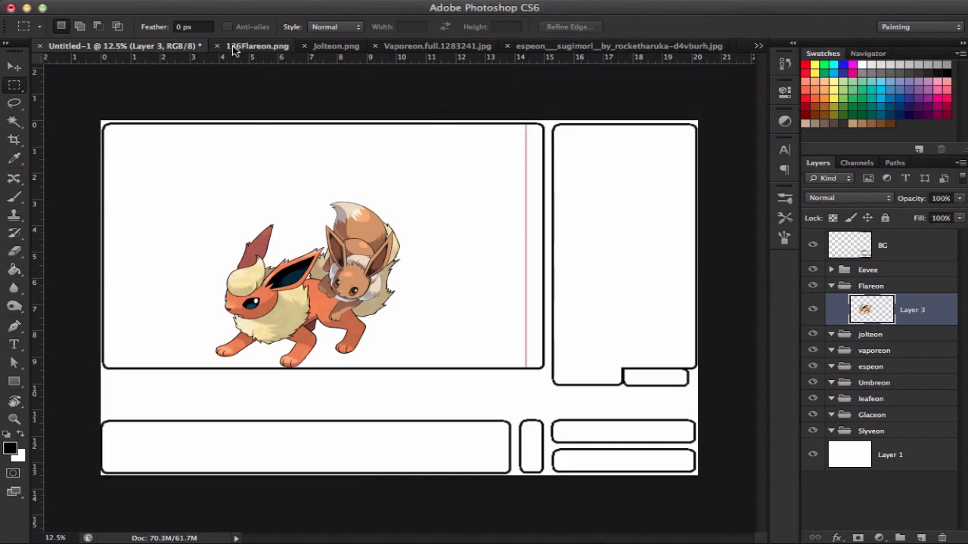
Close the Flareon source, copy Jolteon and bring it into the template's Jolteon group right of Eevee
{"action": "left_click", "coordinate": [217, 45]}
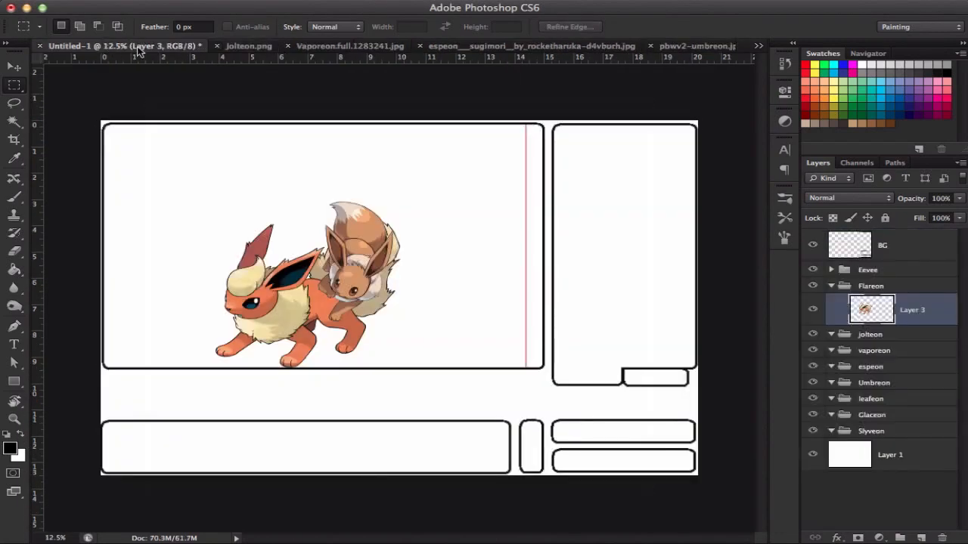
{"action": "left_click", "coordinate": [248, 45]}
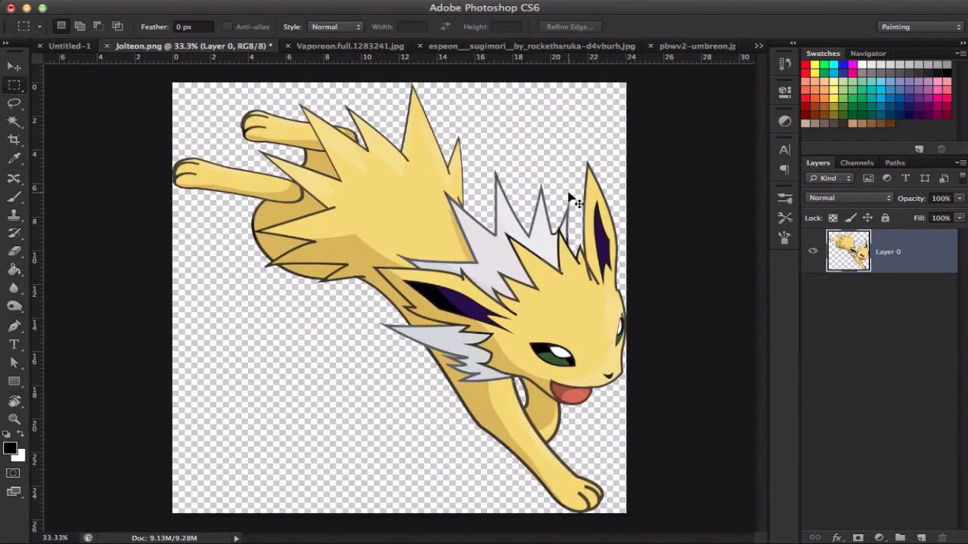
{"action": "left_click", "coordinate": [68, 45]}
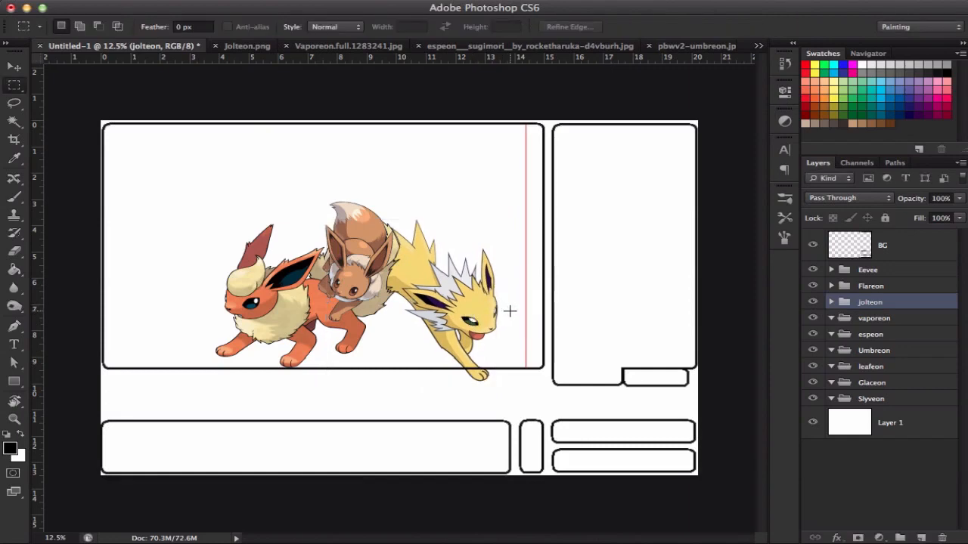
{"action": "mouse_move", "coordinate": [528, 376]}
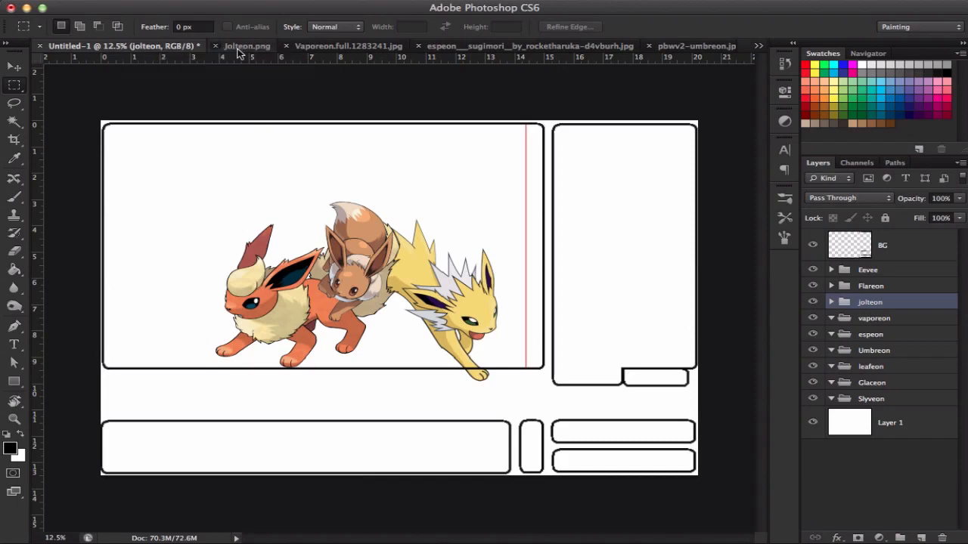
Close the Jolteon source, paste Vaporeon tilted and enlarged behind Flareon, then collapse its group
{"action": "left_click", "coordinate": [214, 45]}
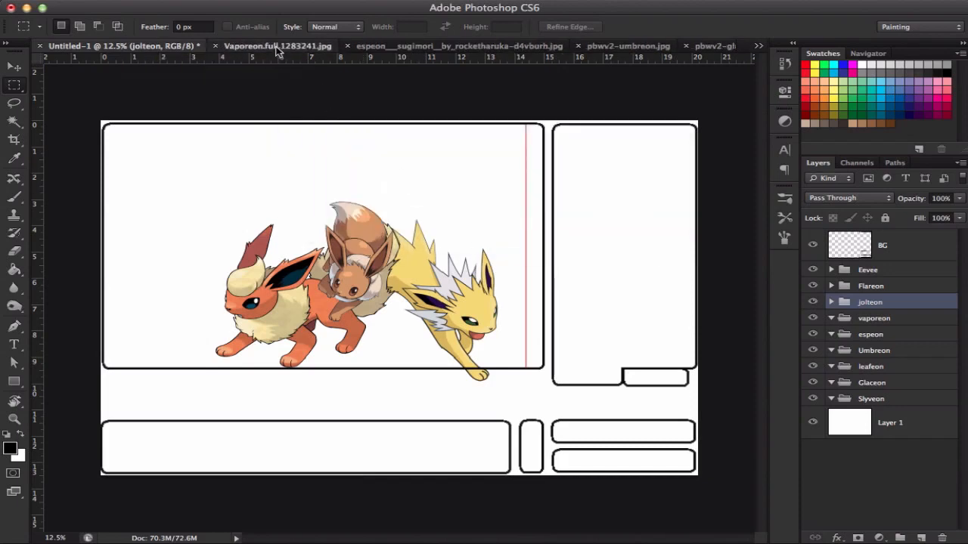
{"action": "left_click", "coordinate": [278, 46]}
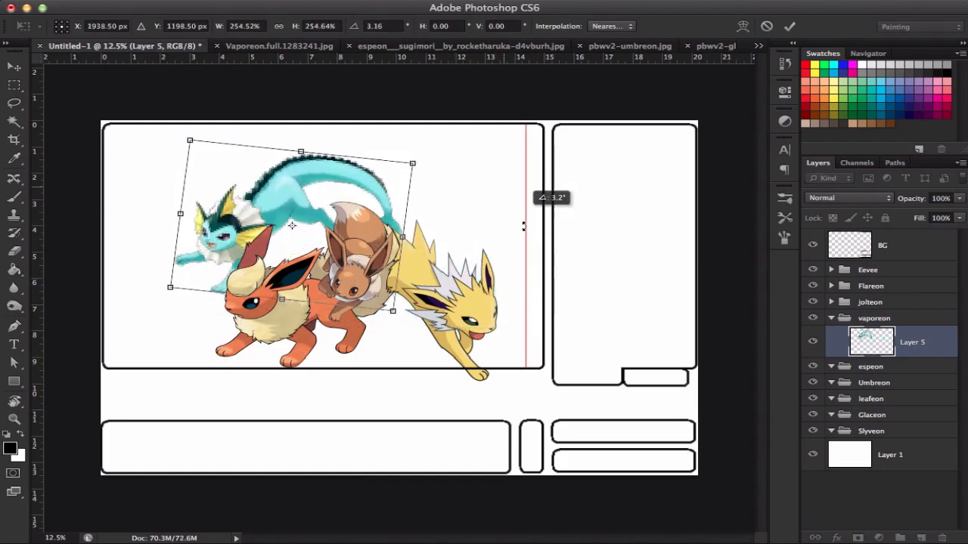
{"action": "left_click_drag", "start_coordinate": [290, 225], "coordinate": [286, 308]}
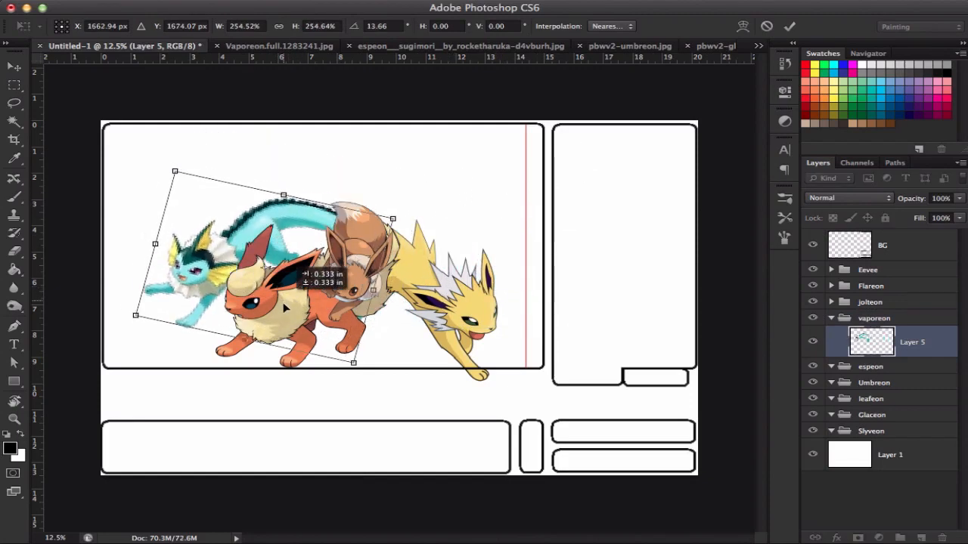
{"action": "left_click_drag", "start_coordinate": [393, 217], "coordinate": [452, 204]}
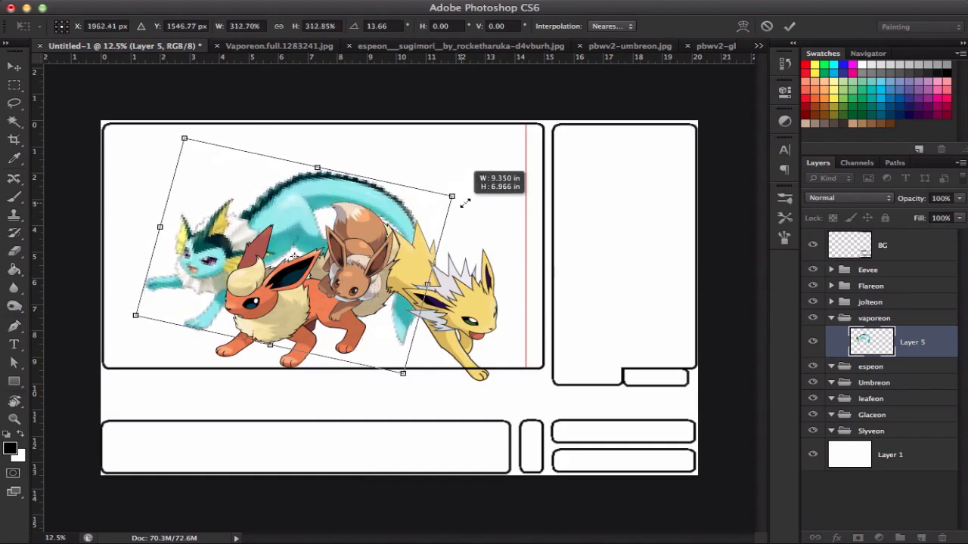
{"action": "left_click_drag", "start_coordinate": [452, 197], "coordinate": [442, 219]}
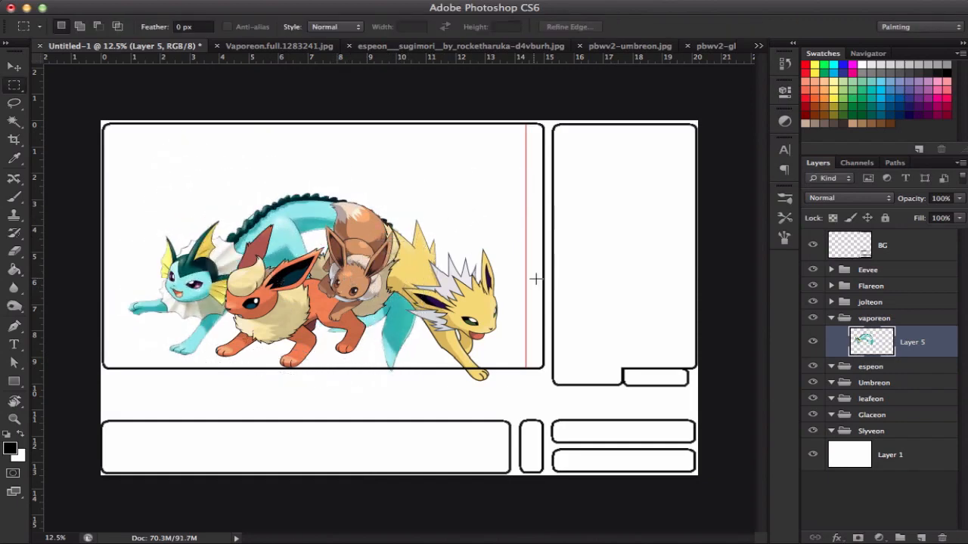
{"action": "mouse_move", "coordinate": [831, 323]}
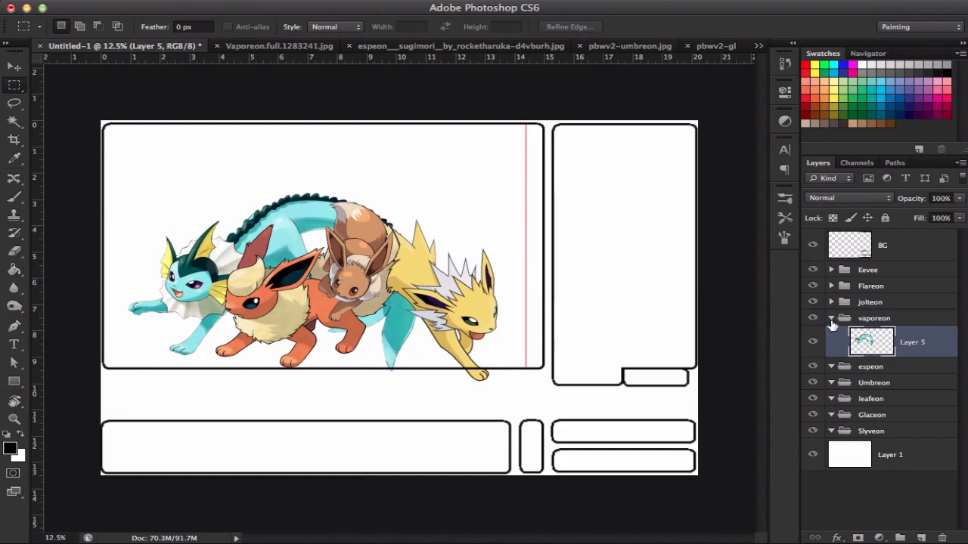
{"action": "left_click", "coordinate": [831, 318]}
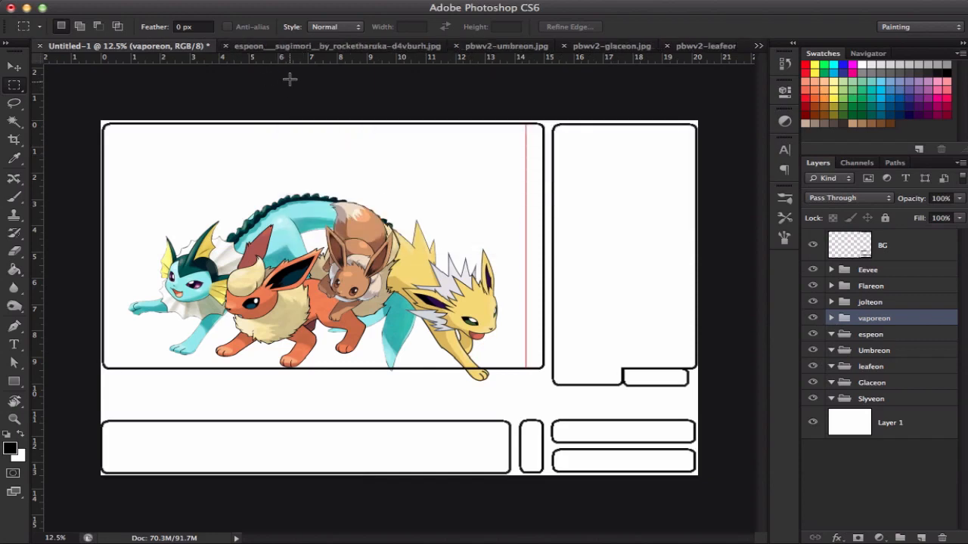
Copy Espeon into its group, enlarge it above and behind Eevee and Jolteon, then close its source
{"action": "left_click", "coordinate": [336, 45]}
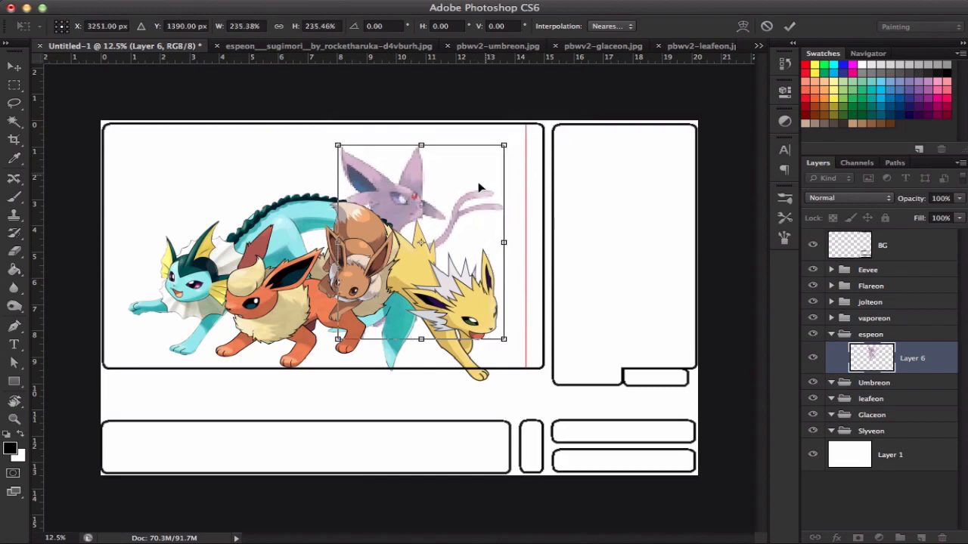
{"action": "left_click_drag", "start_coordinate": [502, 145], "coordinate": [532, 154]}
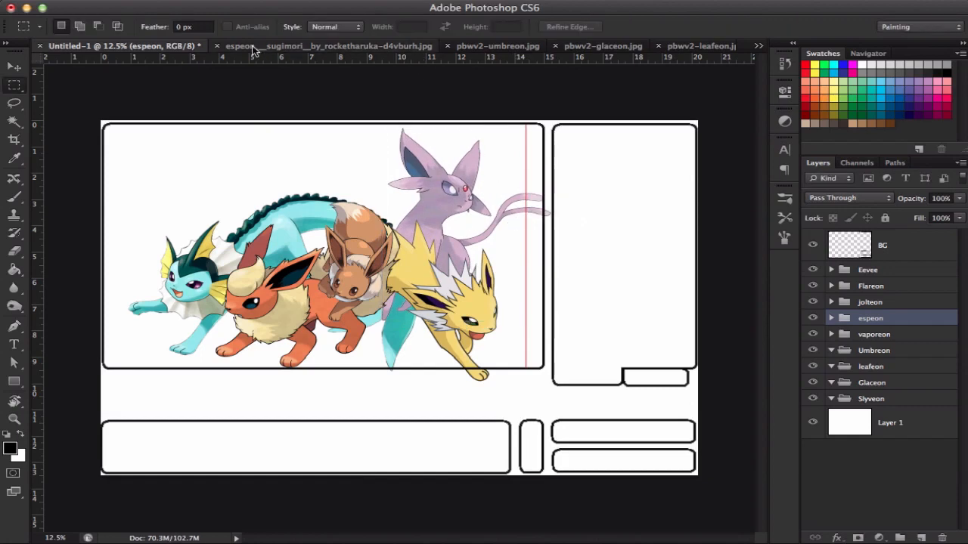
{"action": "left_click", "coordinate": [217, 45]}
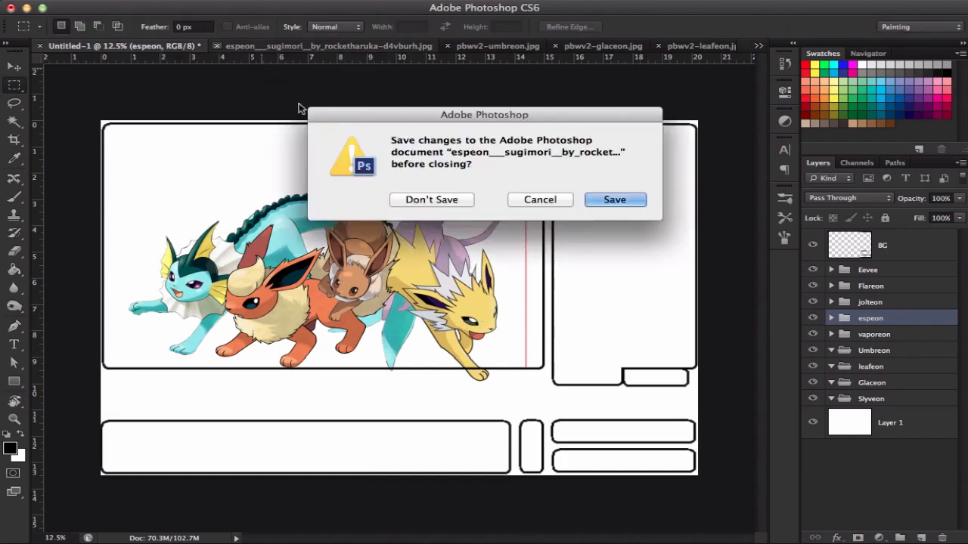
Discard Espeon's source, move the pasted Umbreon up behind Eevee's head, and select the leafeon group
{"action": "left_click", "coordinate": [431, 200]}
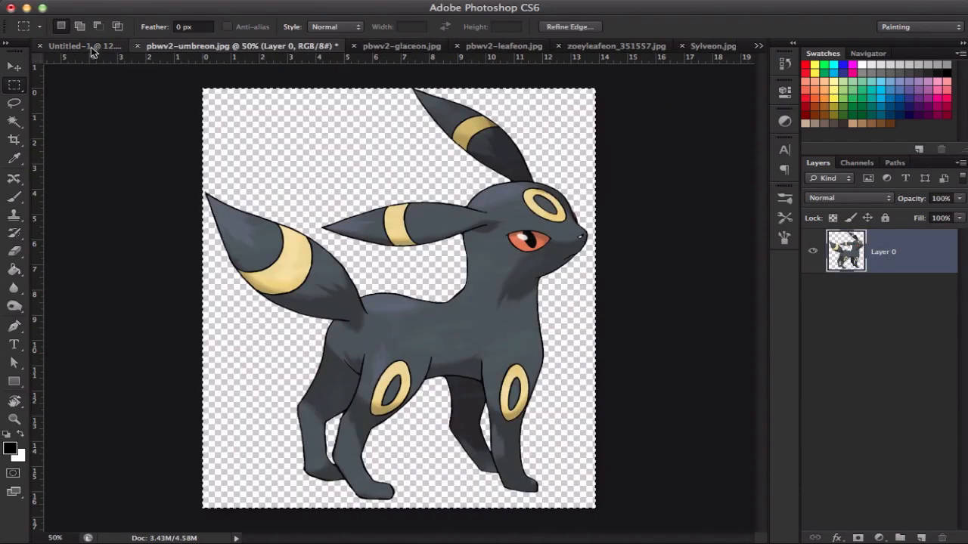
{"action": "left_click", "coordinate": [76, 46]}
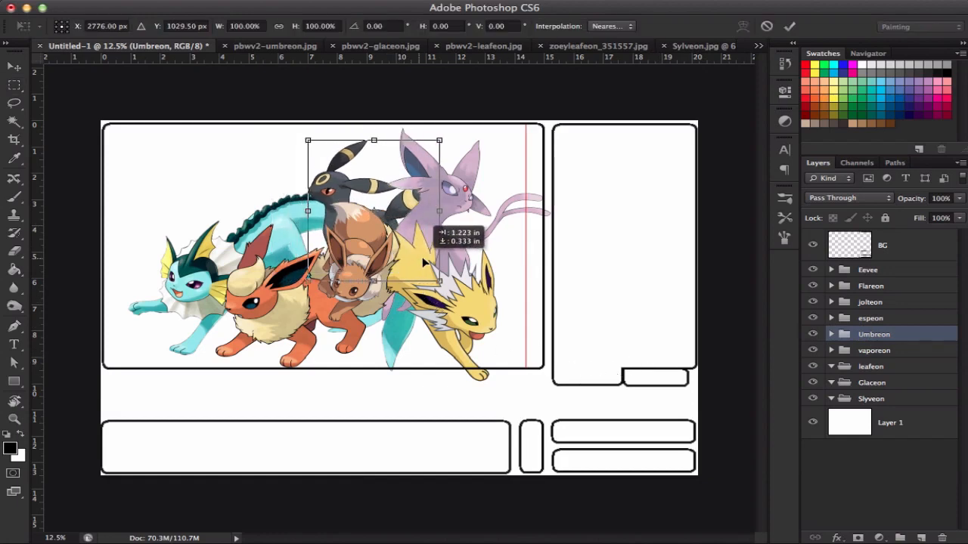
{"action": "left_click_drag", "start_coordinate": [308, 140], "coordinate": [298, 130]}
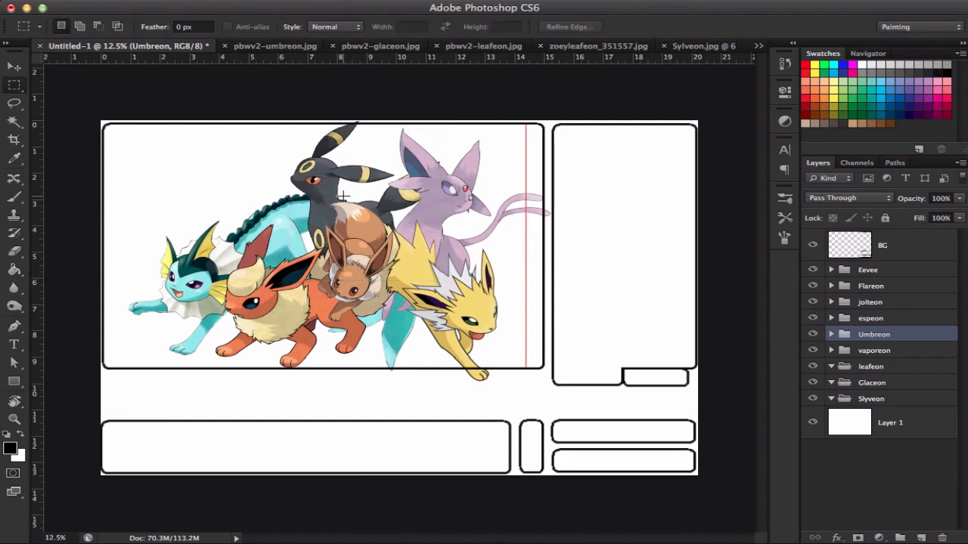
{"action": "mouse_move", "coordinate": [695, 327]}
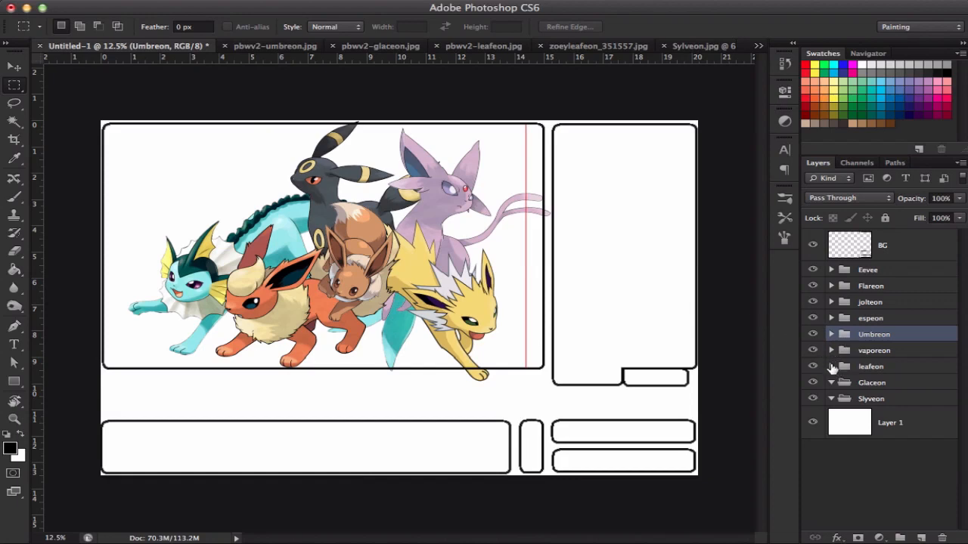
{"action": "left_click", "coordinate": [871, 366]}
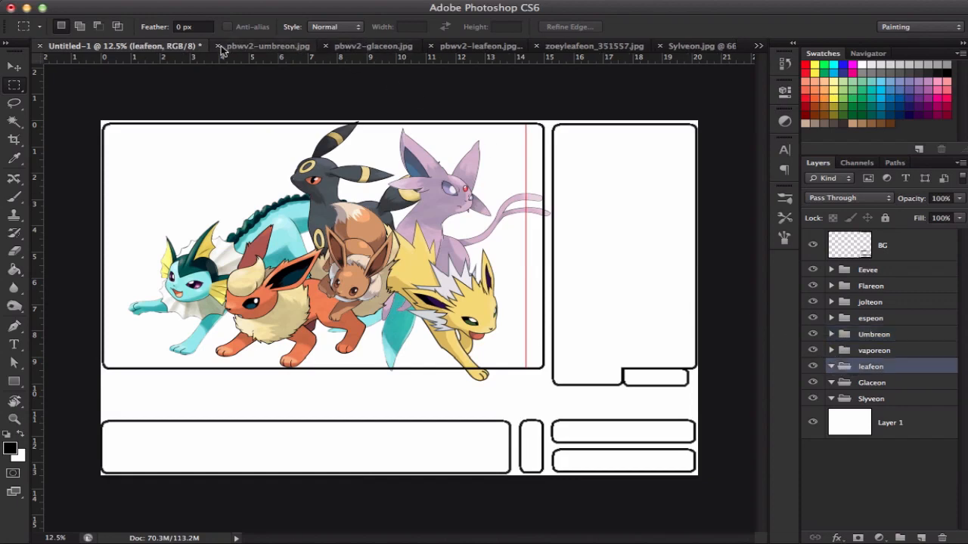
Discard Umbreon's source, enlarge Leafeon right of Jolteon, and bring up the Glaceon source image
{"action": "left_click", "coordinate": [221, 45]}
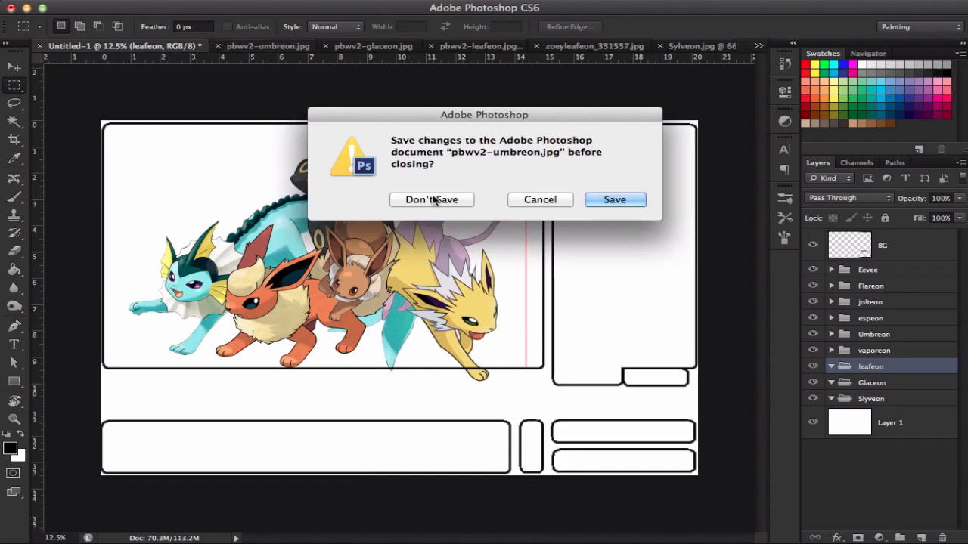
{"action": "left_click", "coordinate": [431, 200]}
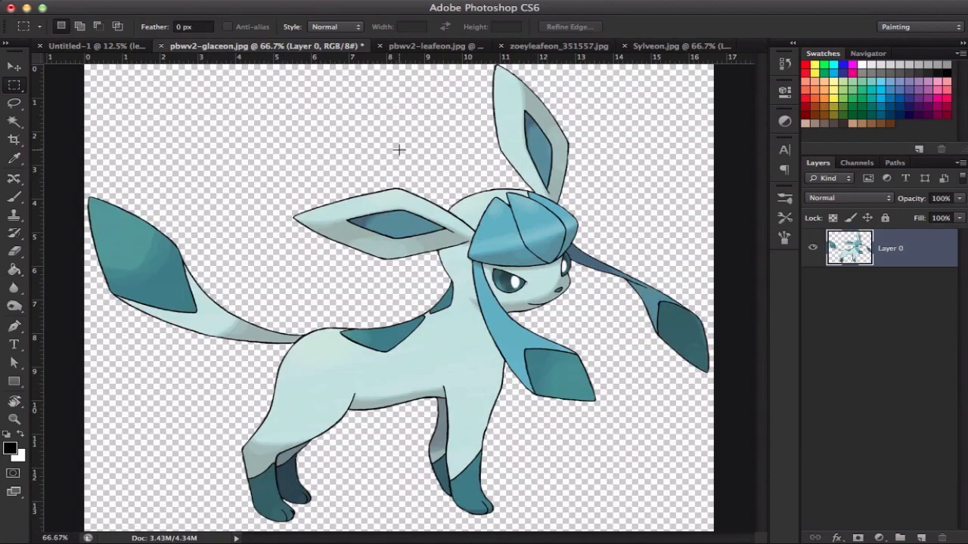
{"action": "left_click", "coordinate": [386, 46]}
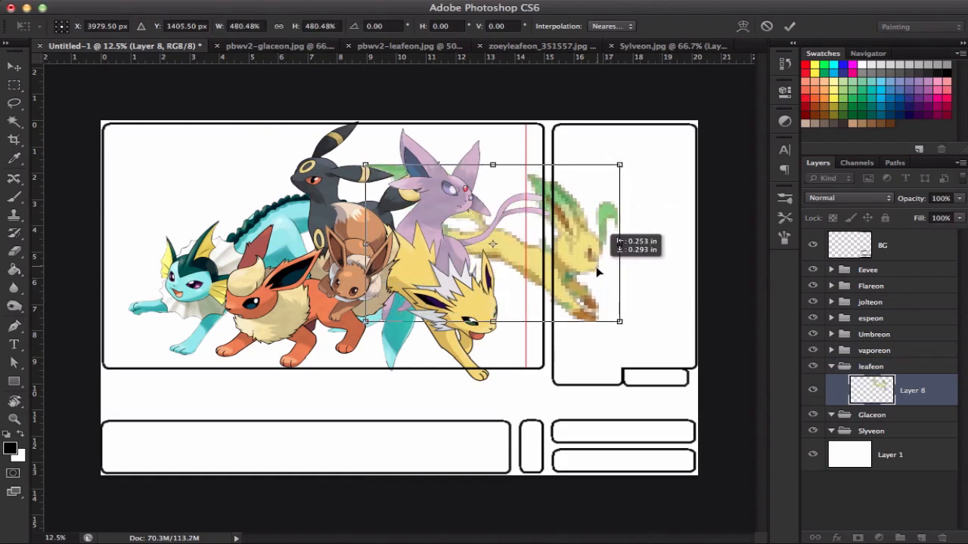
{"action": "left_click_drag", "start_coordinate": [597, 272], "coordinate": [560, 294]}
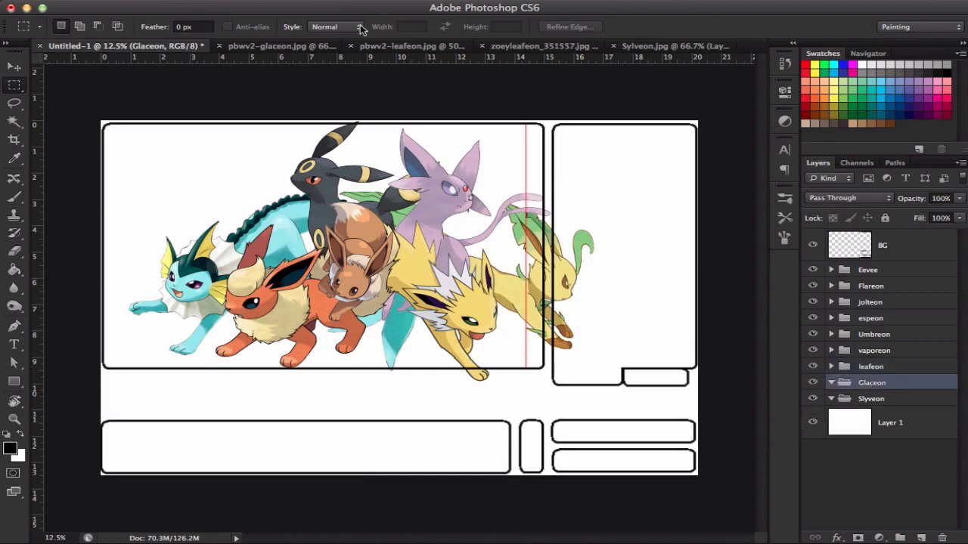
{"action": "left_click", "coordinate": [264, 45]}
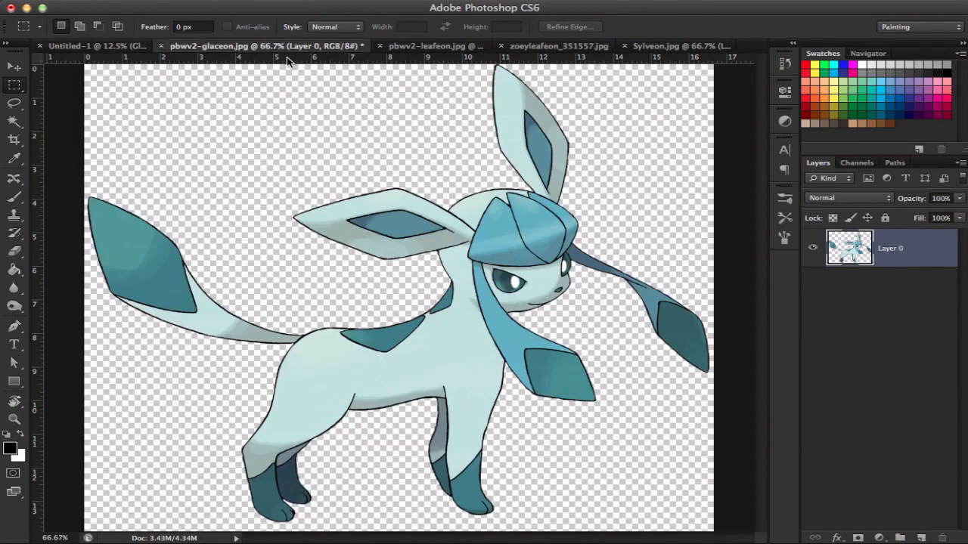
Check the template, return to the Glaceon source and select its image for copying
{"action": "left_click", "coordinate": [97, 45]}
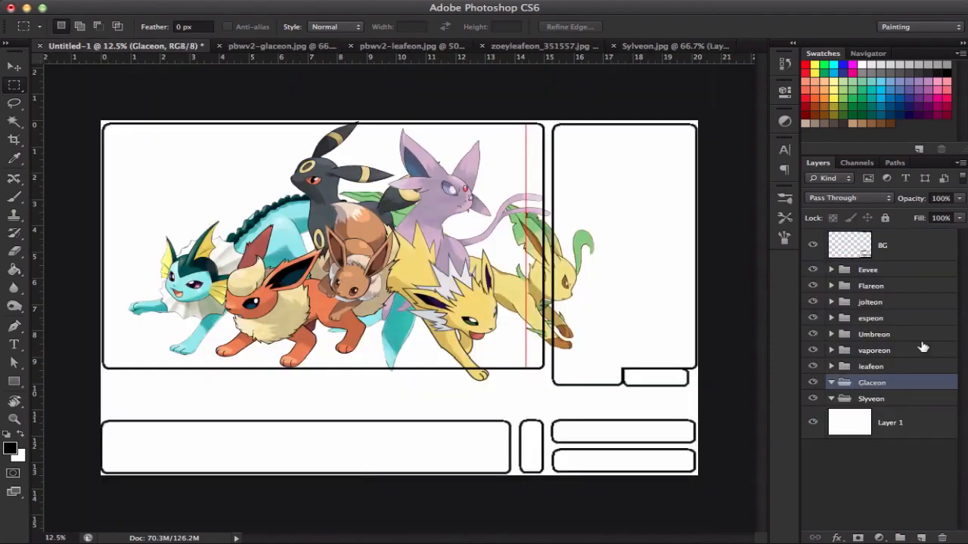
{"action": "mouse_move", "coordinate": [835, 378]}
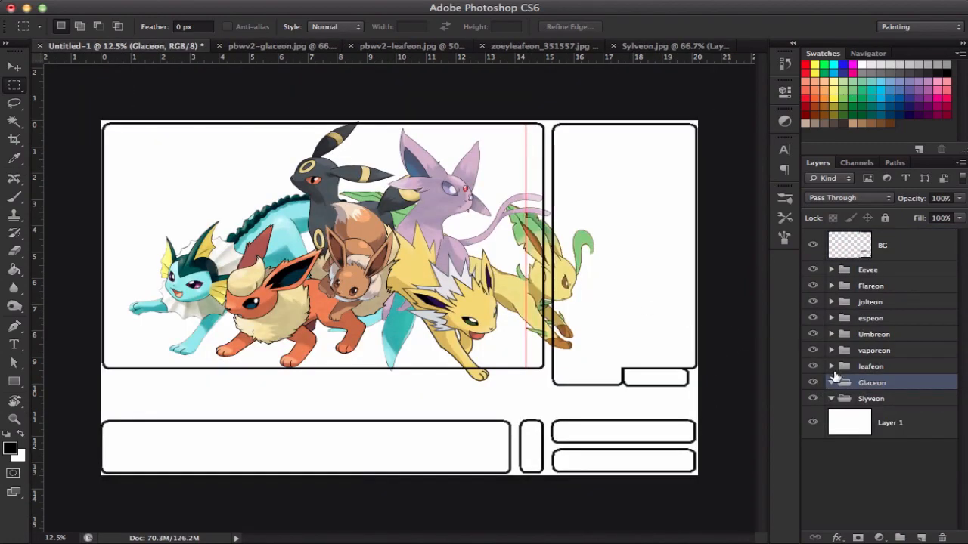
{"action": "left_click", "coordinate": [272, 45]}
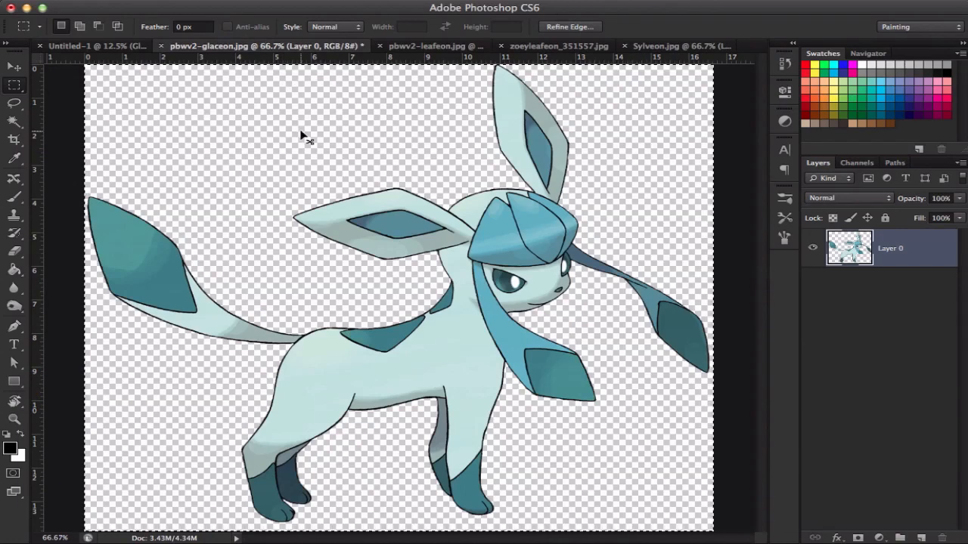
{"action": "mouse_move", "coordinate": [106, 67]}
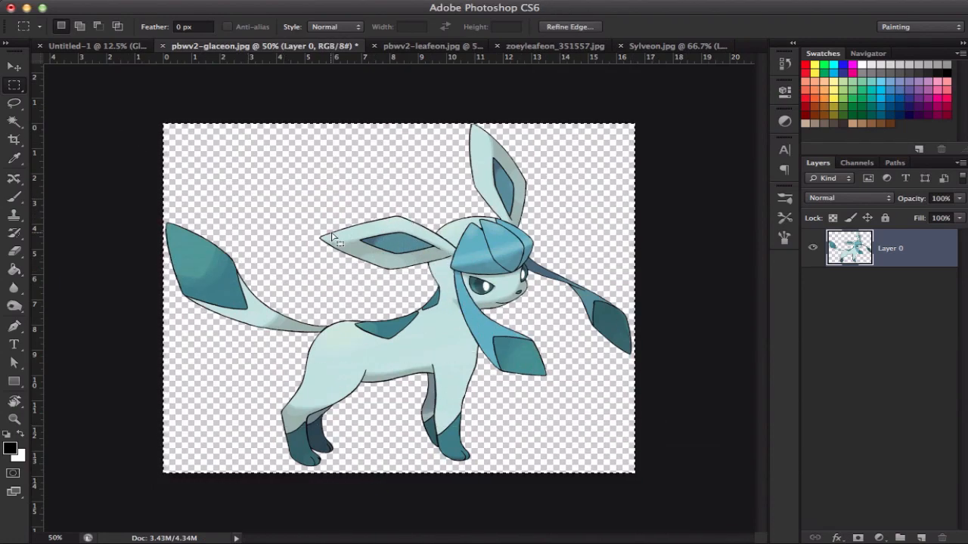
{"action": "right_click", "coordinate": [400, 303]}
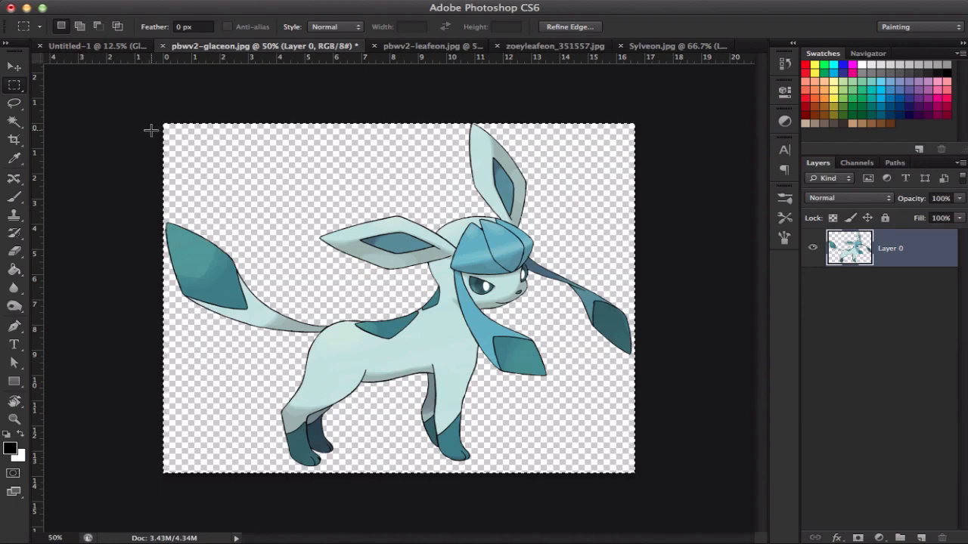
{"action": "mouse_move", "coordinate": [118, 52]}
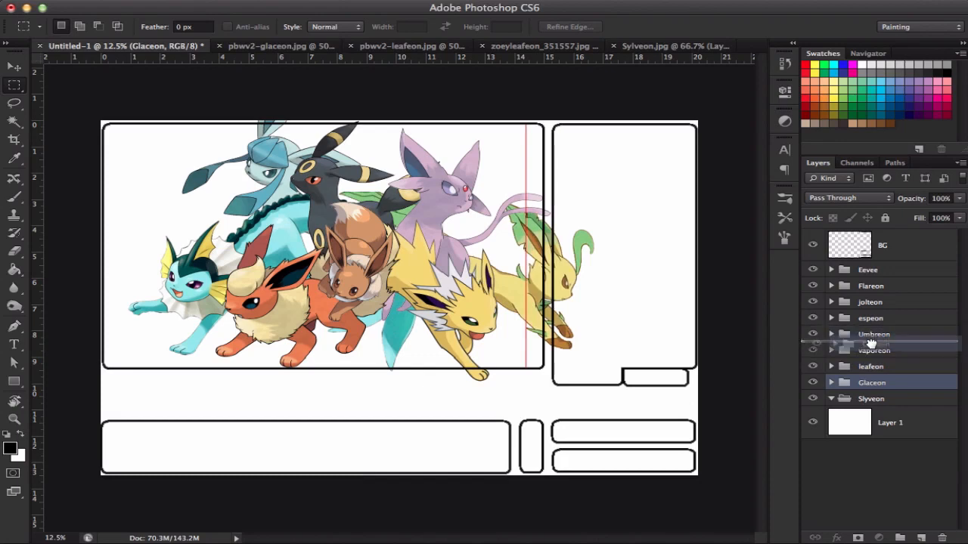
{"action": "left_click", "coordinate": [871, 351]}
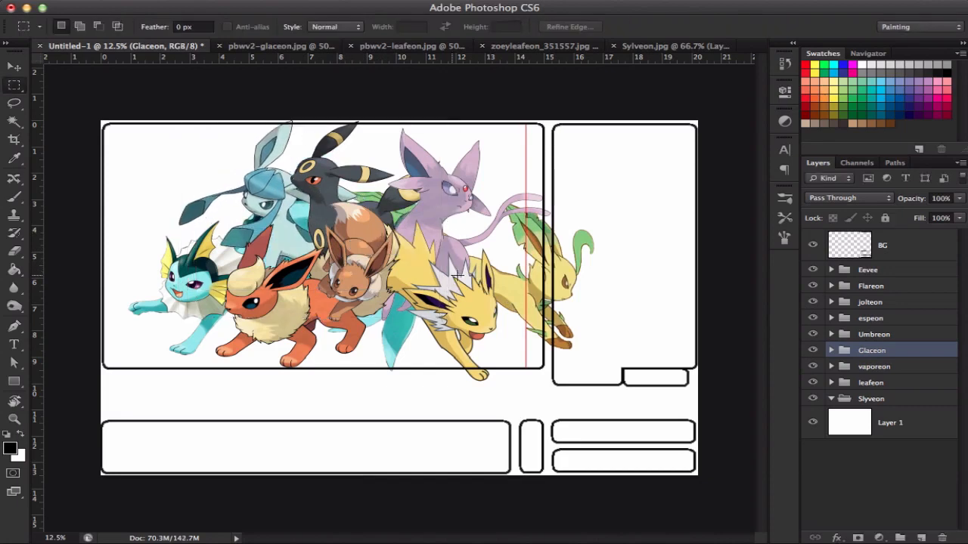
{"action": "mouse_move", "coordinate": [686, 284]}
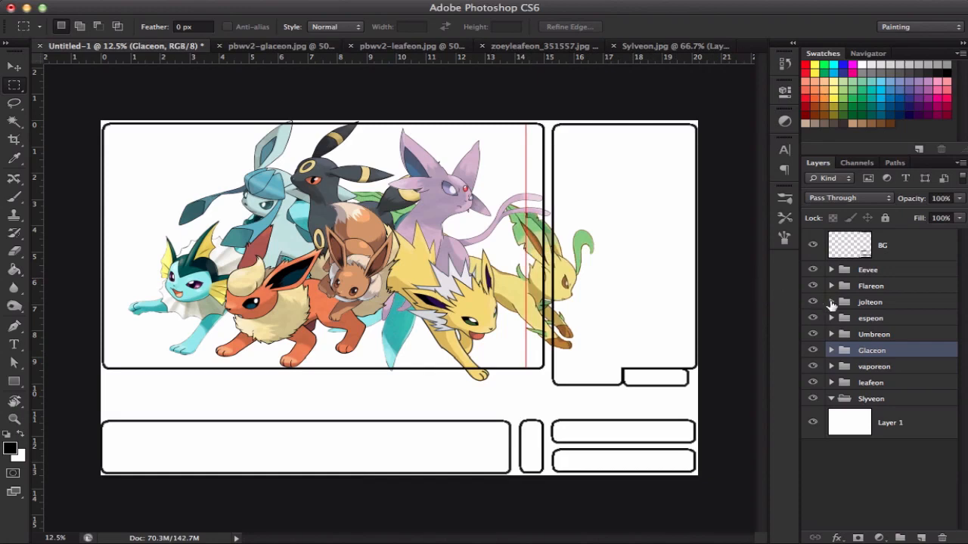
{"action": "mouse_move", "coordinate": [846, 381]}
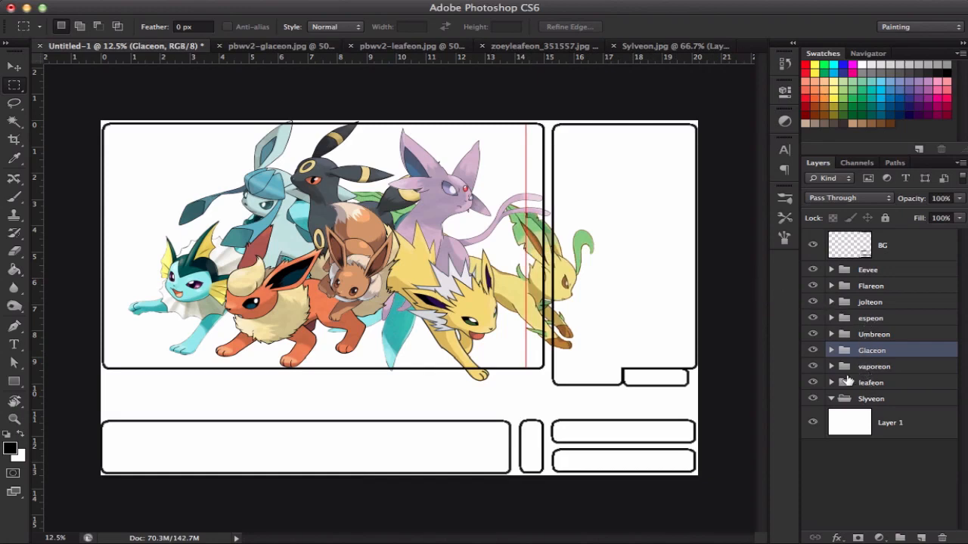
{"action": "left_click", "coordinate": [871, 399]}
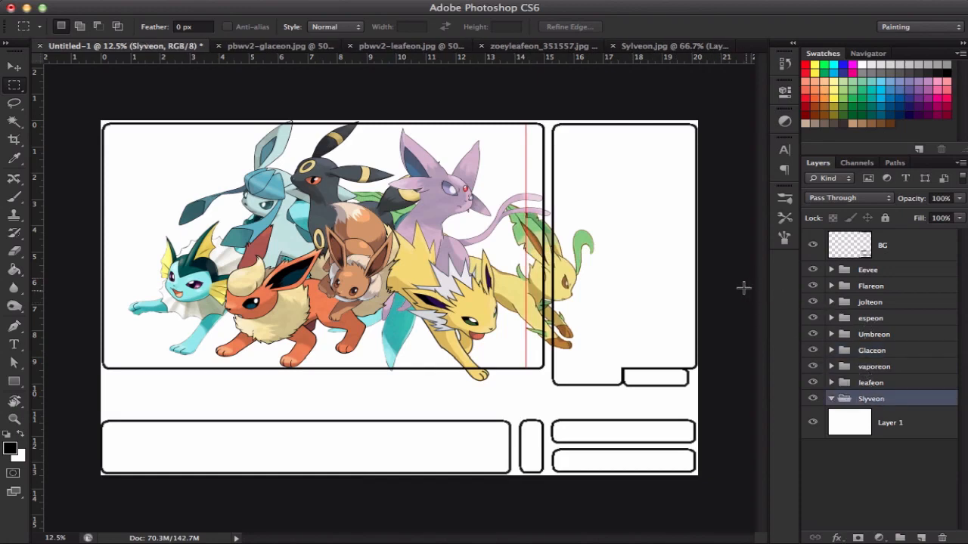
{"action": "mouse_move", "coordinate": [545, 239]}
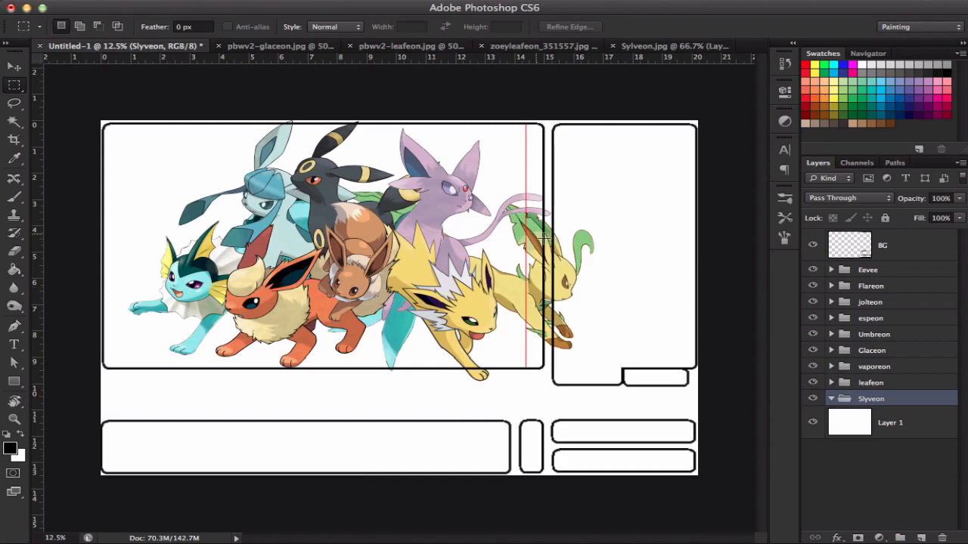
{"action": "mouse_move", "coordinate": [598, 233]}
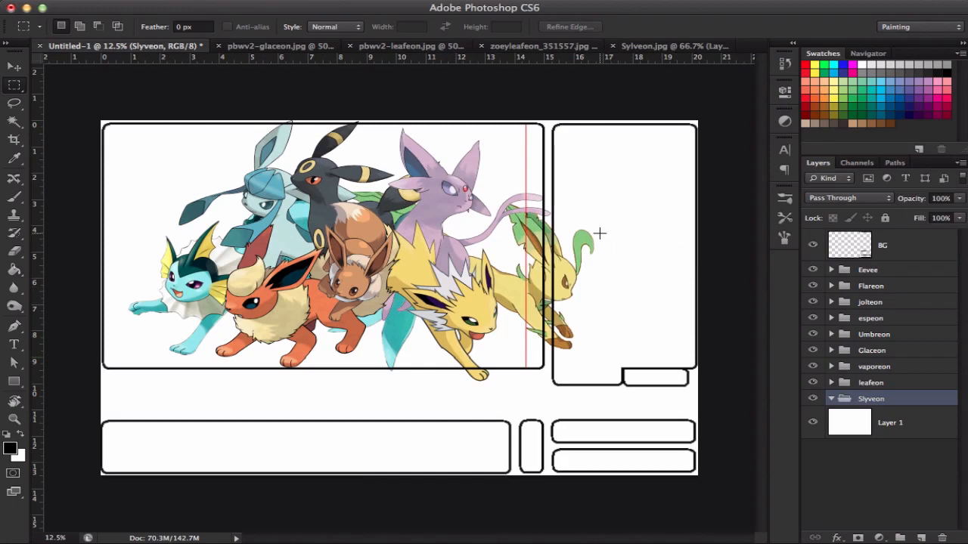
{"action": "mouse_move", "coordinate": [621, 235]}
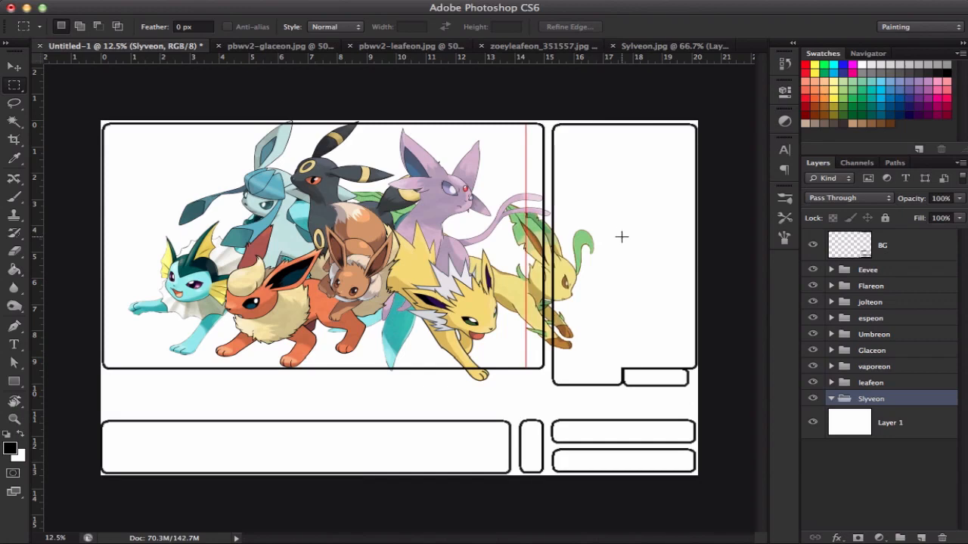
{"action": "mouse_move", "coordinate": [861, 304]}
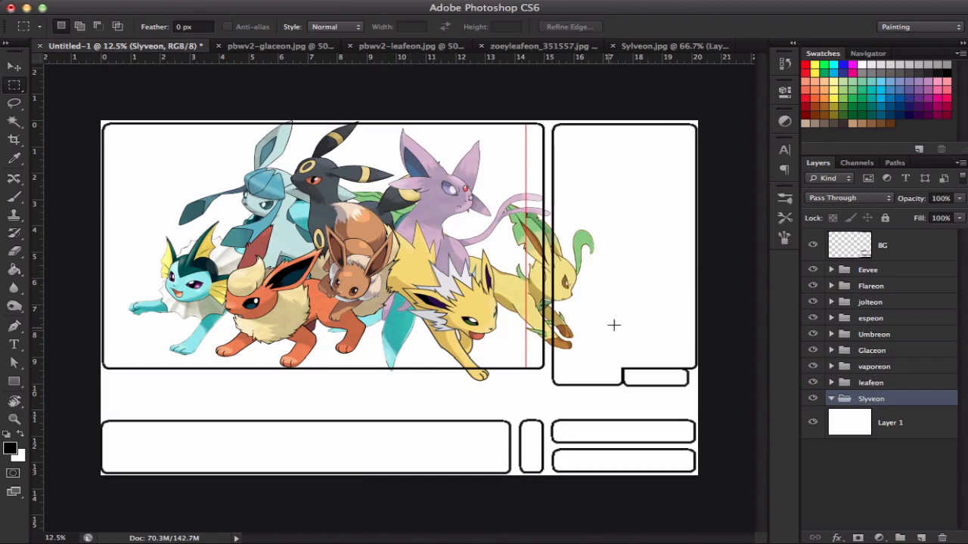
{"action": "mouse_move", "coordinate": [876, 386]}
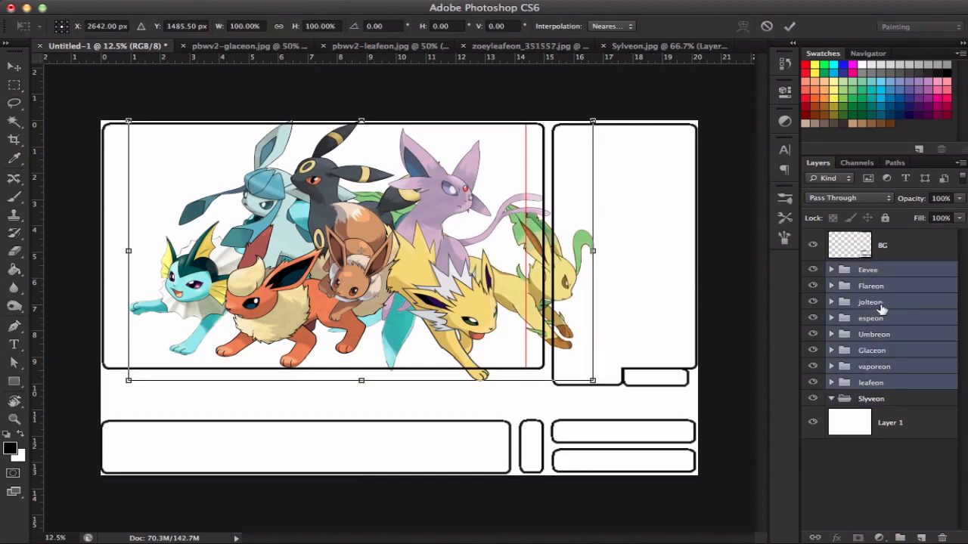
{"action": "mouse_move", "coordinate": [593, 179]}
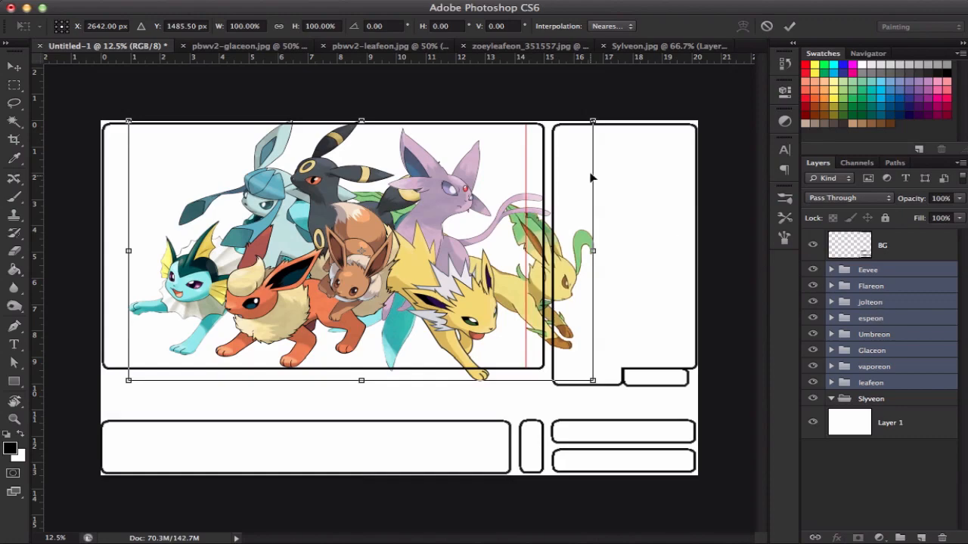
{"action": "left_click_drag", "start_coordinate": [592, 381], "coordinate": [507, 381]}
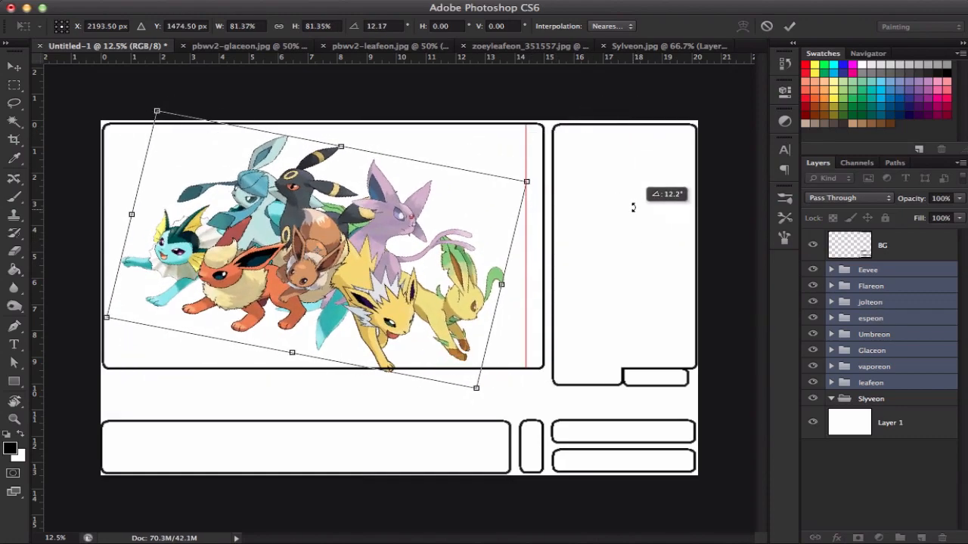
{"action": "left_click_drag", "start_coordinate": [476, 387], "coordinate": [490, 375]}
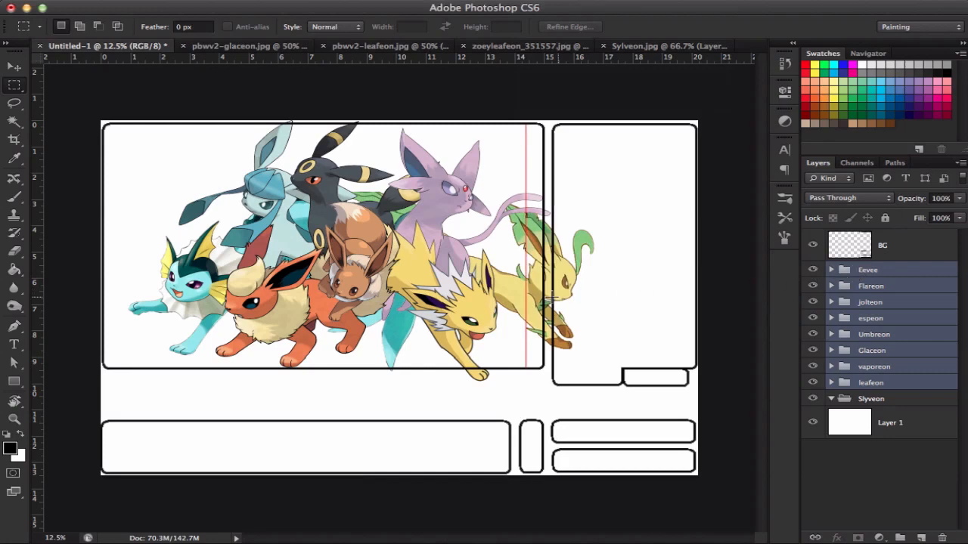
Select and resize the Eevee, Flareon, Jolteon and Vaporeon groups into a tighter cluster
{"action": "left_click", "coordinate": [871, 286]}
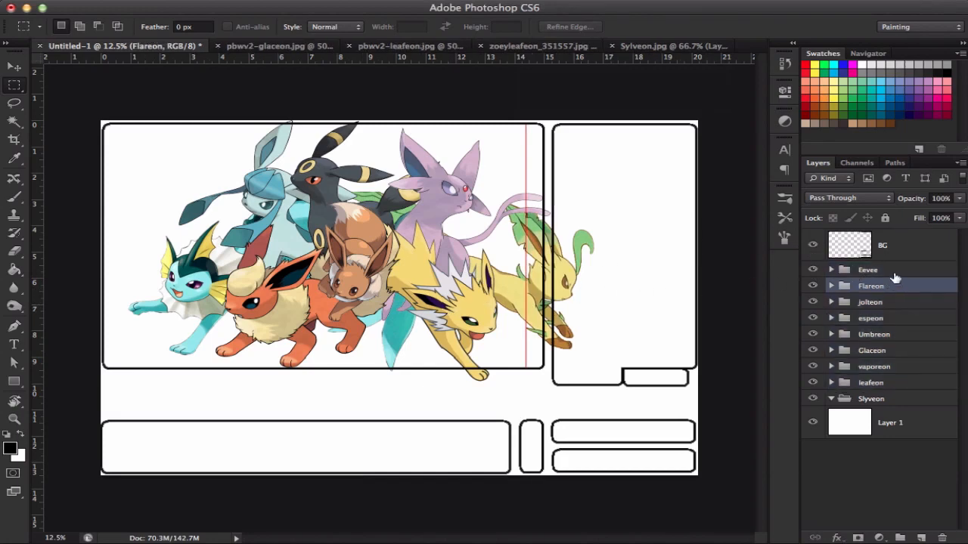
{"action": "left_click", "coordinate": [868, 269]}
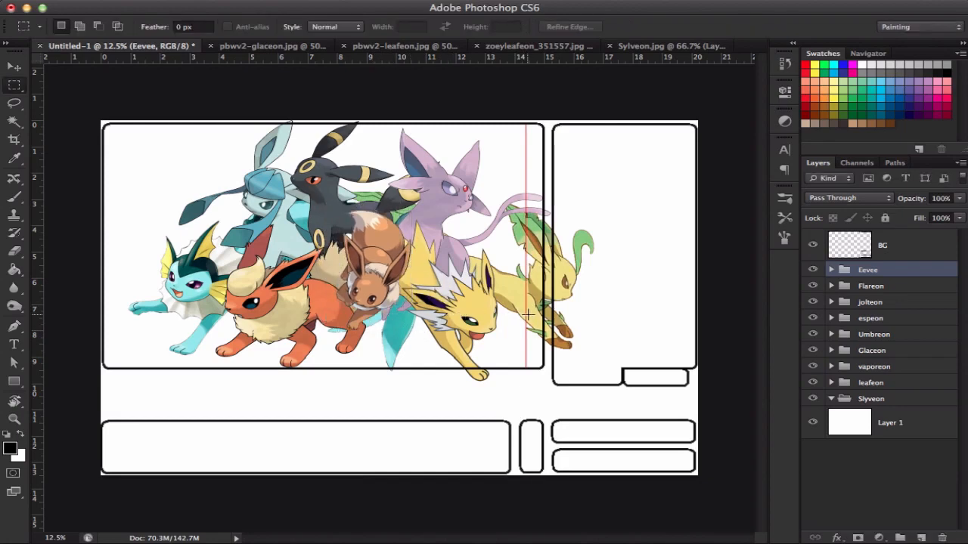
{"action": "mouse_move", "coordinate": [880, 303]}
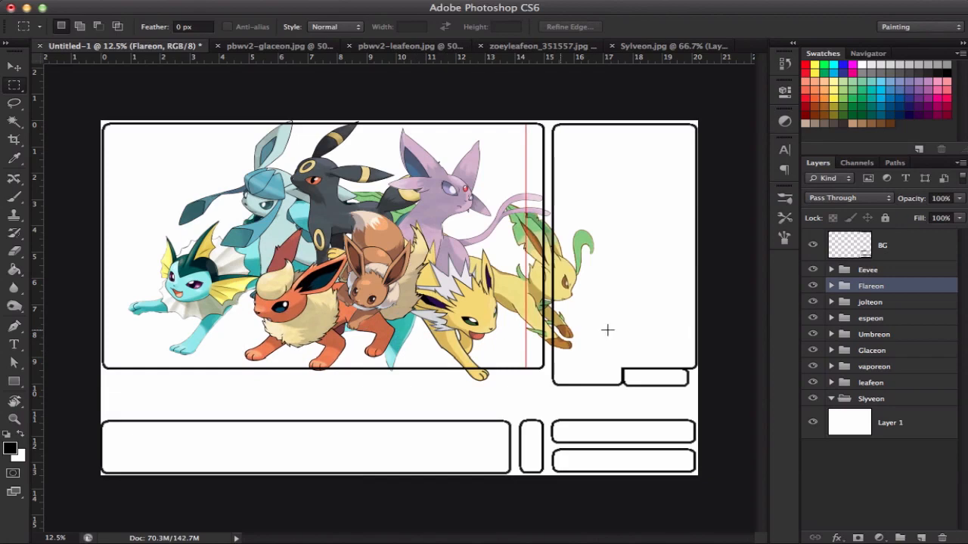
{"action": "left_click", "coordinate": [869, 302]}
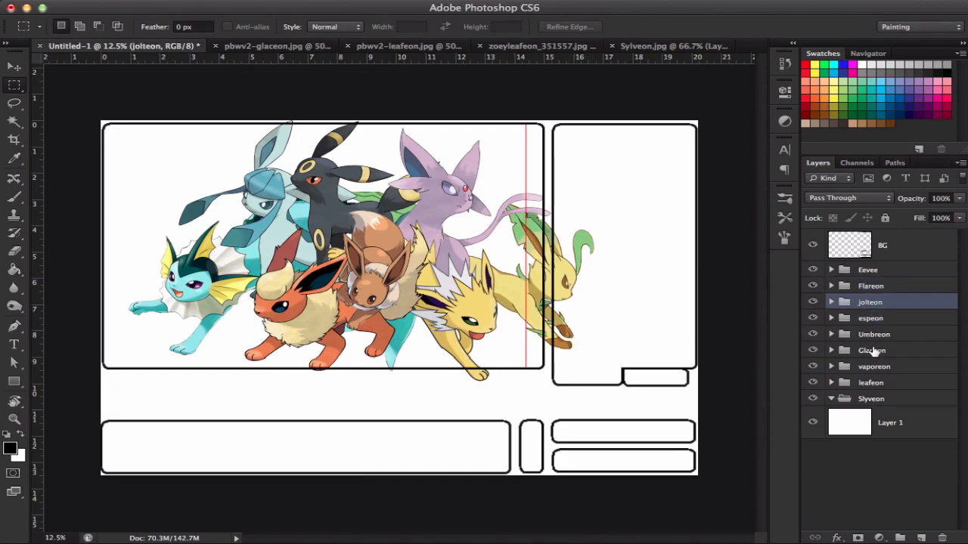
{"action": "left_click", "coordinate": [874, 366]}
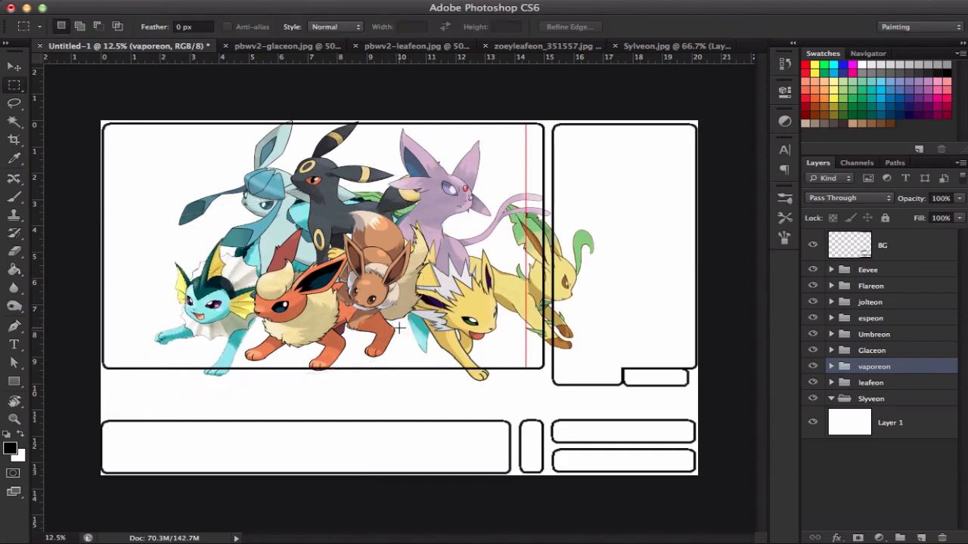
{"action": "mouse_move", "coordinate": [675, 279]}
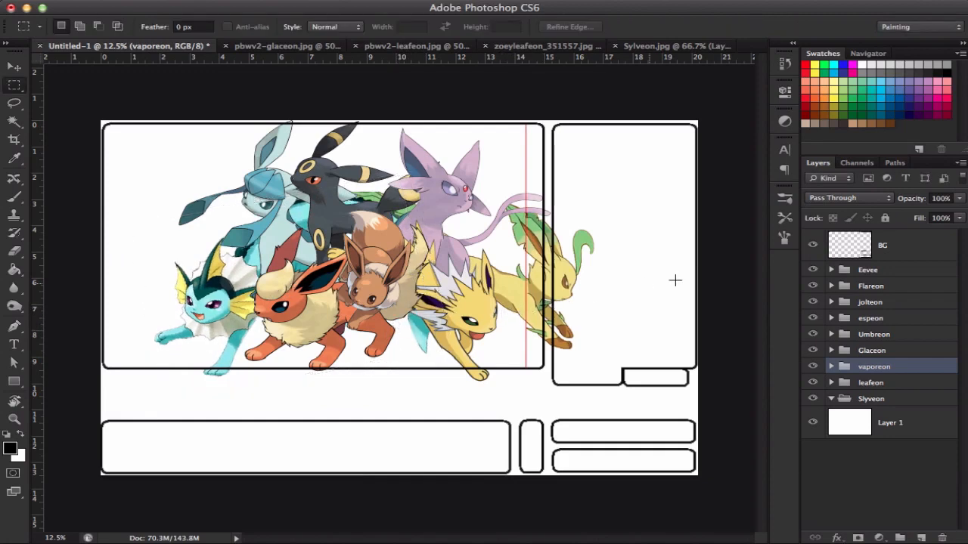
{"action": "mouse_move", "coordinate": [885, 334]}
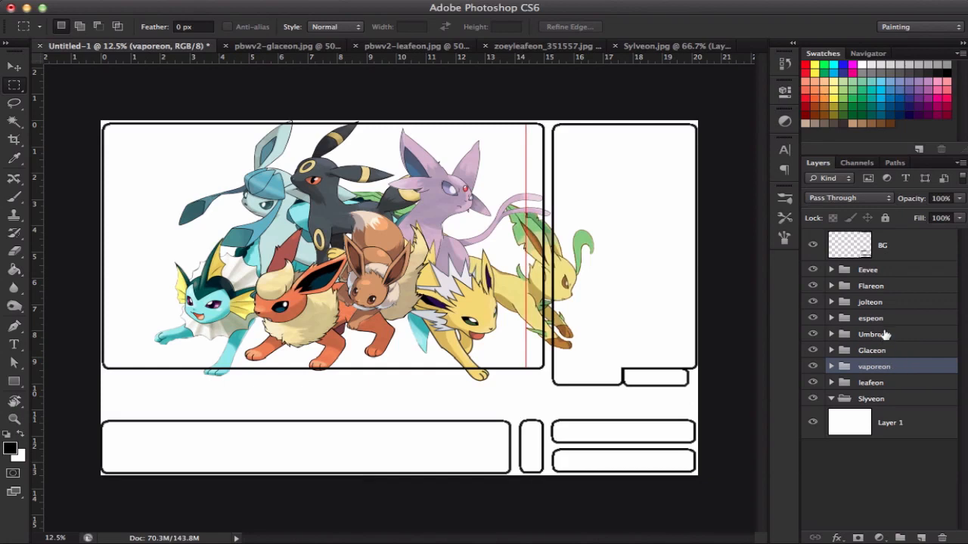
Reposition the Umbreon, Espeon and Leafeon groups, then start transforming Glaceon to about 94%
{"action": "left_click", "coordinate": [871, 318]}
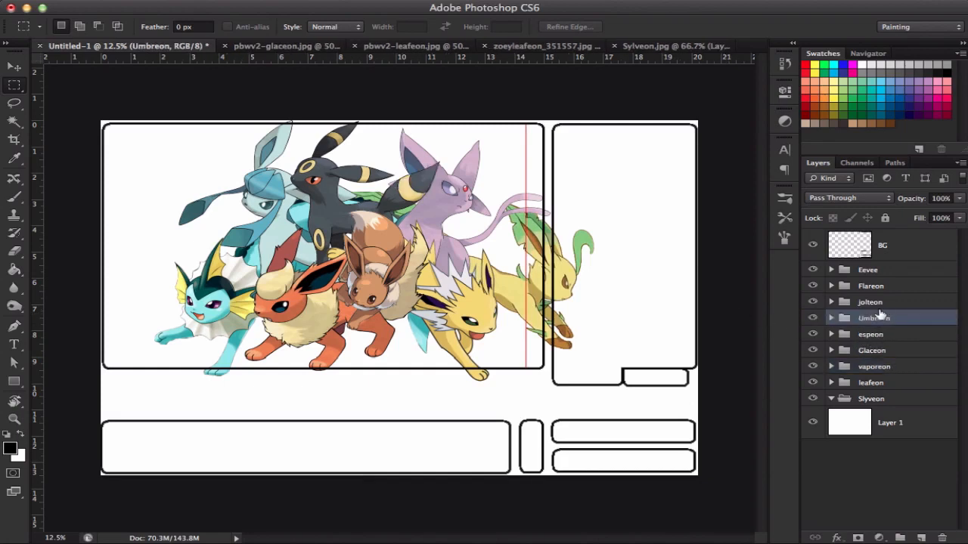
{"action": "left_click", "coordinate": [871, 335]}
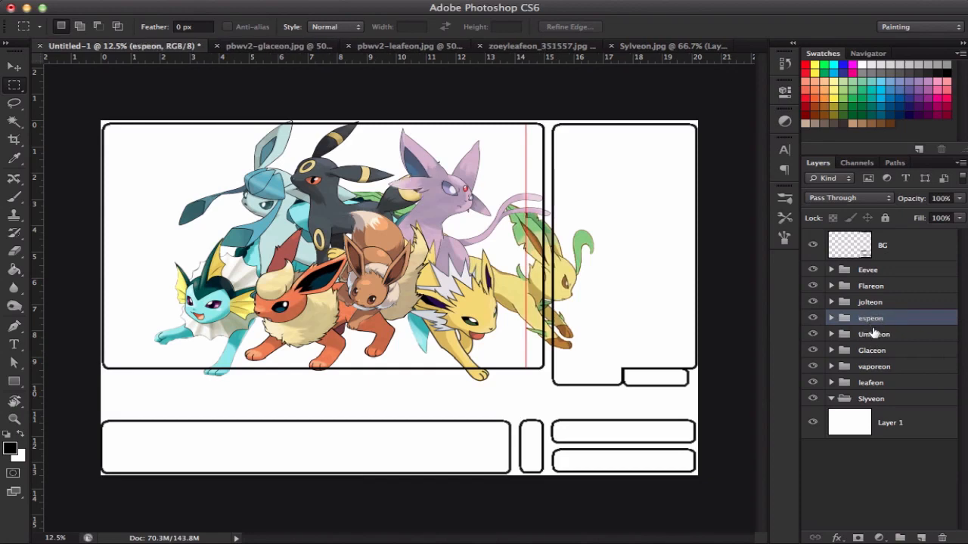
{"action": "left_click", "coordinate": [874, 334]}
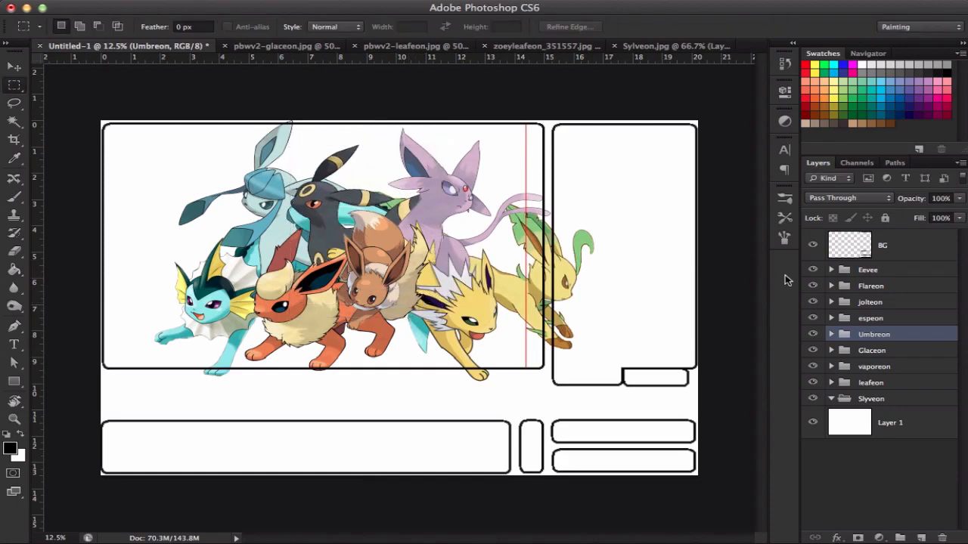
{"action": "left_click", "coordinate": [871, 318]}
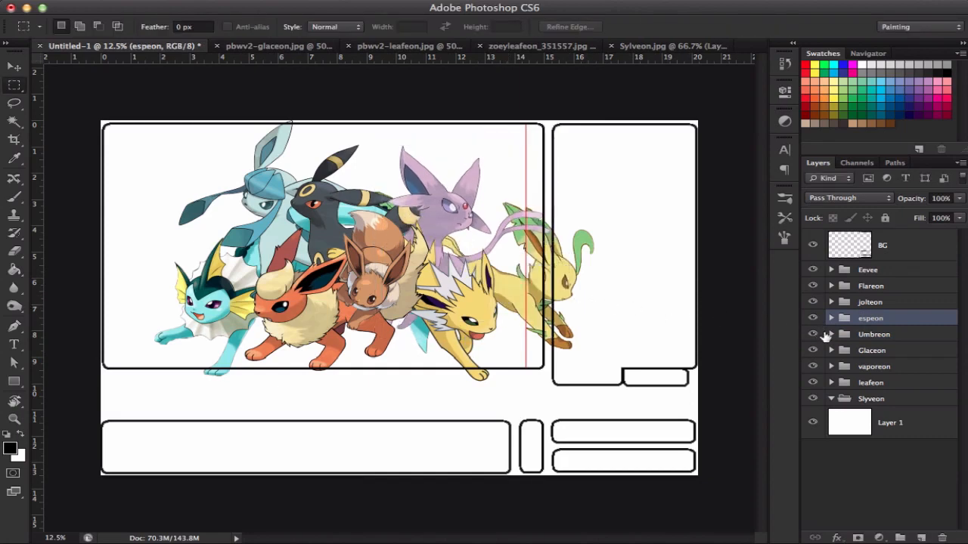
{"action": "left_click", "coordinate": [871, 381]}
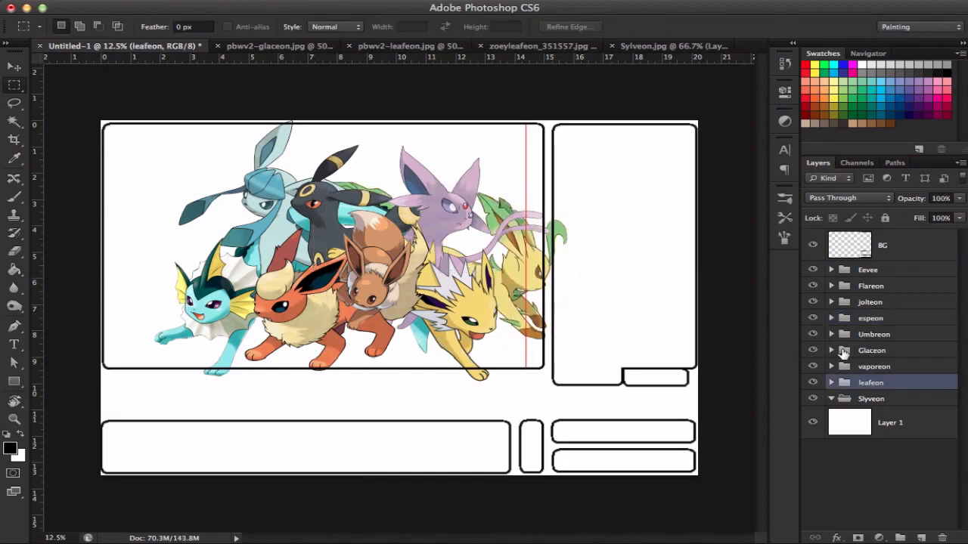
{"action": "left_click", "coordinate": [871, 399]}
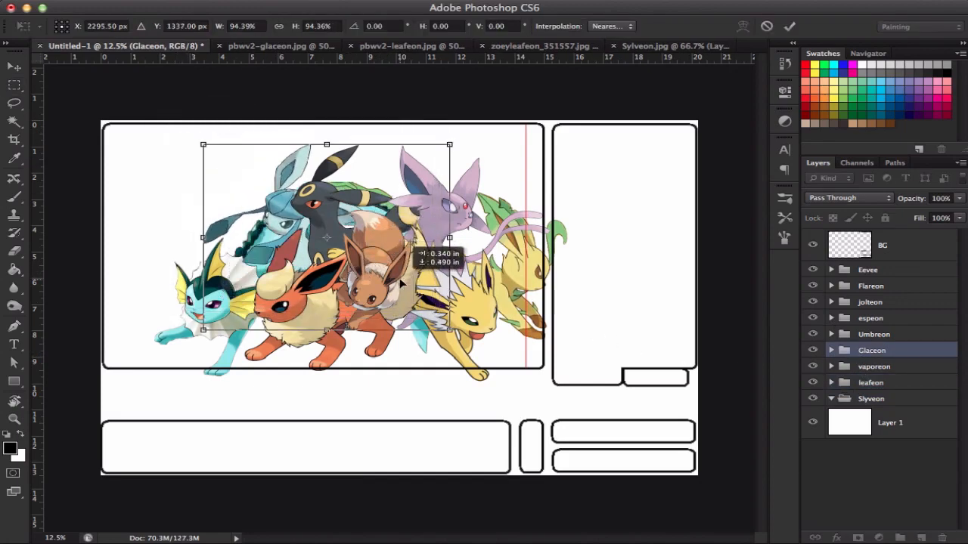
Shrink Glaceon leftward, shift Espeon to the cluster's upper right, then select all evolution groups
{"action": "left_click_drag", "start_coordinate": [449, 145], "coordinate": [422, 130]}
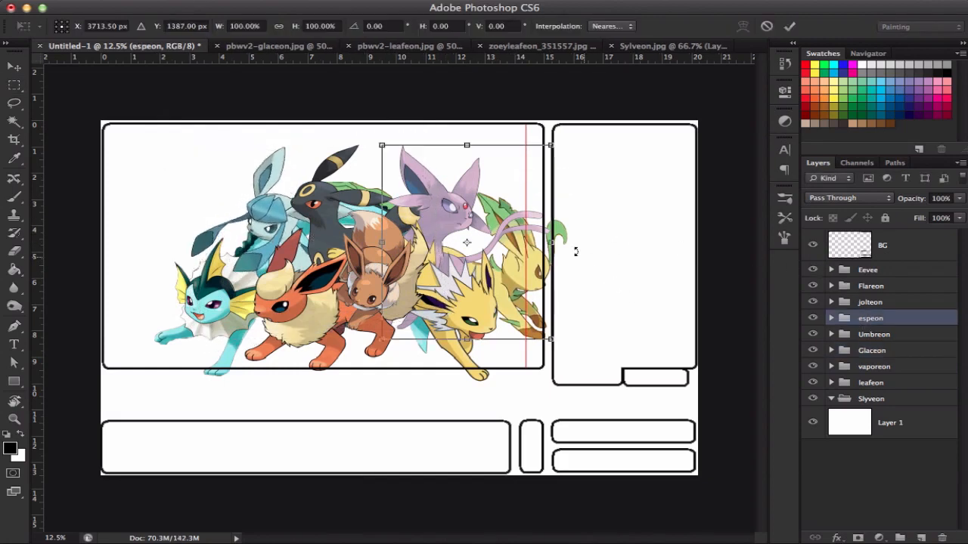
{"action": "left_click_drag", "start_coordinate": [549, 146], "coordinate": [542, 154]}
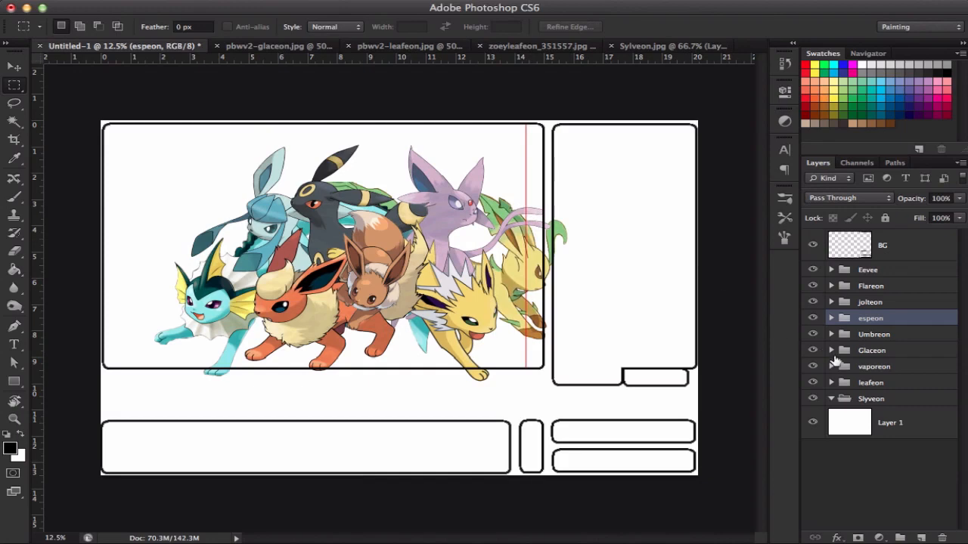
{"action": "left_click", "coordinate": [871, 285]}
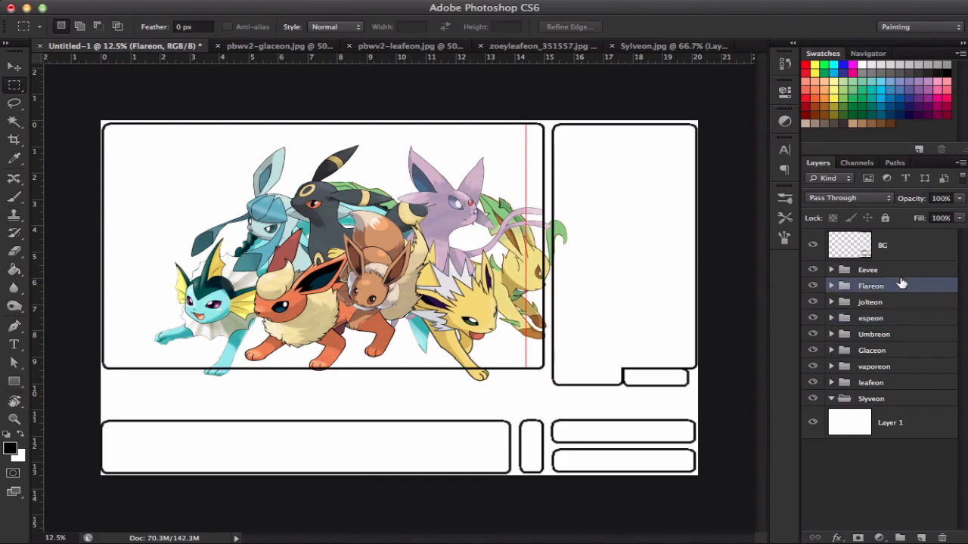
{"action": "left_click", "coordinate": [868, 269]}
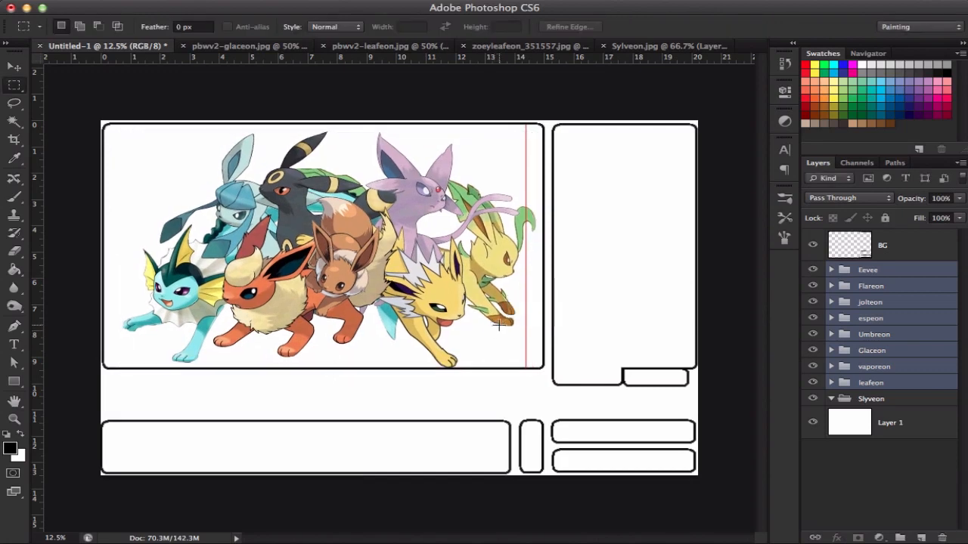
{"action": "mouse_move", "coordinate": [688, 242]}
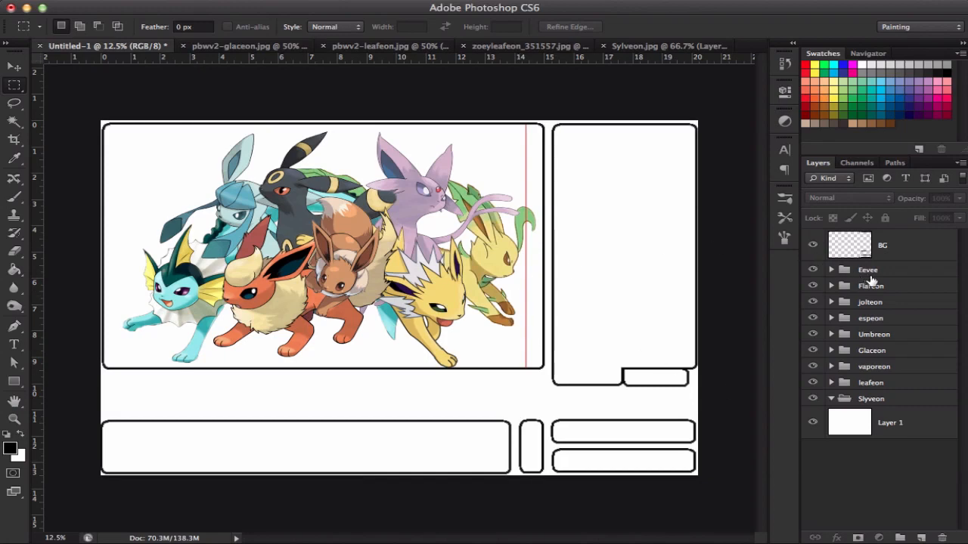
Select the Eevee group to nudge Eevee lower within the cluster
{"action": "left_click", "coordinate": [868, 269]}
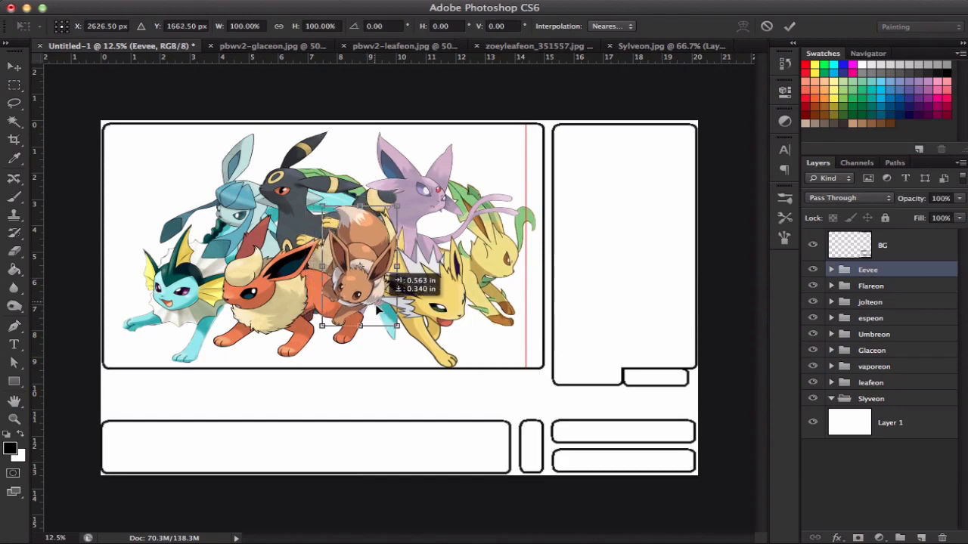